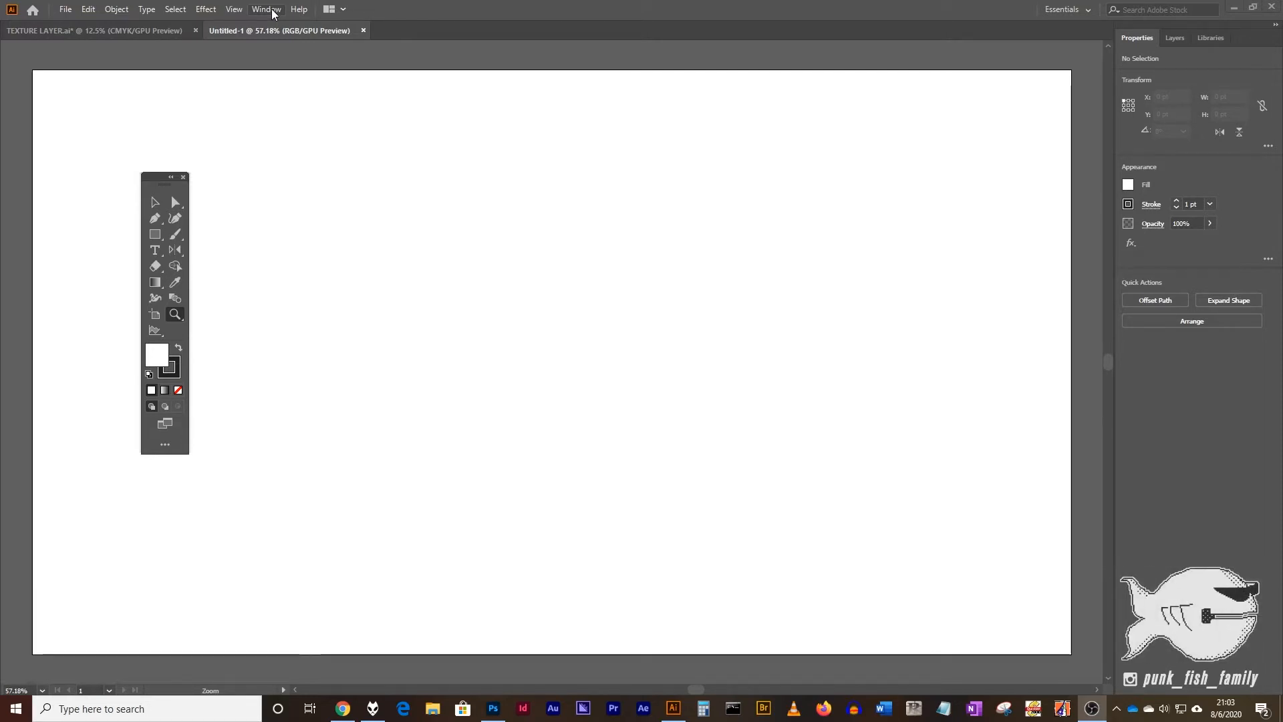
# Show the grid over the artboard and zoom in to 200% for precise drawing.
pyautogui.click(232, 9)
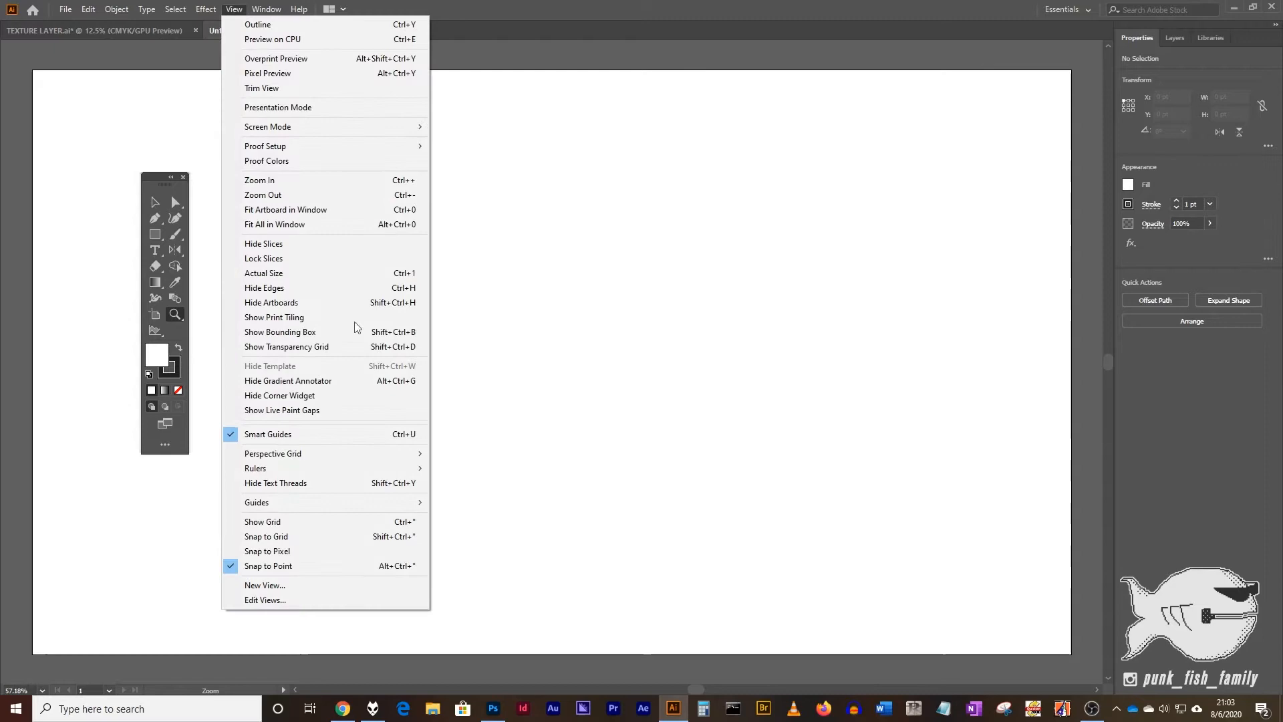
pyautogui.moveTo(328, 521)
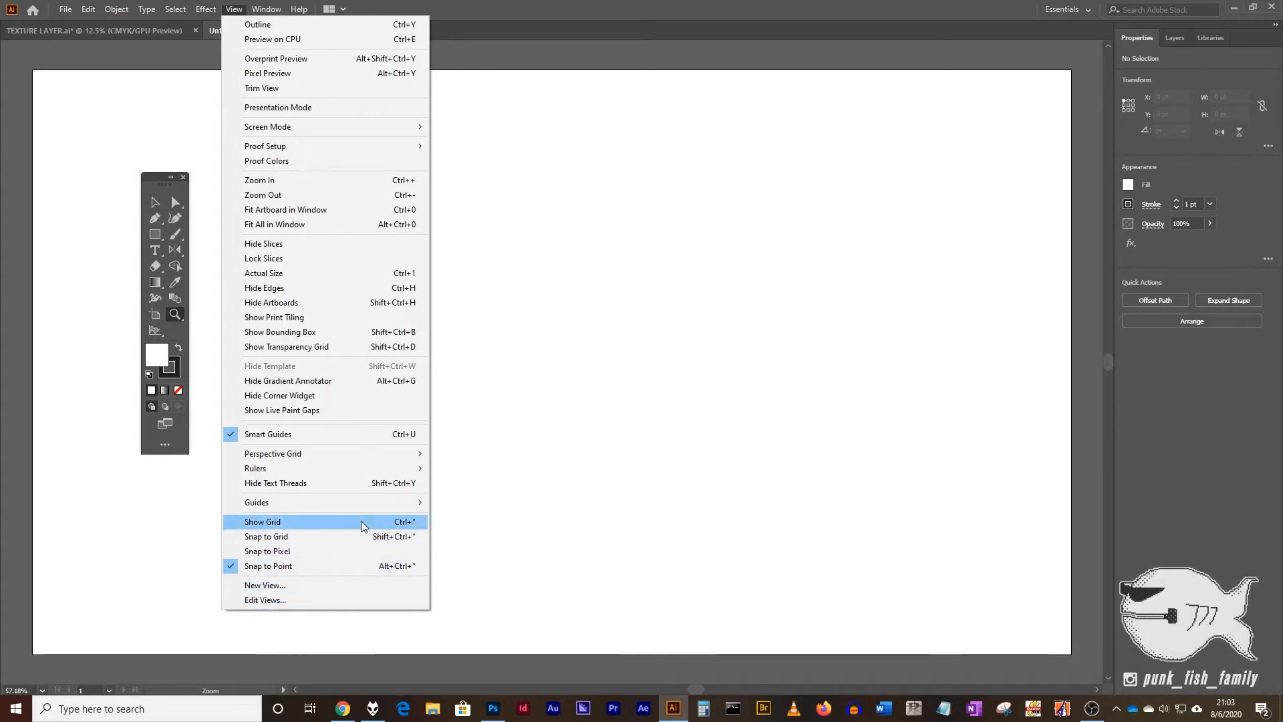
pyautogui.click(262, 521)
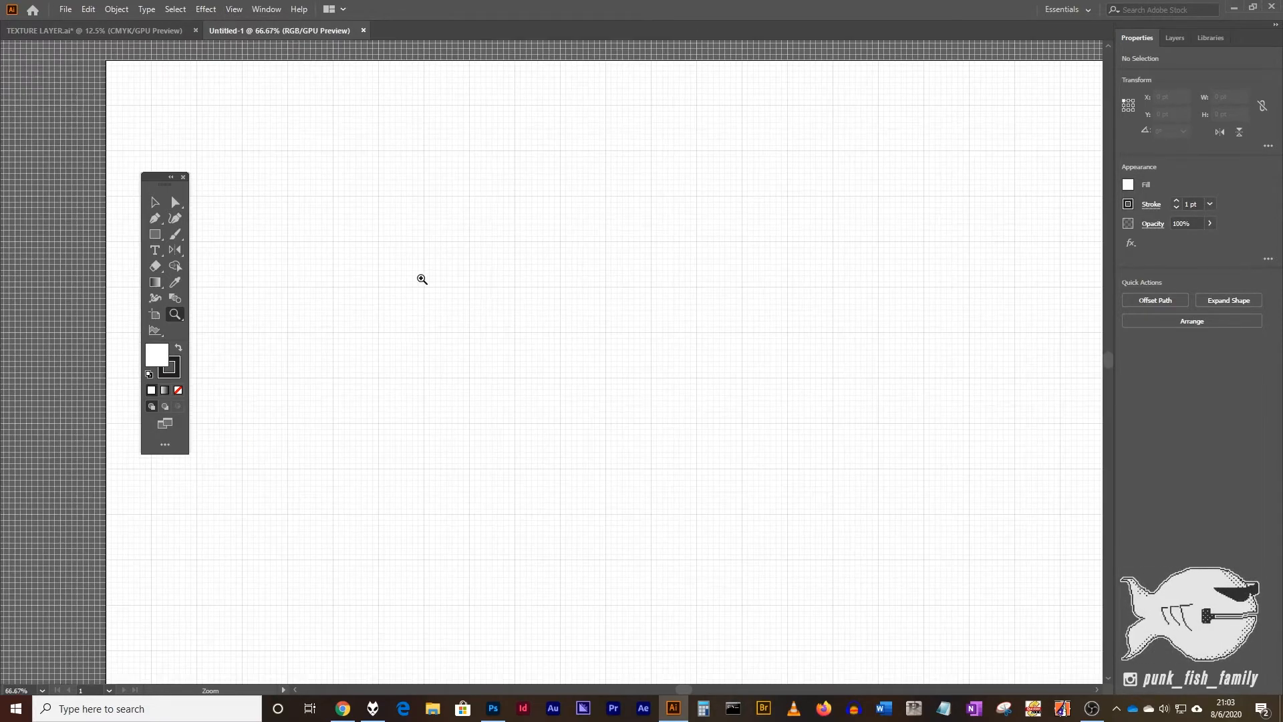
pyautogui.click(421, 279)
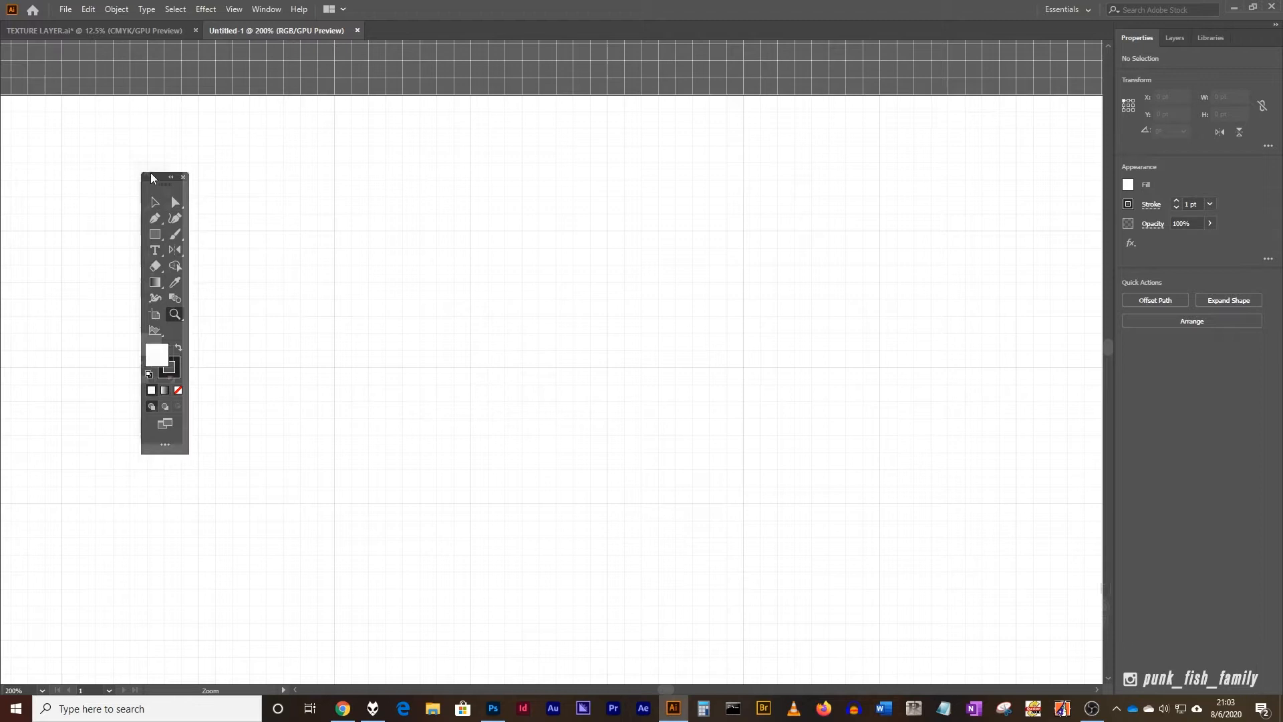
# Move the toolbar aside and set the fill to None so paths draw as outlines only.
pyautogui.moveTo(163, 178); pyautogui.dragTo(92, 97)
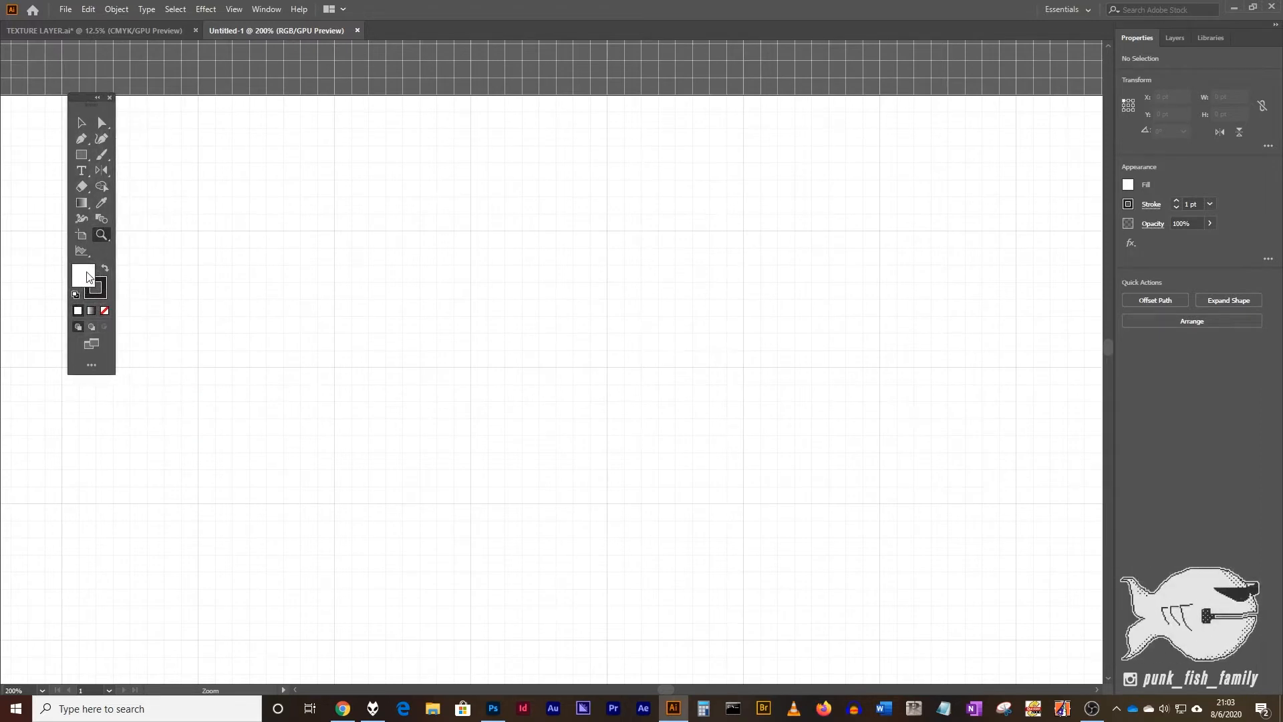
pyautogui.click(104, 310)
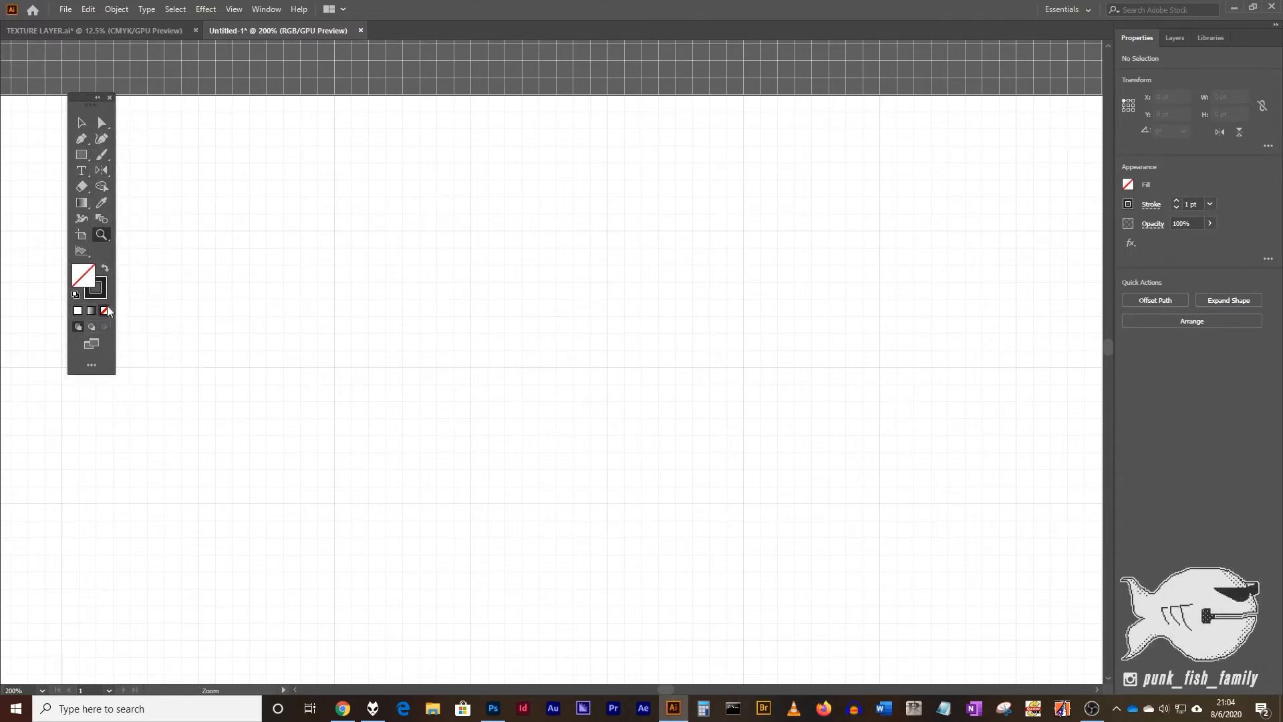
pyautogui.moveTo(105, 298)
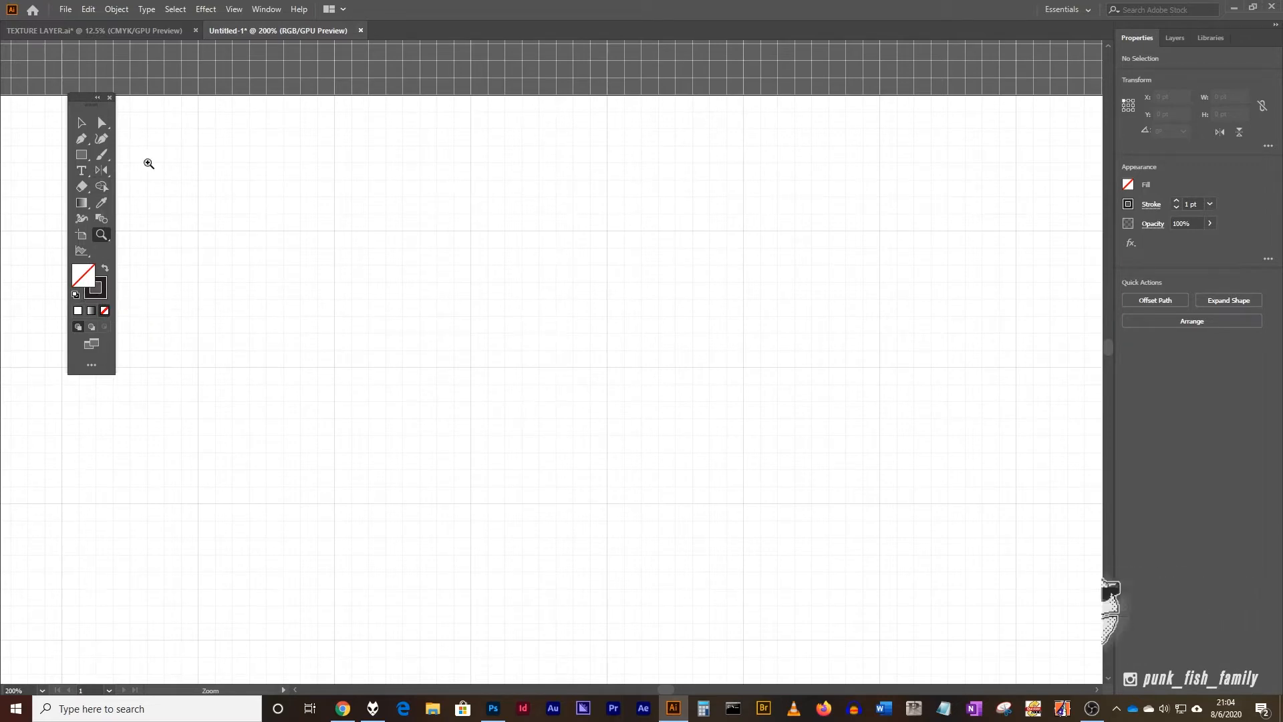
pyautogui.moveTo(82, 139)
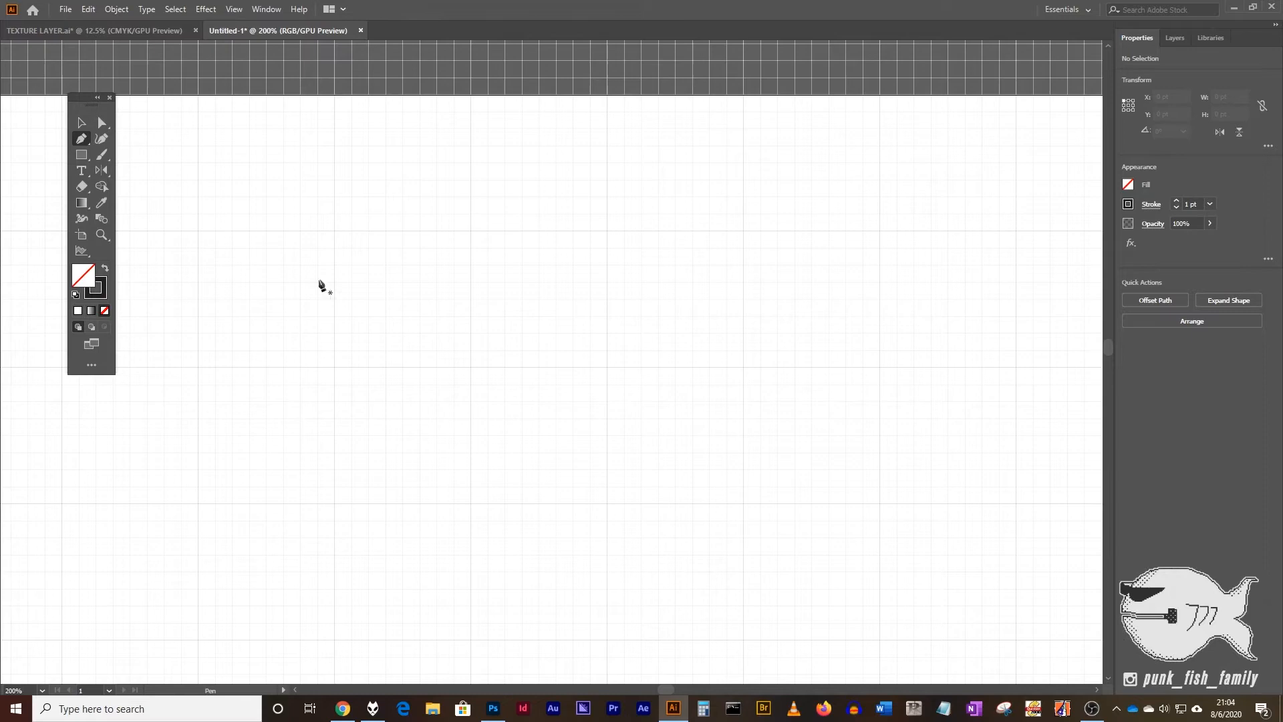
pyautogui.moveTo(349, 238)
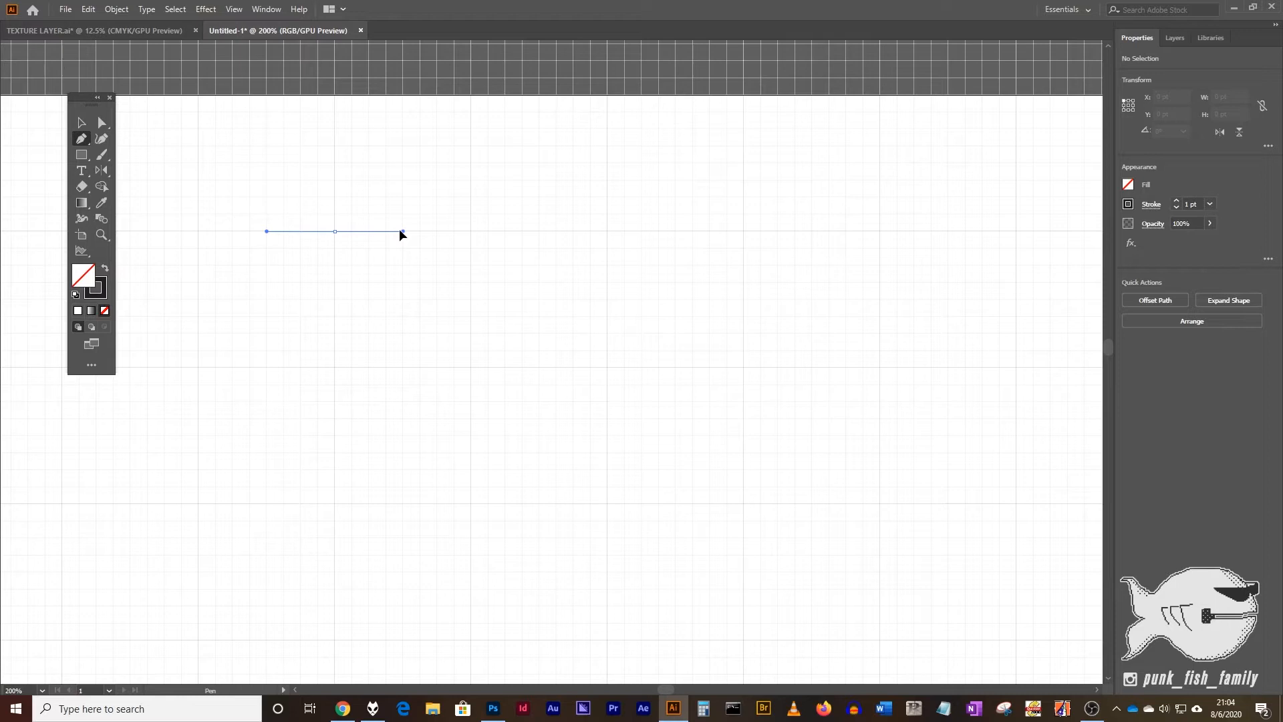
# Draw a smooth U-shaped wave with the Pen tool using horizontal anchors on grid lines.
pyautogui.moveTo(401, 231); pyautogui.dragTo(384, 247)
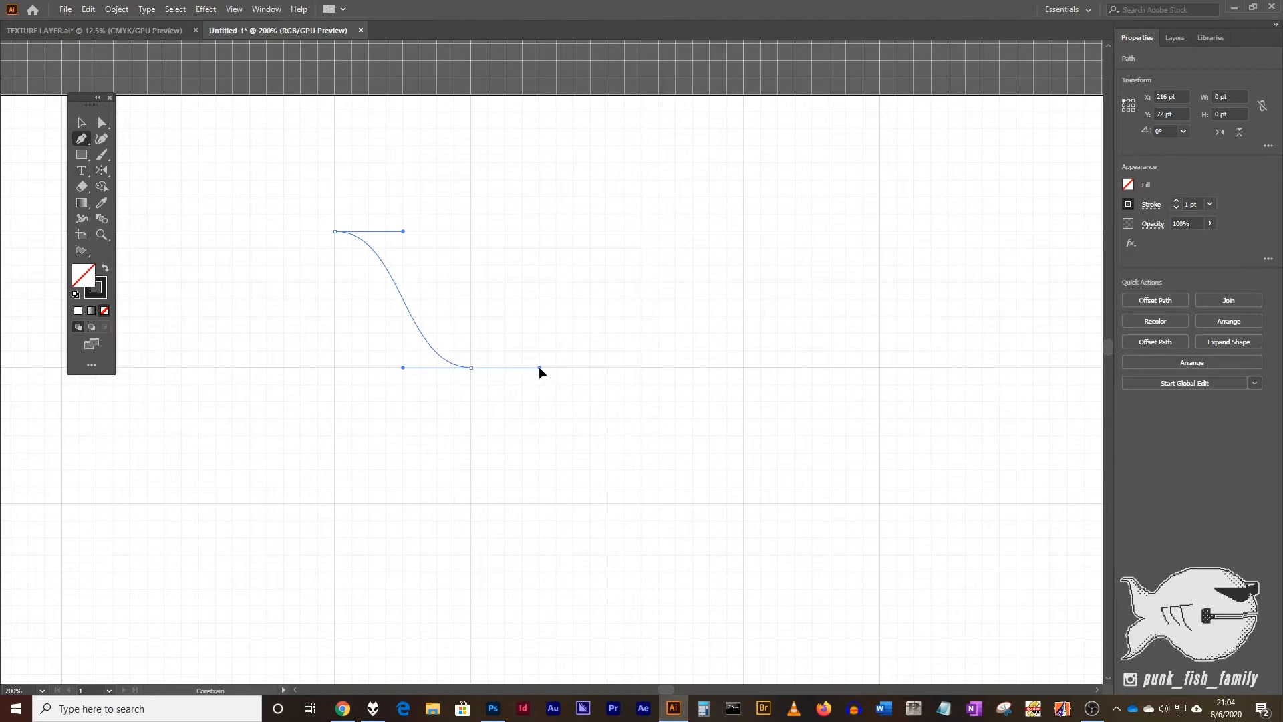
pyautogui.click(470, 367)
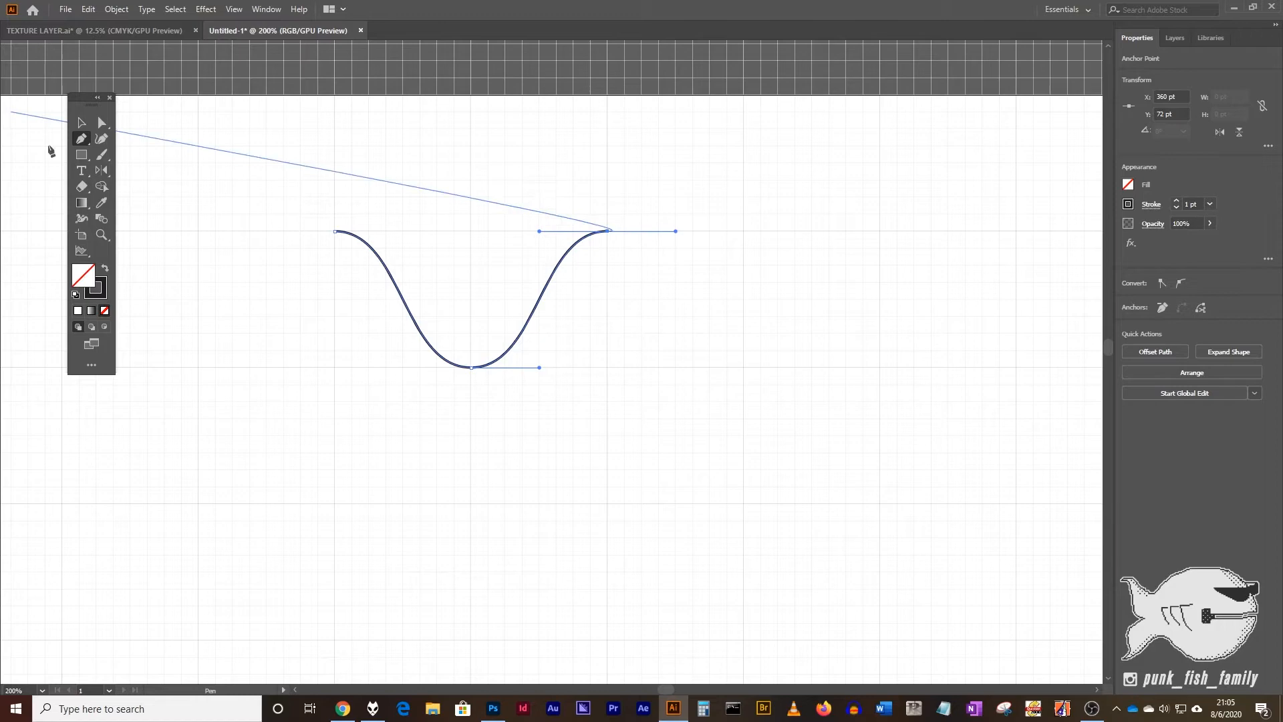
pyautogui.moveTo(81, 123)
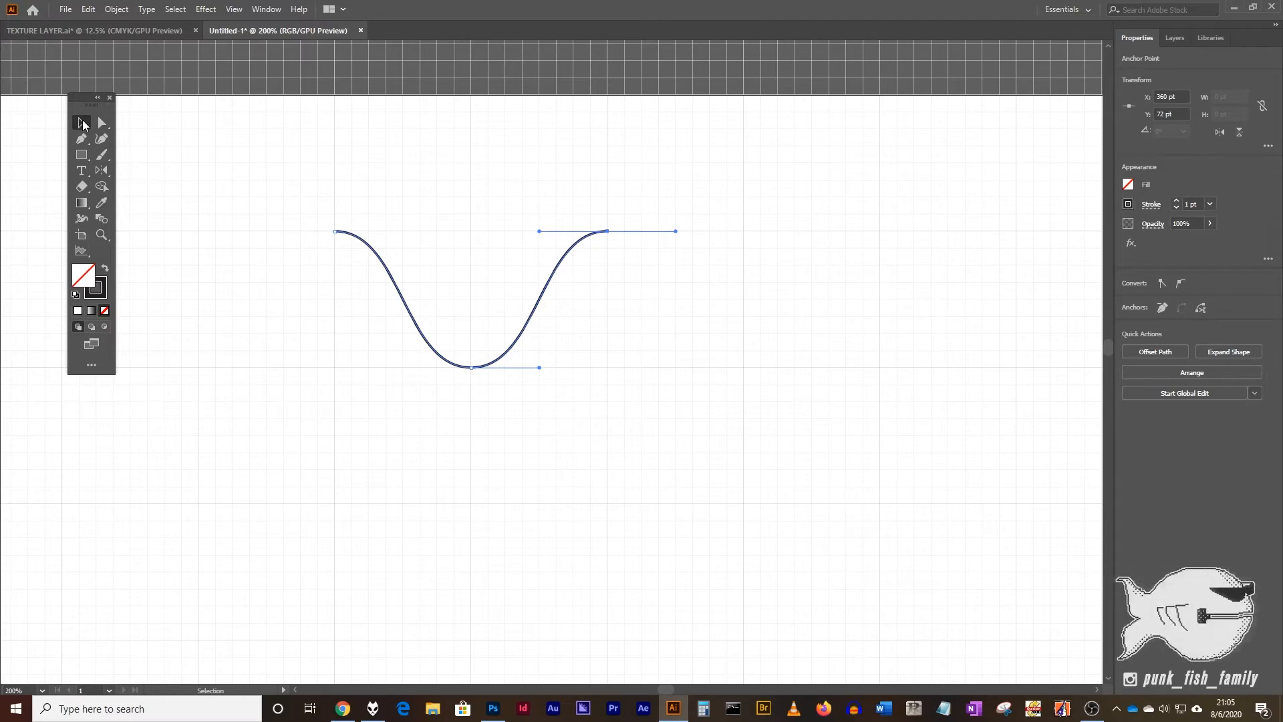
# Finish the wave path and select it with the Selection tool for copying.
pyautogui.click(467, 185)
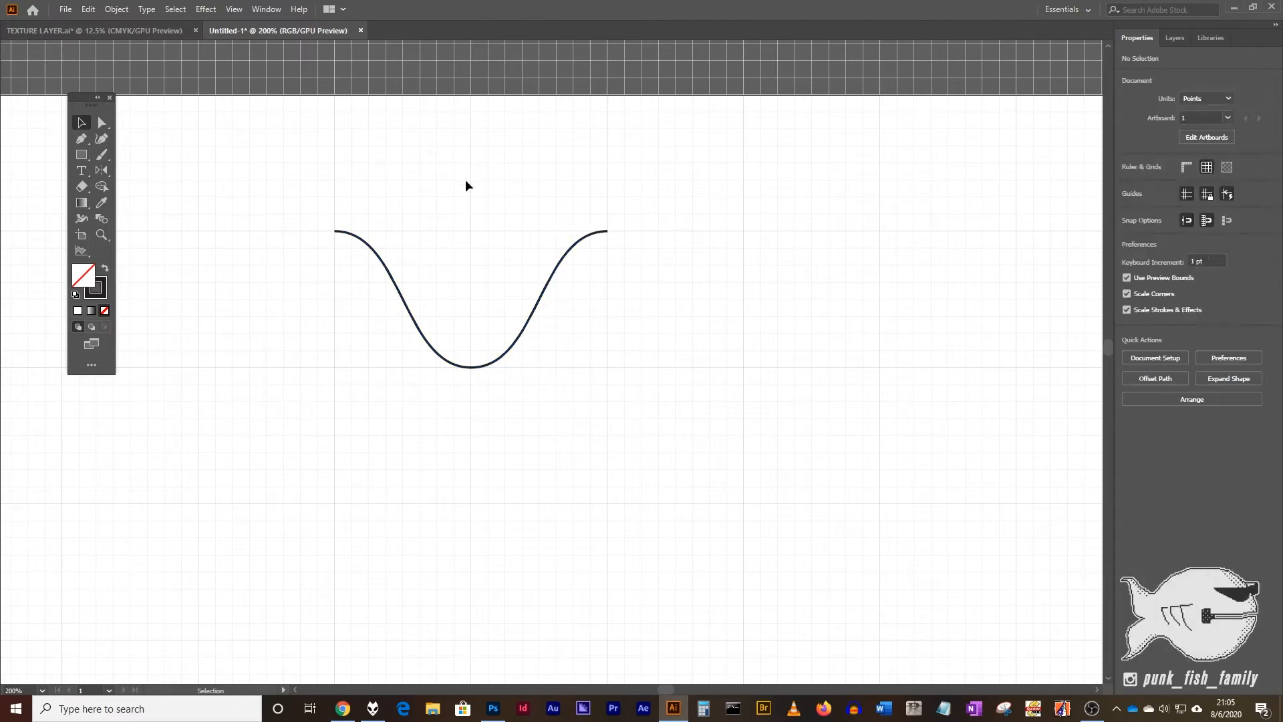
pyautogui.click(516, 355)
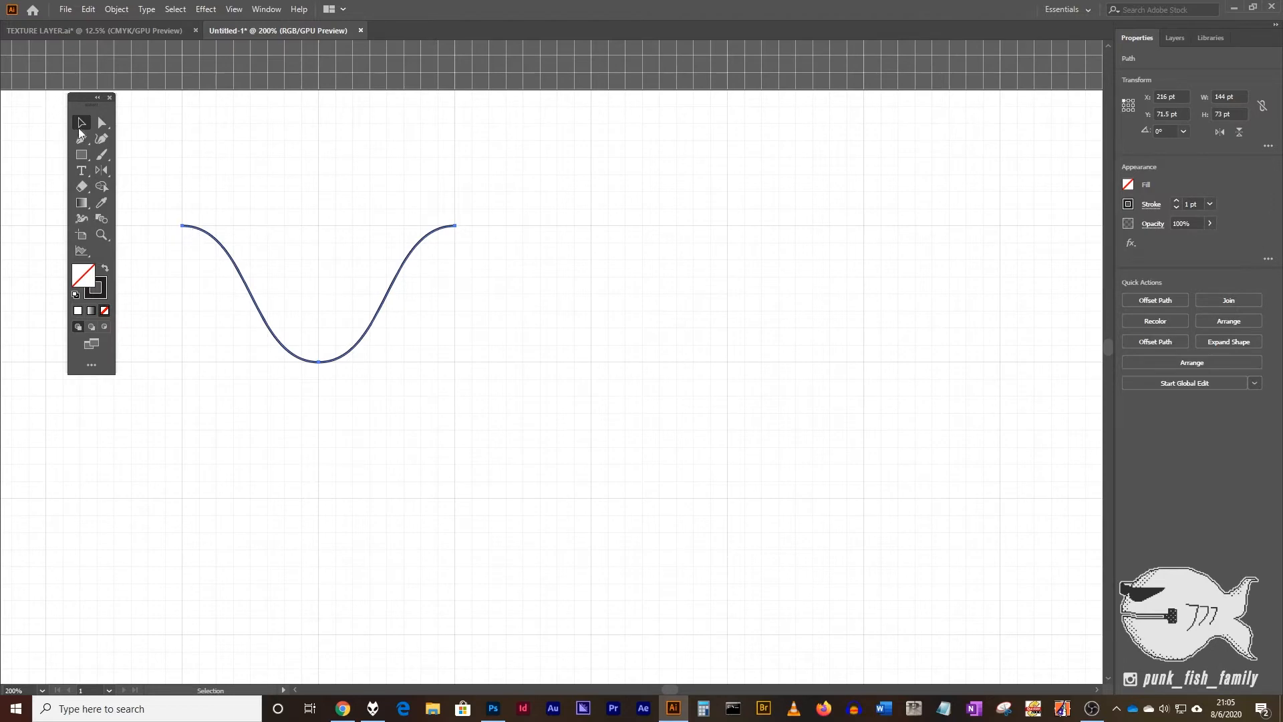
pyautogui.moveTo(189, 233)
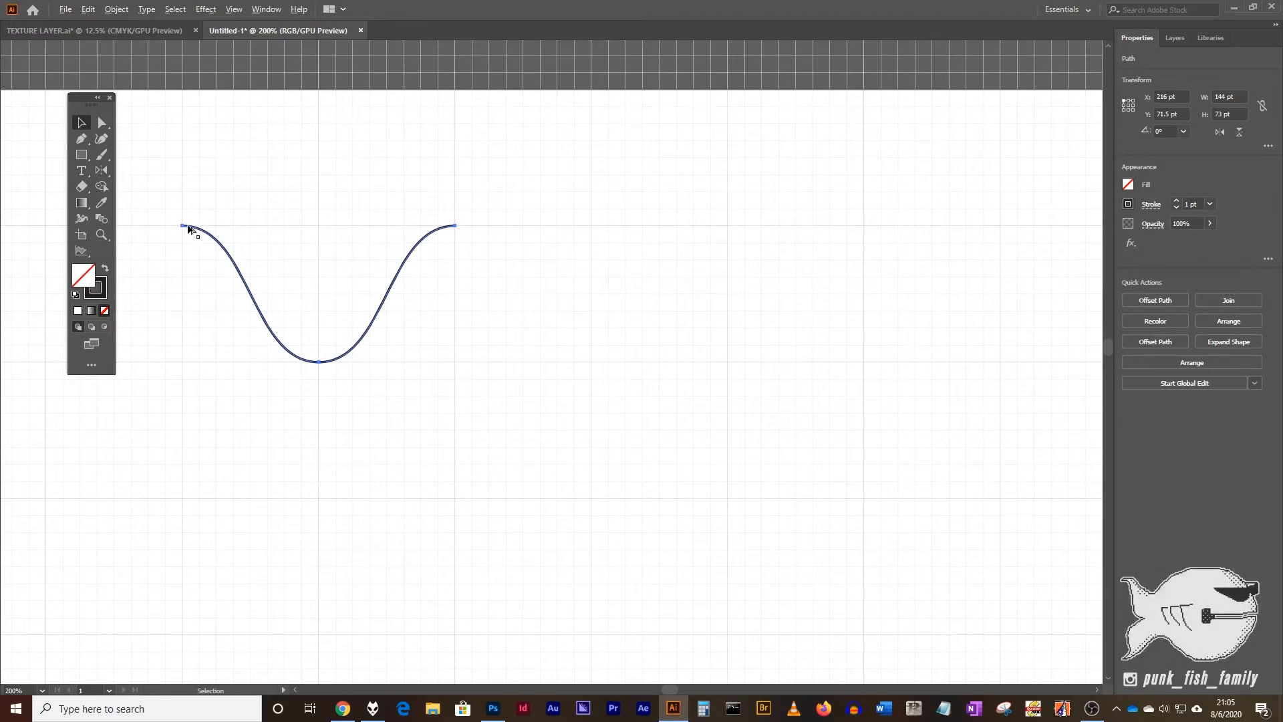
pyautogui.moveTo(195, 233)
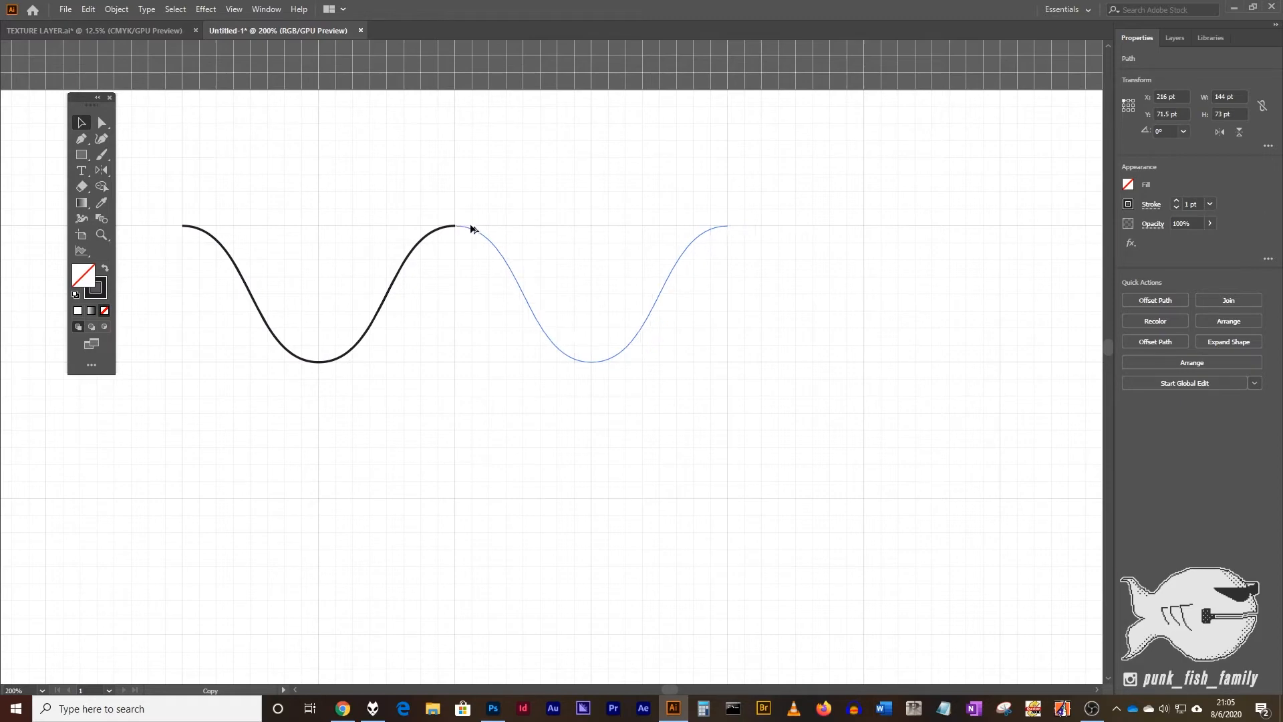
pyautogui.moveTo(478, 235)
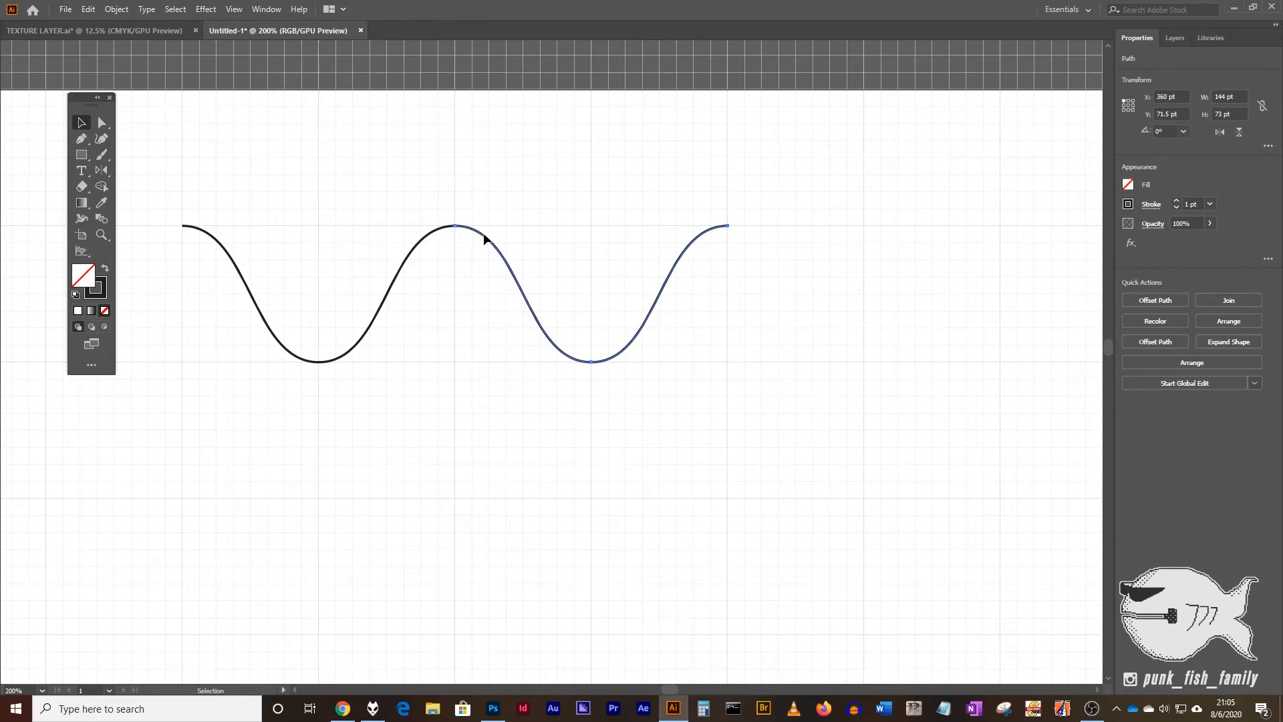
pyautogui.moveTo(466, 231)
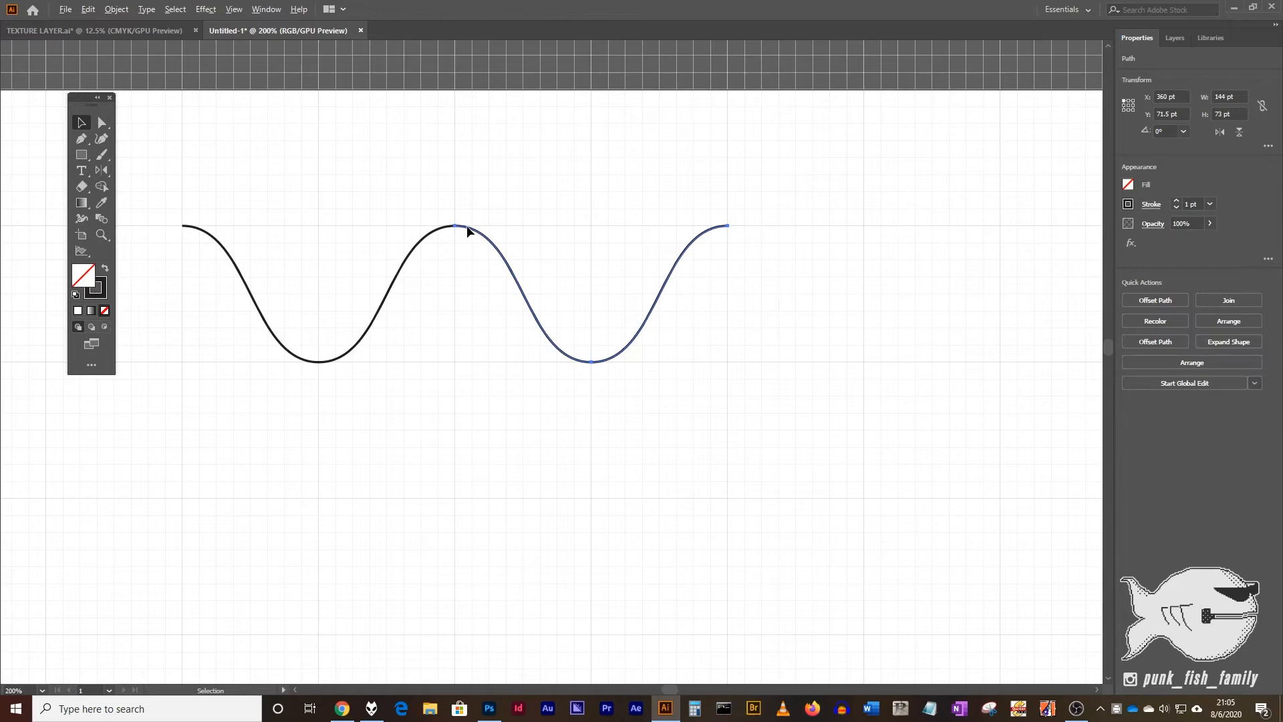
pyautogui.moveTo(485, 237)
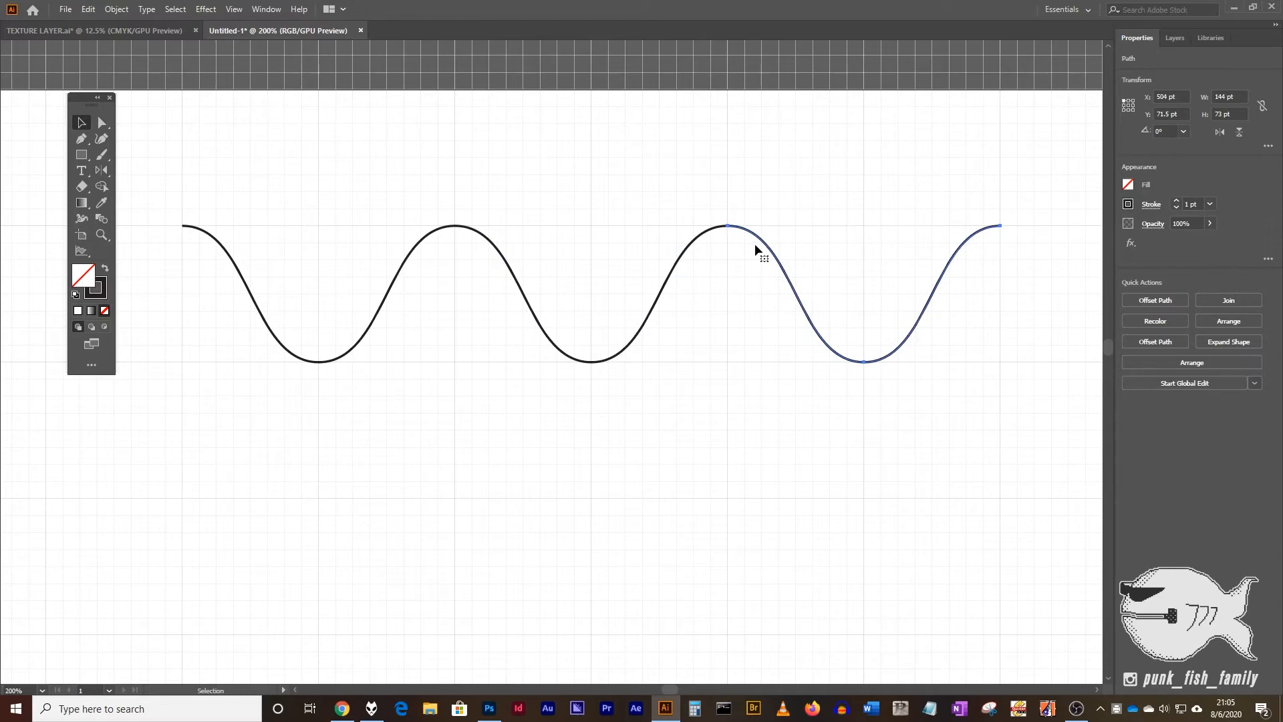
pyautogui.moveTo(713, 261)
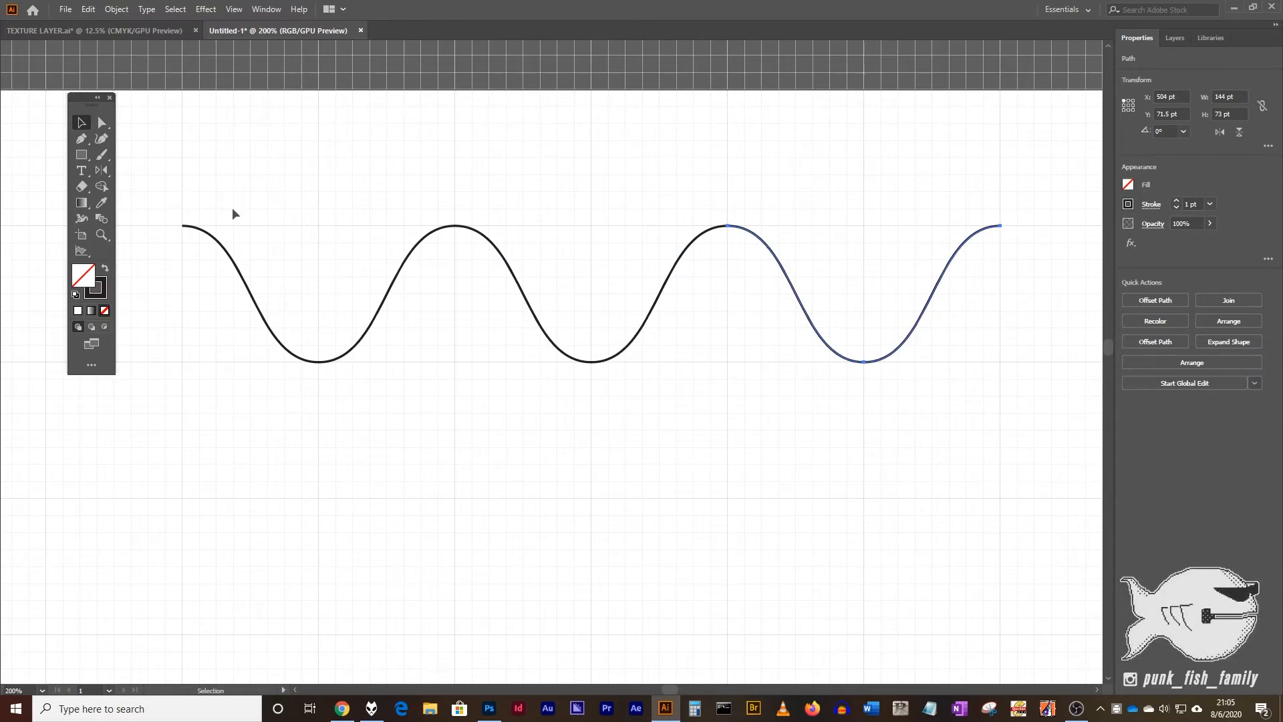
pyautogui.moveTo(443, 238)
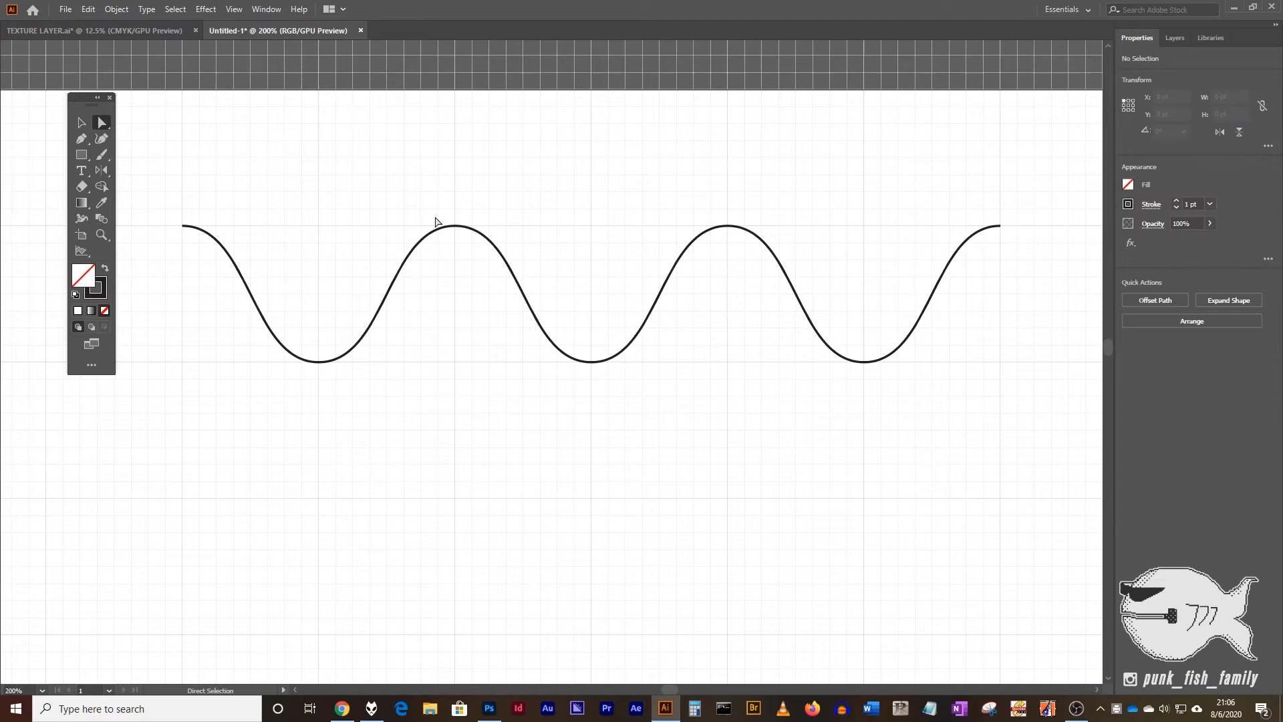
pyautogui.moveTo(450, 221)
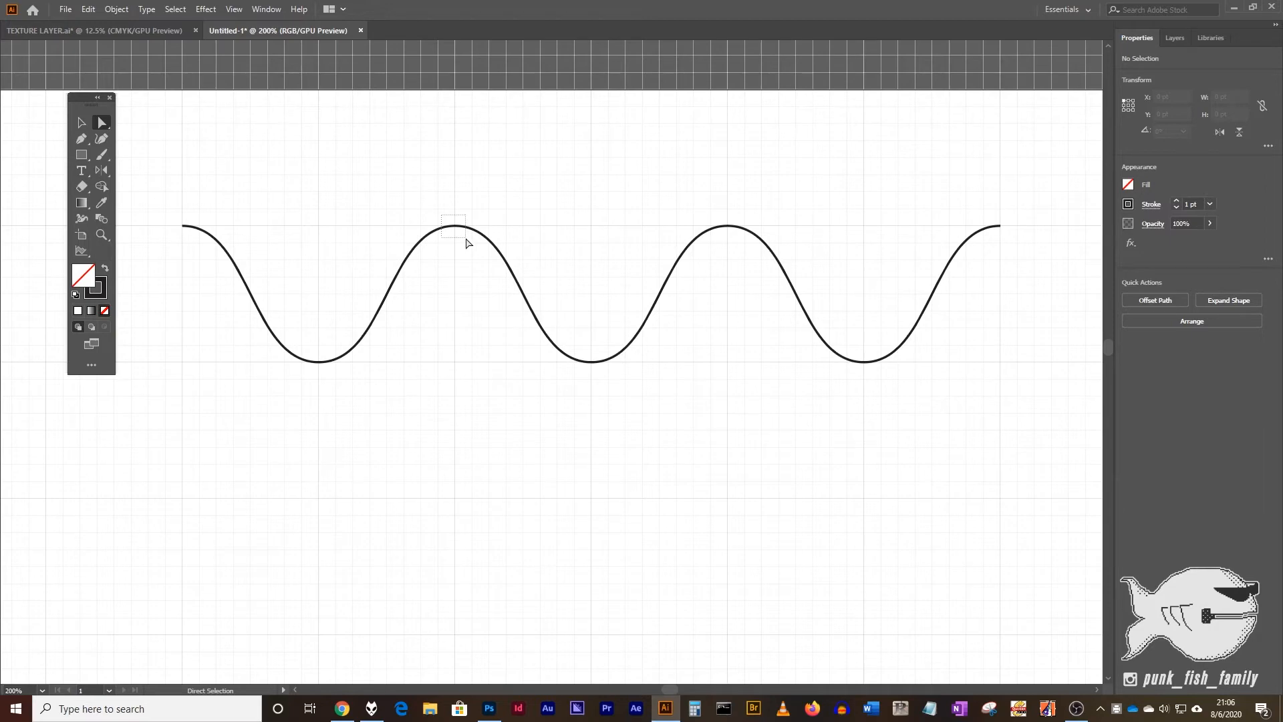
# Select the whole 432 pt row of waves and join the pieces into one path via Object > Path > Join.
pyautogui.click(454, 227)
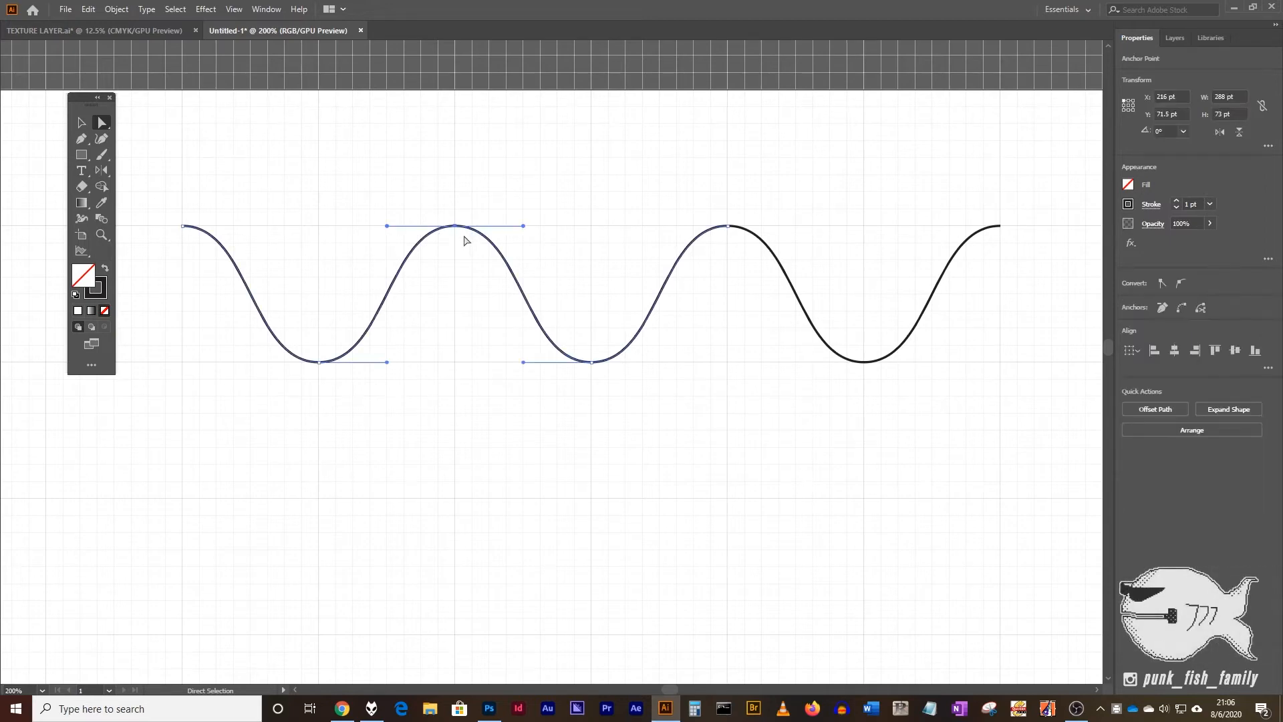
pyautogui.click(114, 9)
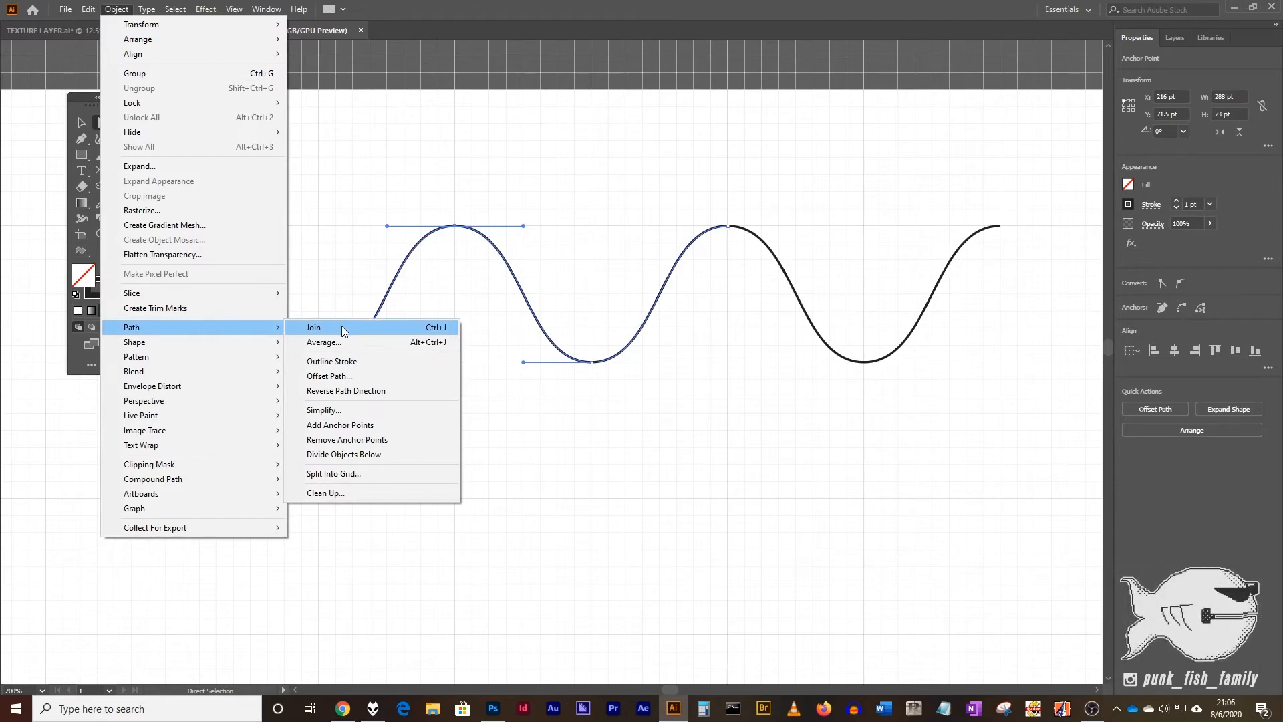
pyautogui.click(312, 326)
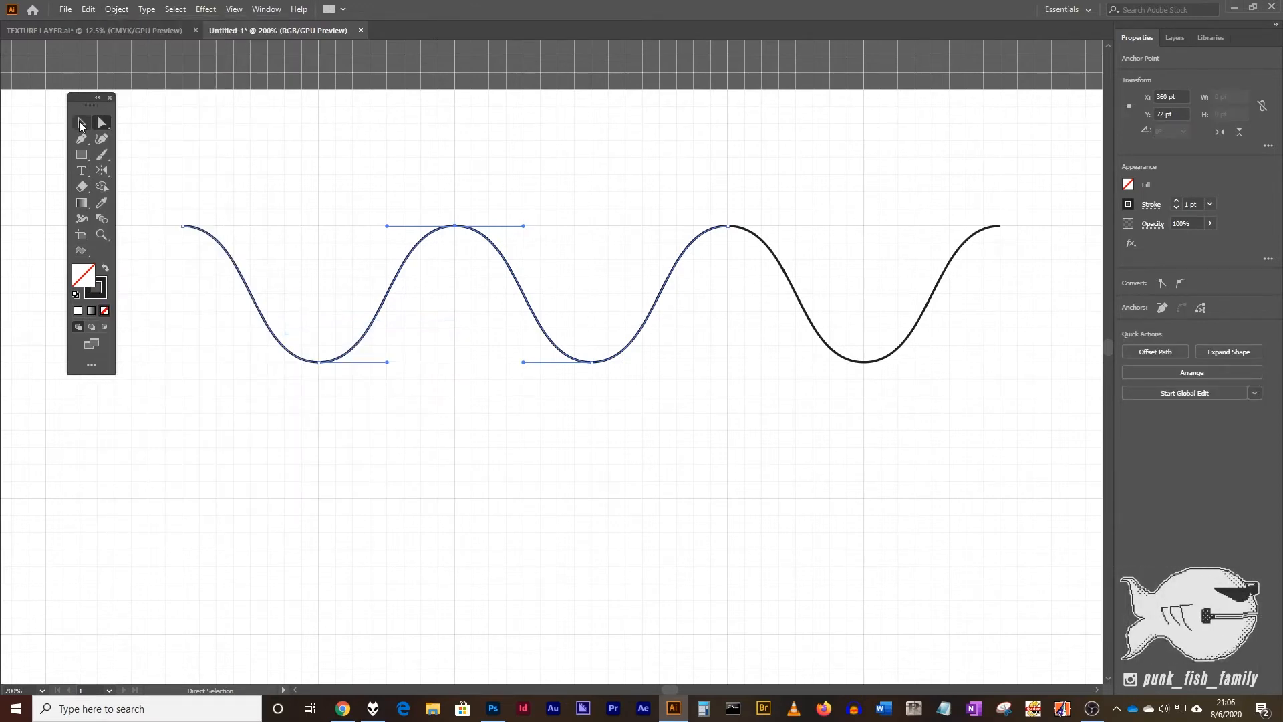
pyautogui.click(82, 122)
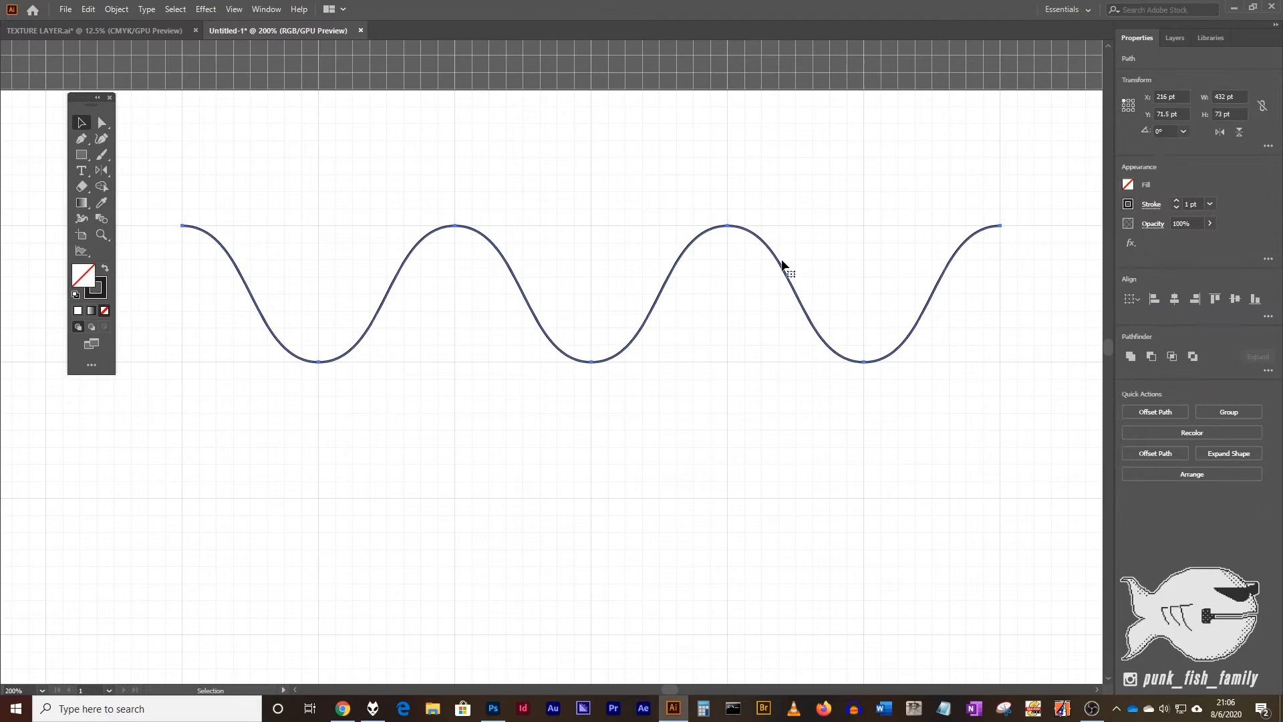
pyautogui.click(116, 9)
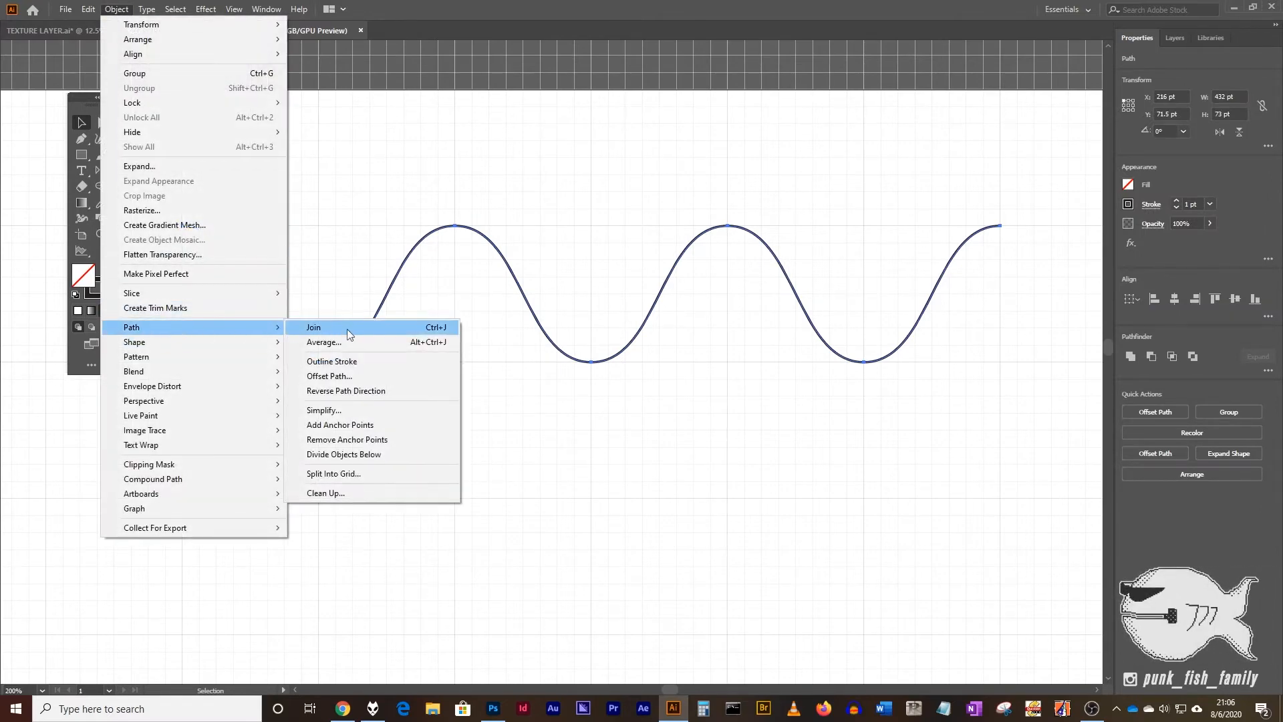
pyautogui.click(313, 326)
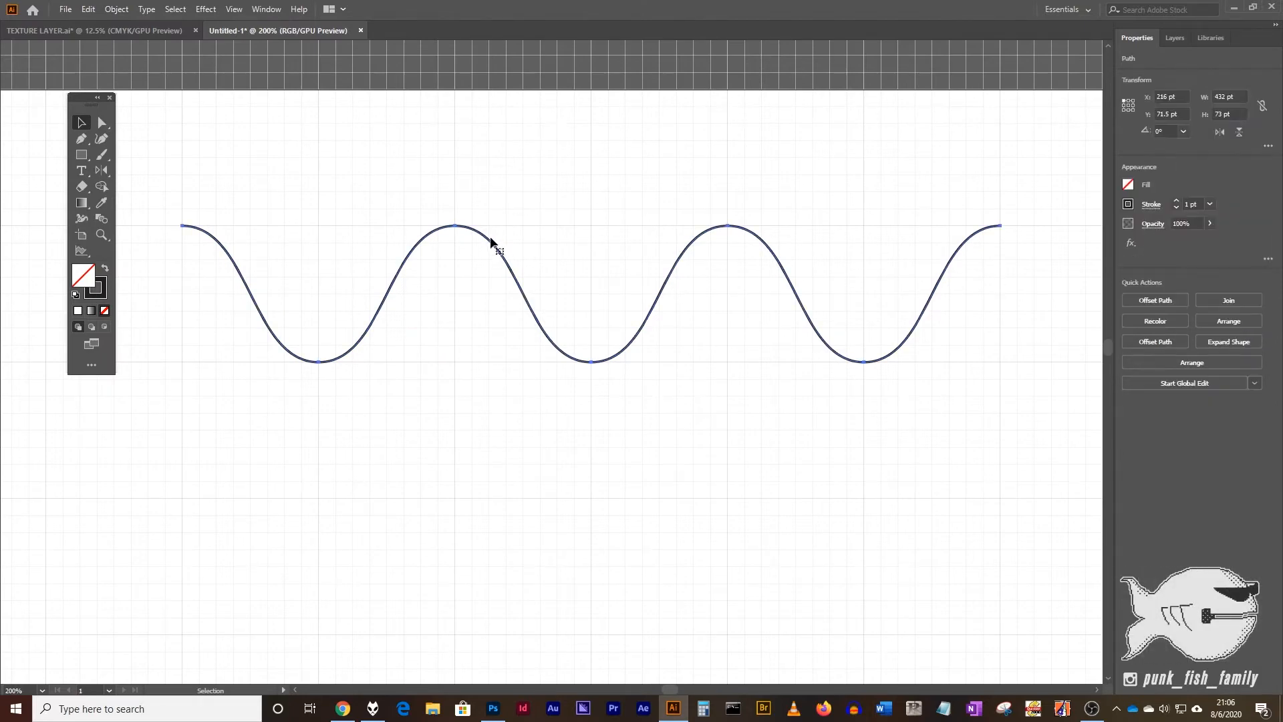
pyautogui.moveTo(708, 183)
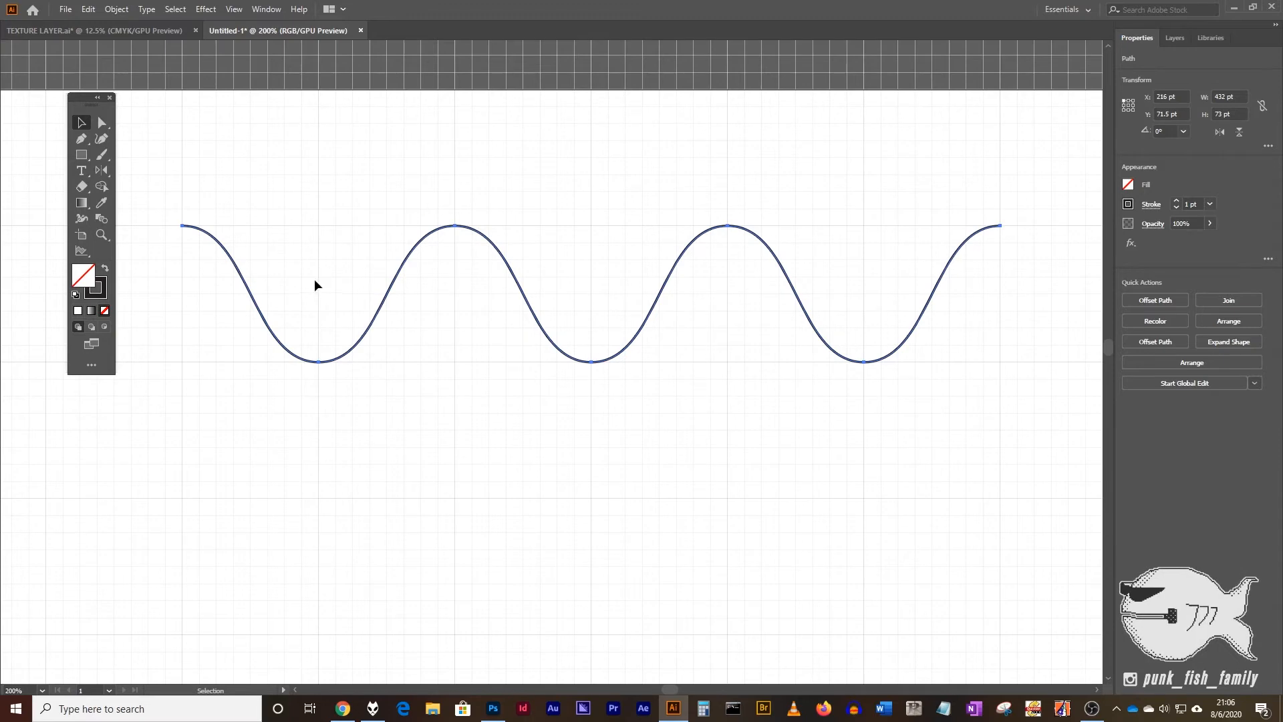
pyautogui.moveTo(1050, 91)
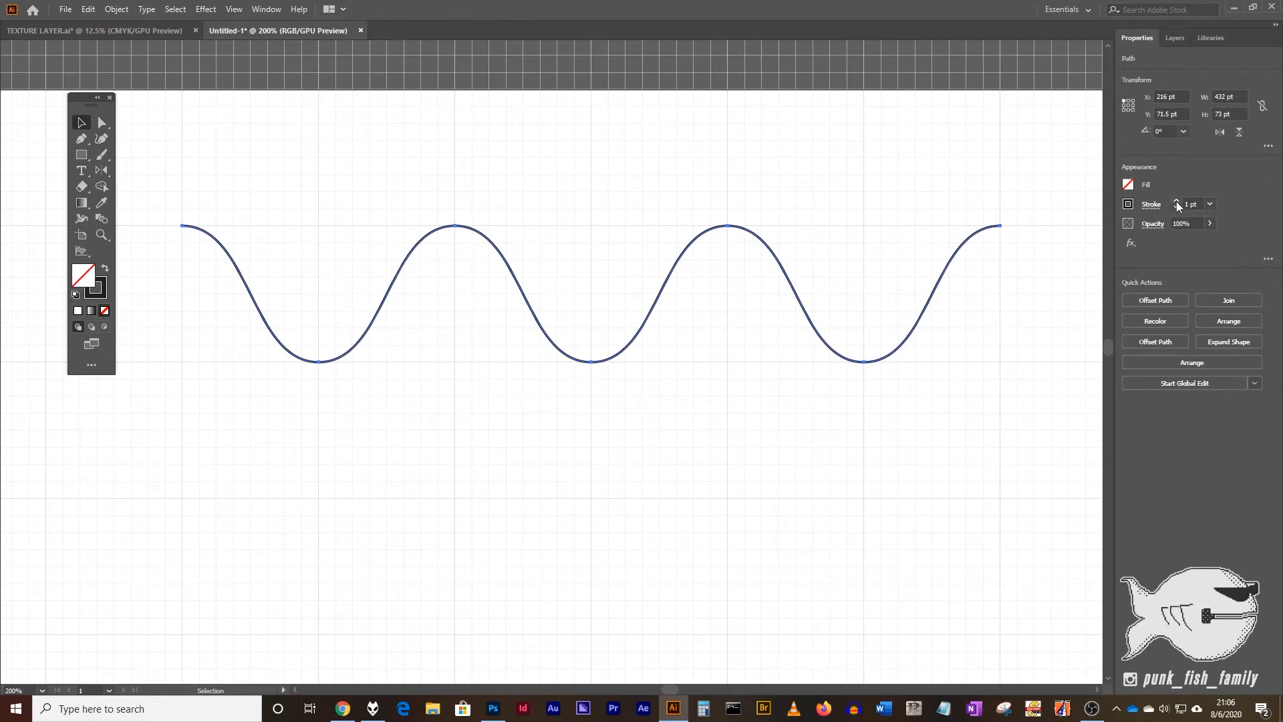
pyautogui.moveTo(1215, 209)
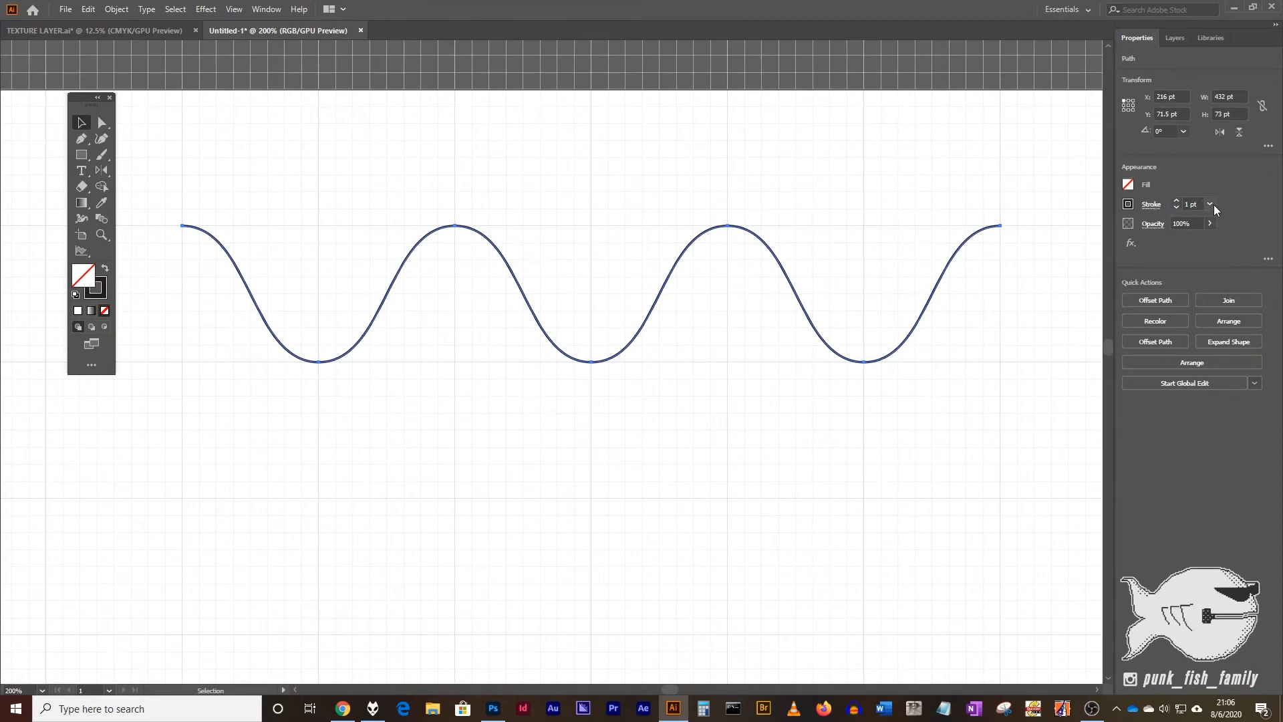
# Bring up the Stroke panel and set the wave's stroke weight to 20 pt.
pyautogui.click(266, 10)
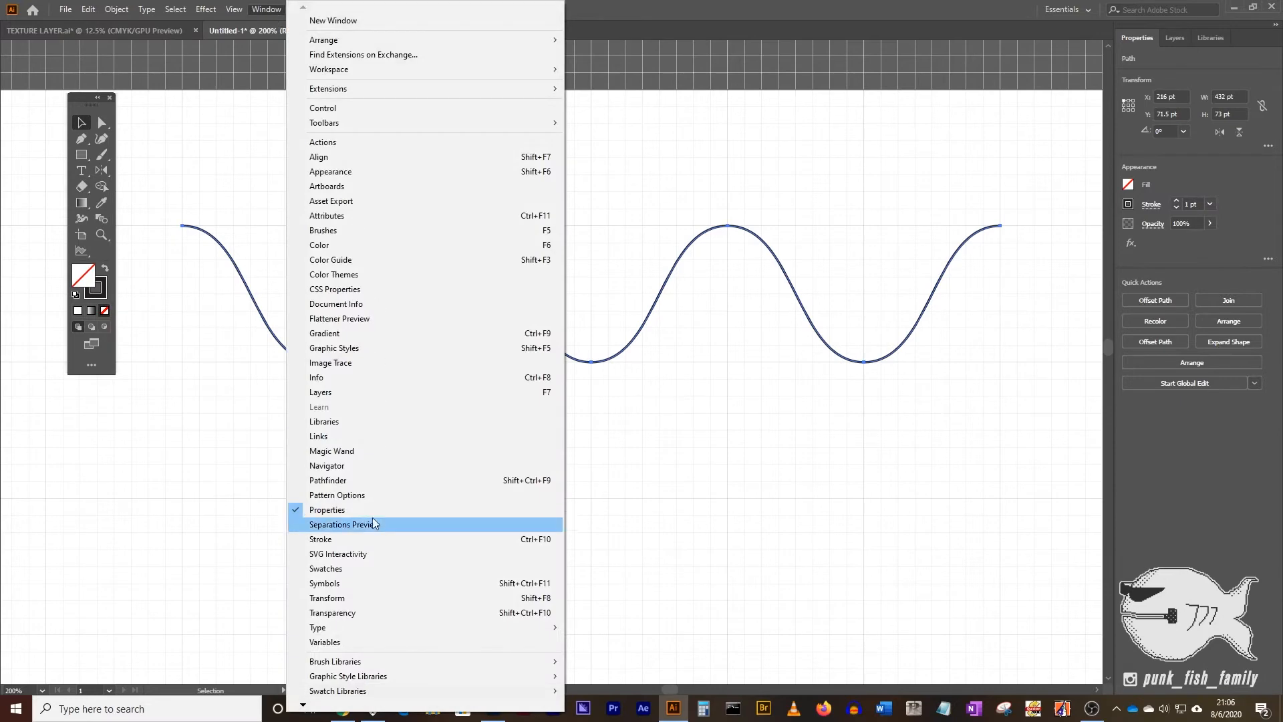
pyautogui.click(321, 538)
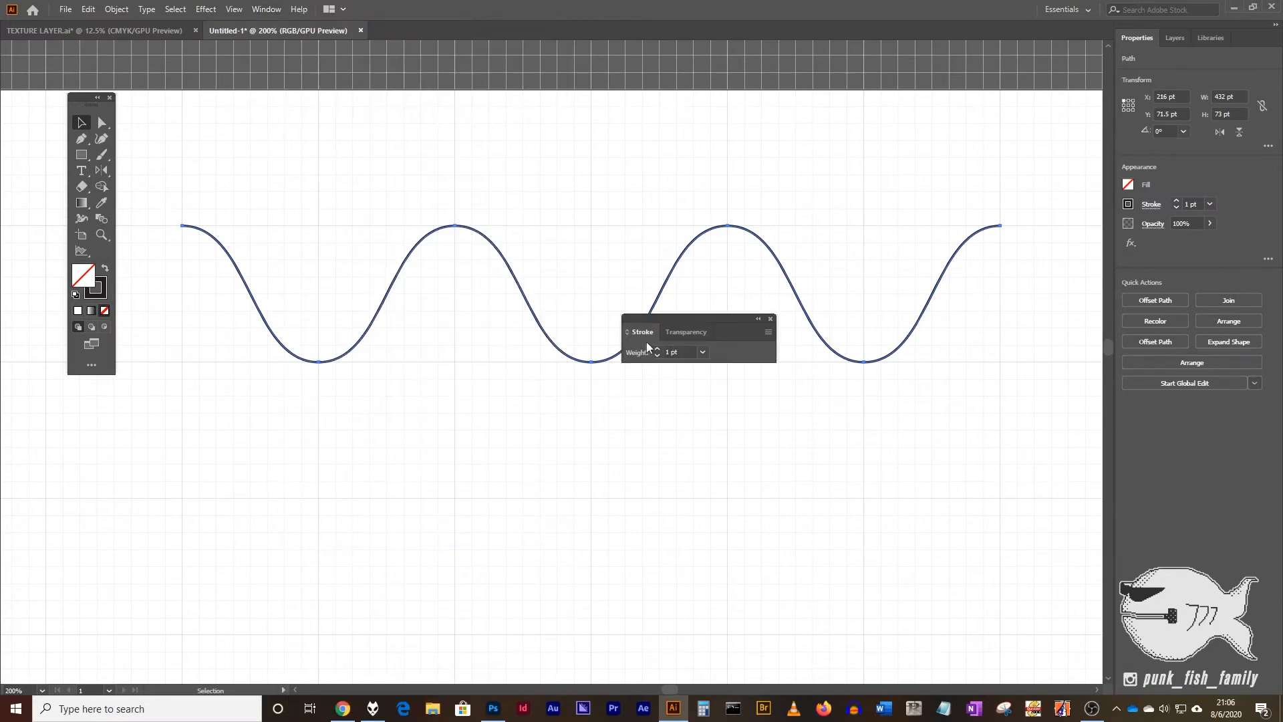
pyautogui.moveTo(642, 331); pyautogui.dragTo(550, 115)
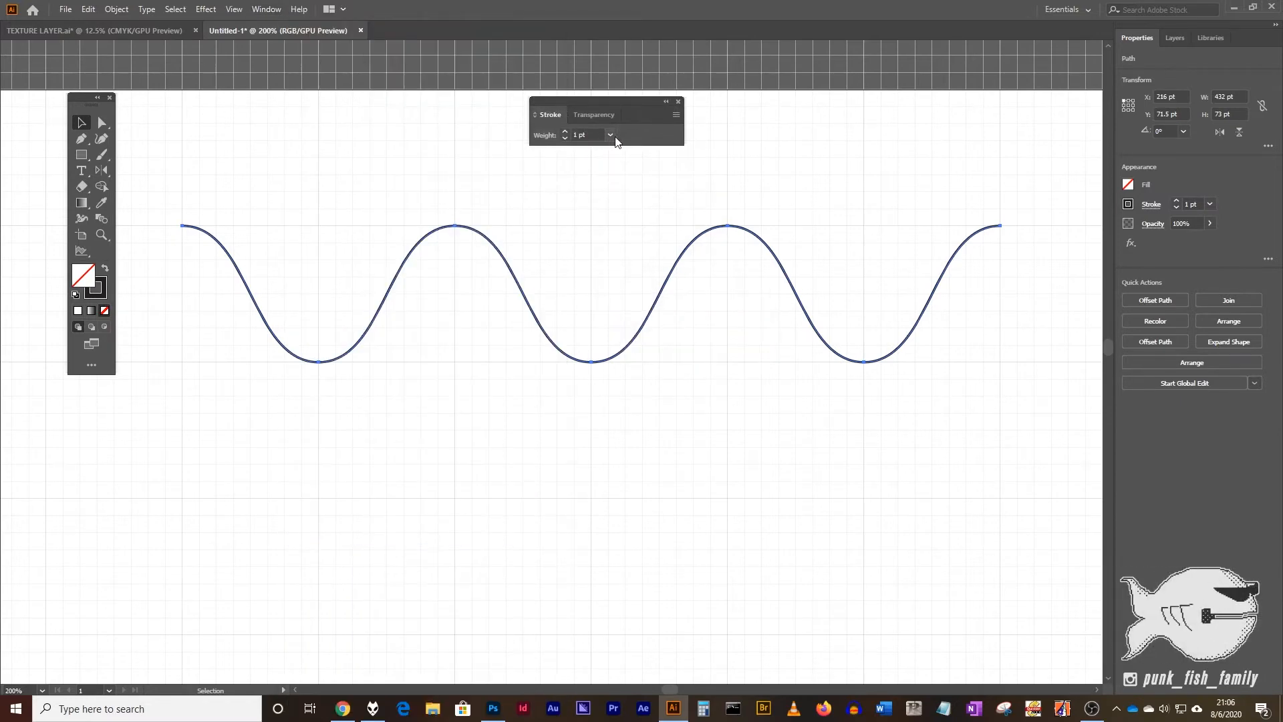
pyautogui.click(609, 134)
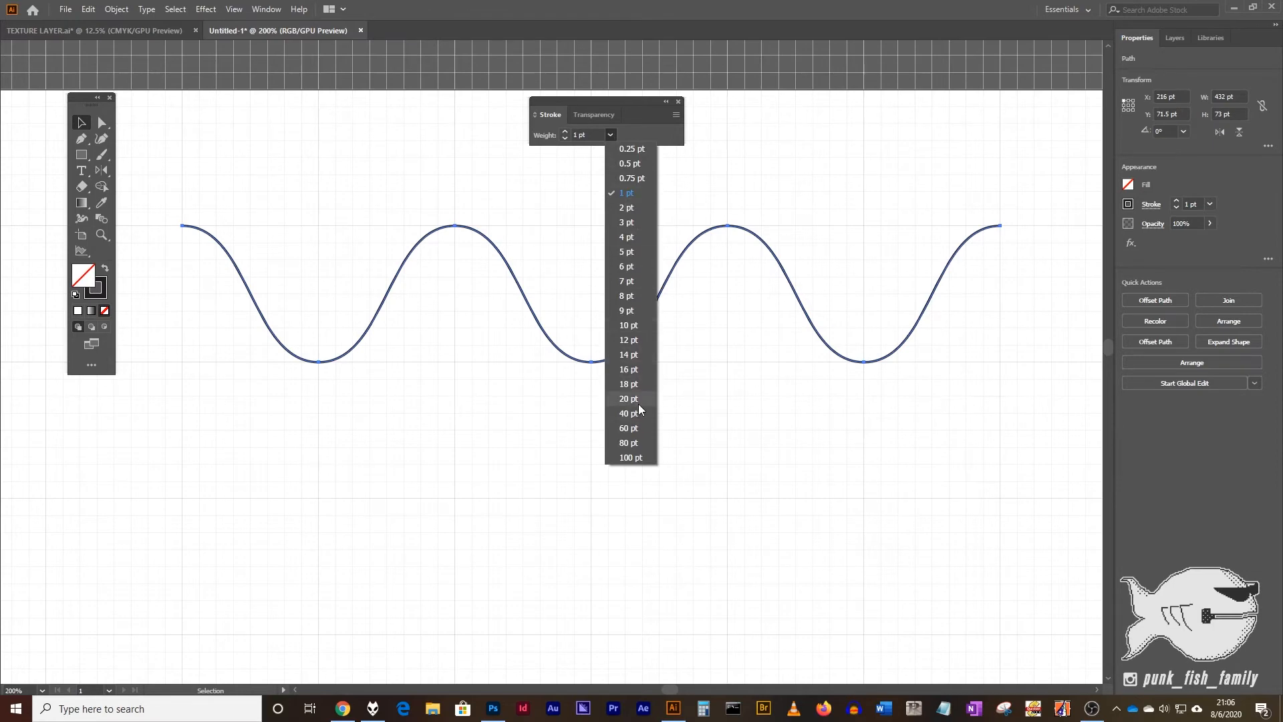
pyautogui.click(628, 398)
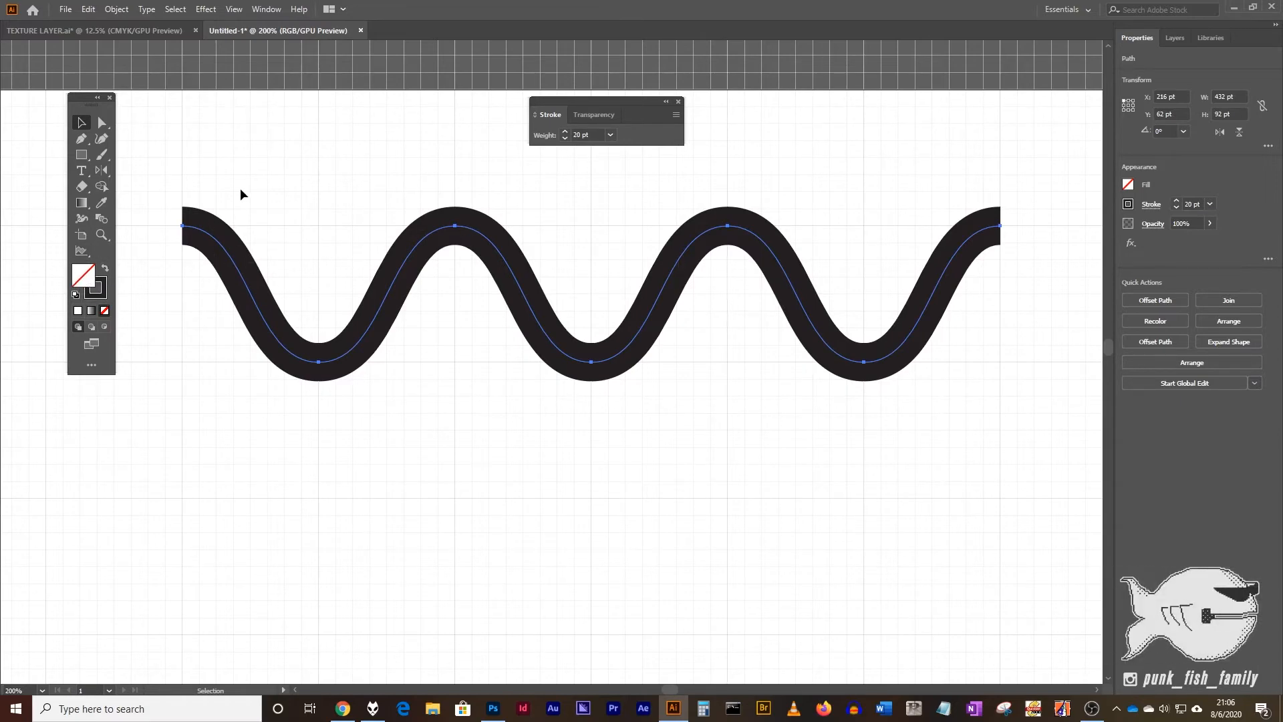
pyautogui.click(220, 250)
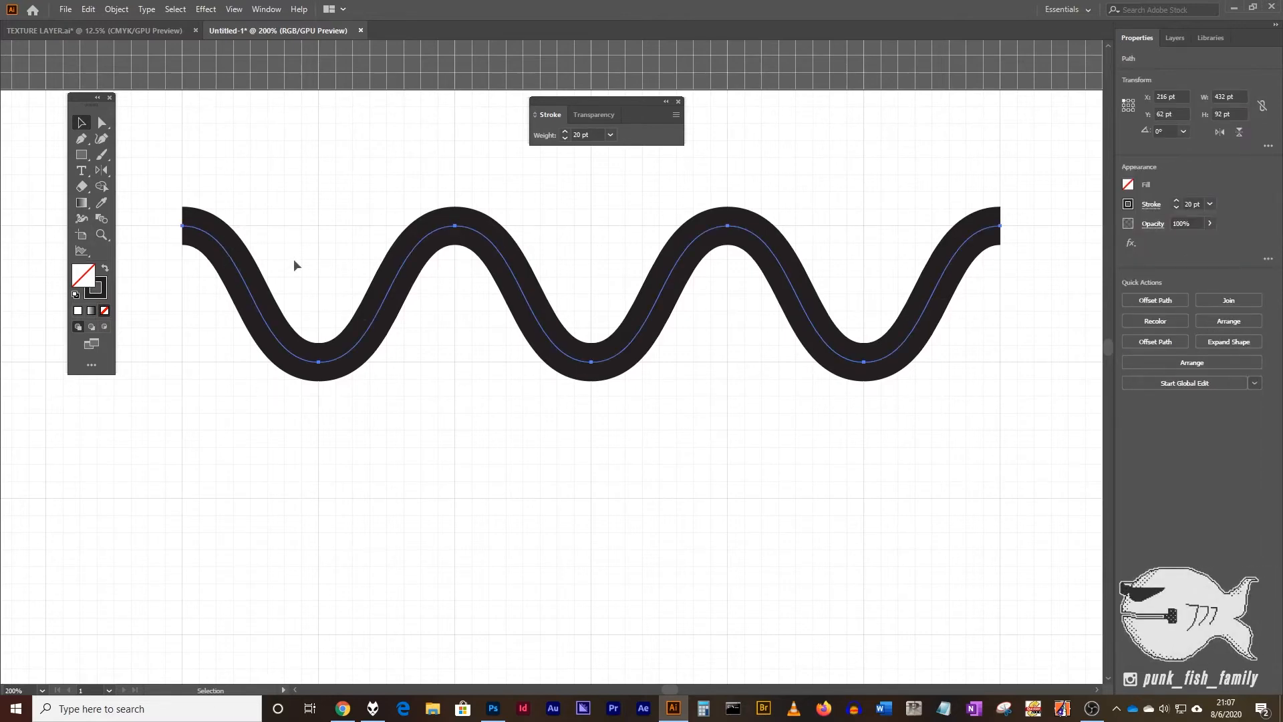
pyautogui.moveTo(224, 220)
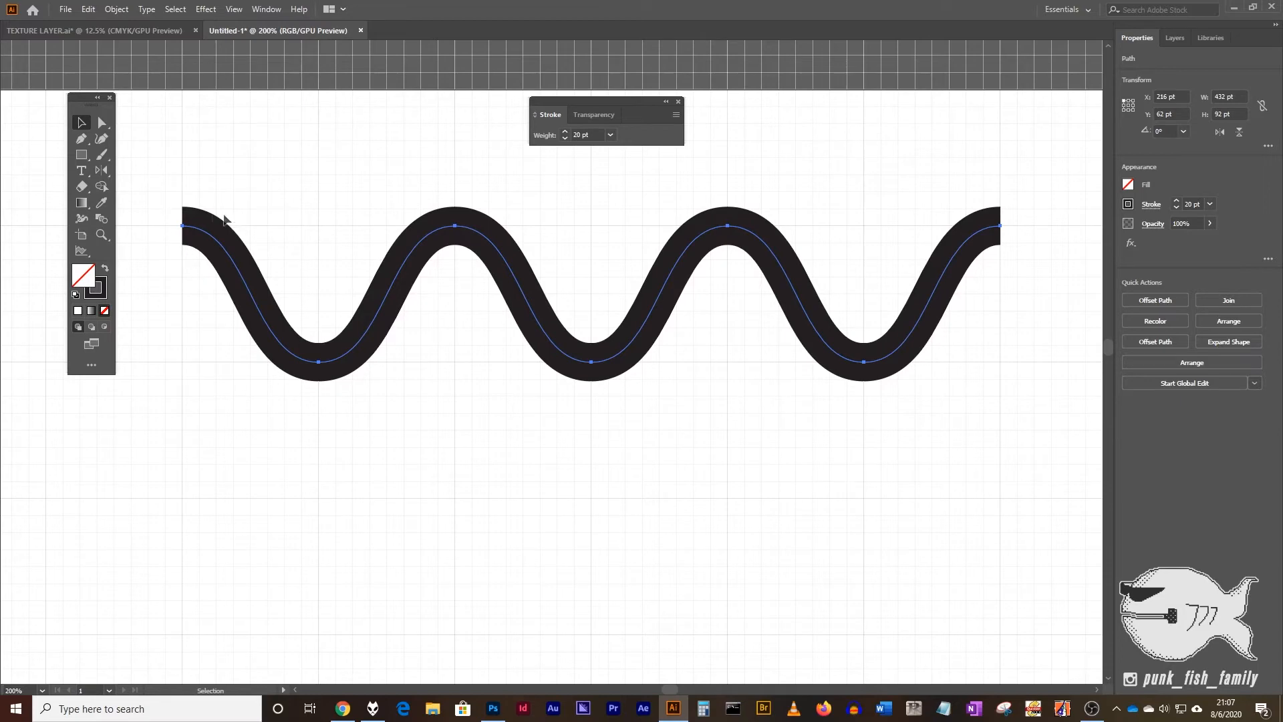
pyautogui.moveTo(275, 228)
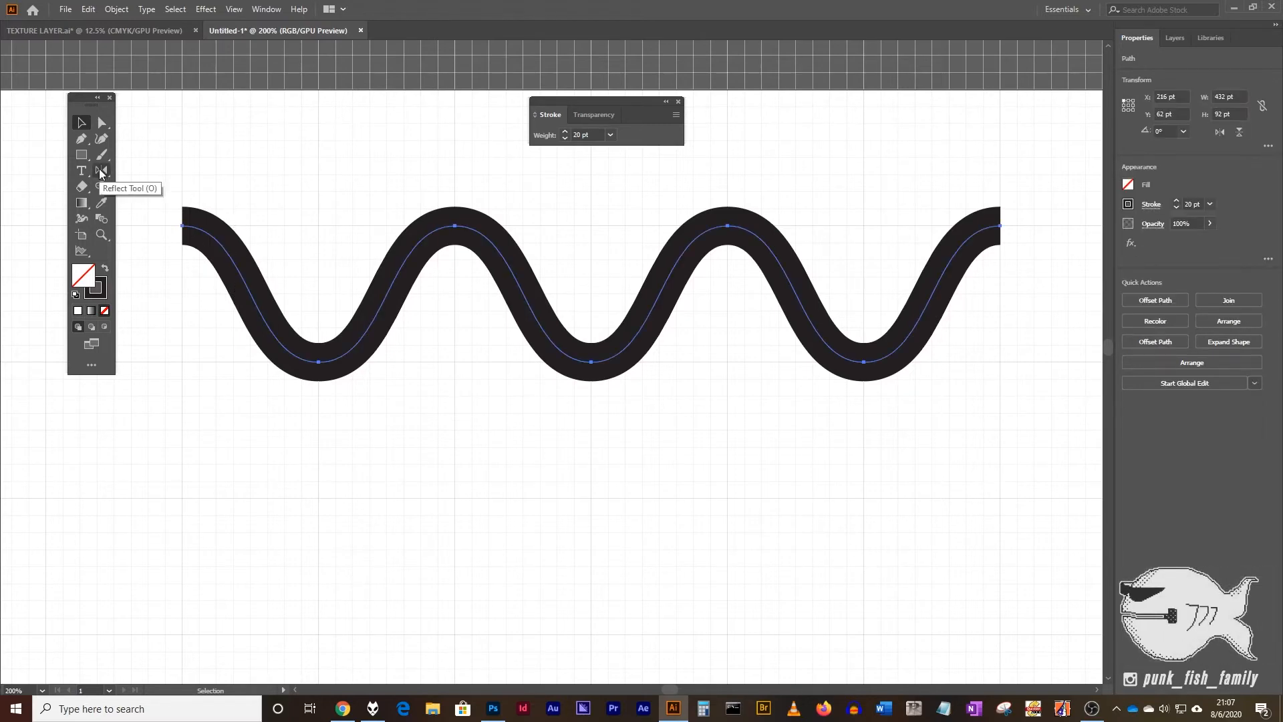
# Reflect the thick wave across the horizontal axis as a copy so the two strands cross.
pyautogui.doubleClick(102, 170)
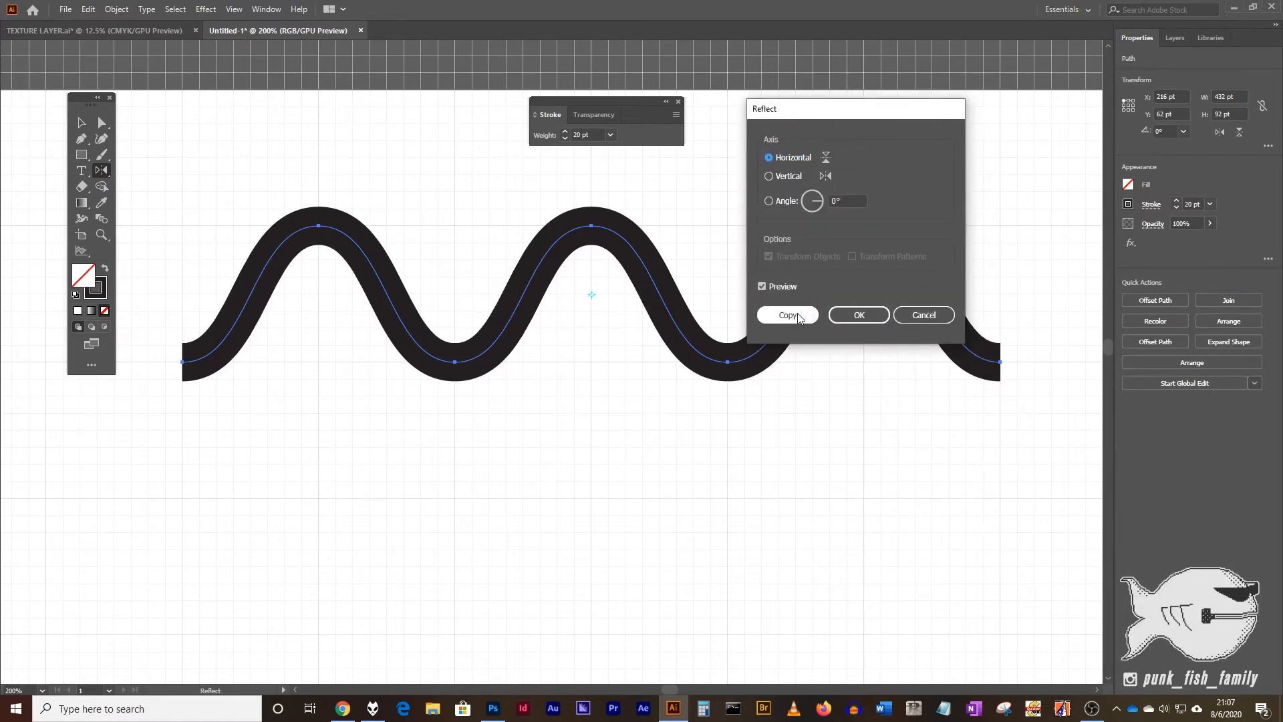
pyautogui.click(788, 319)
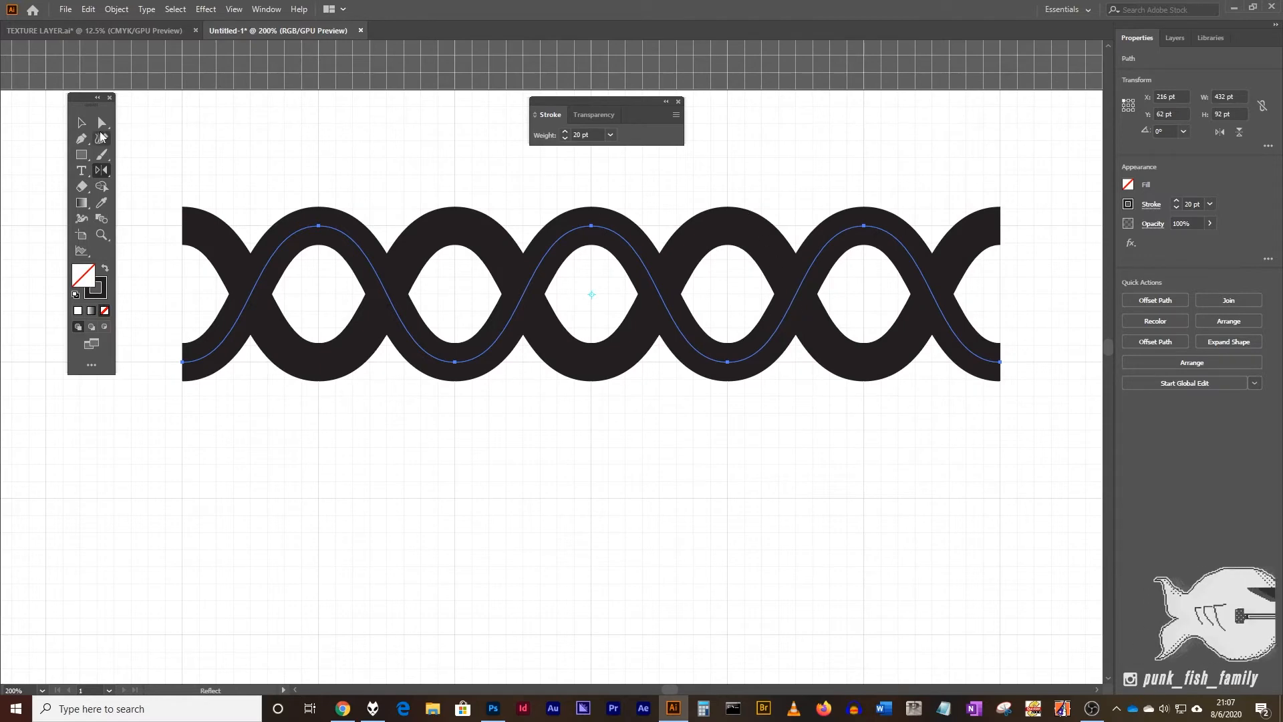
pyautogui.click(743, 409)
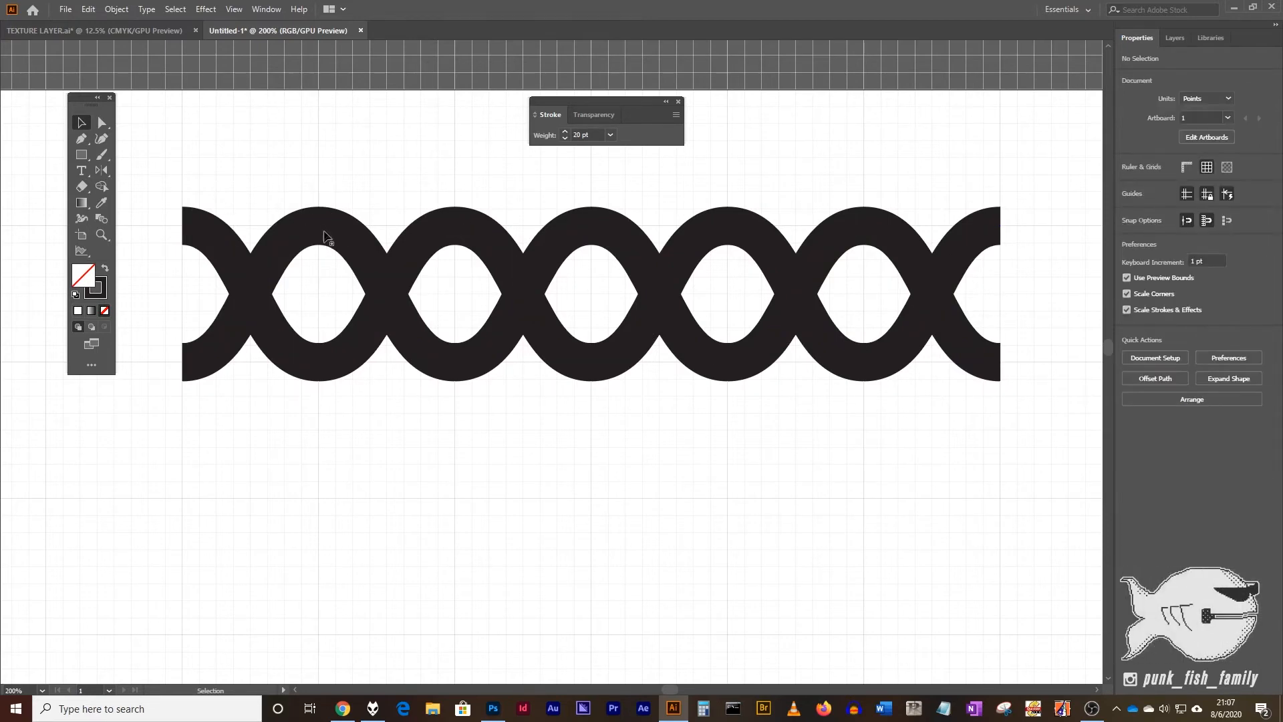
# Select both crossing wave strands together, each carrying the 20 pt black stroke.
pyautogui.click(319, 227)
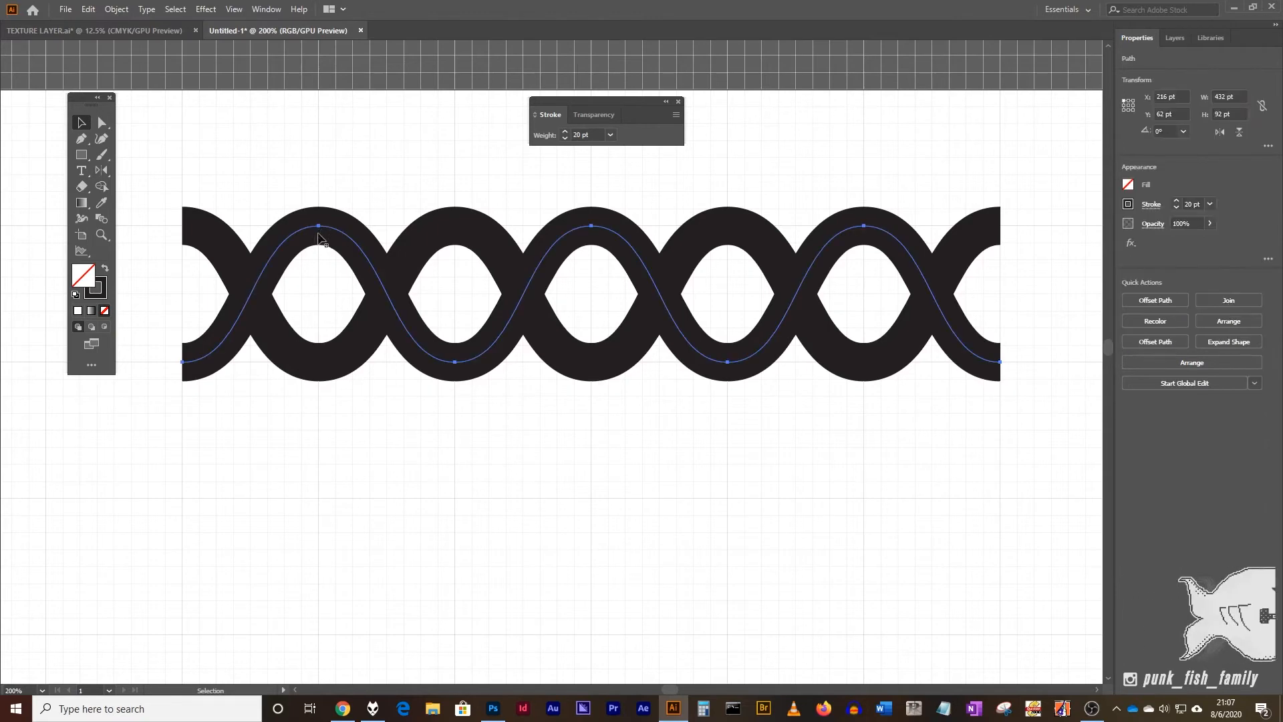
pyautogui.moveTo(187, 366)
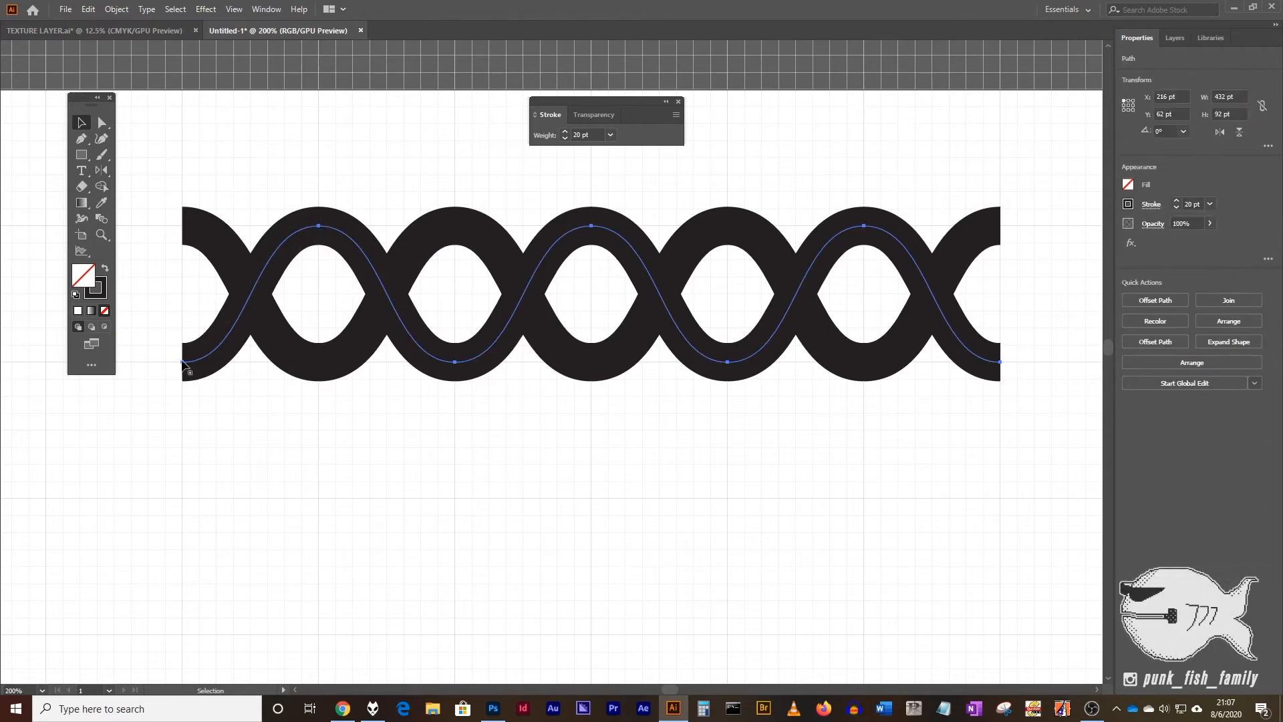
pyautogui.moveTo(690, 273)
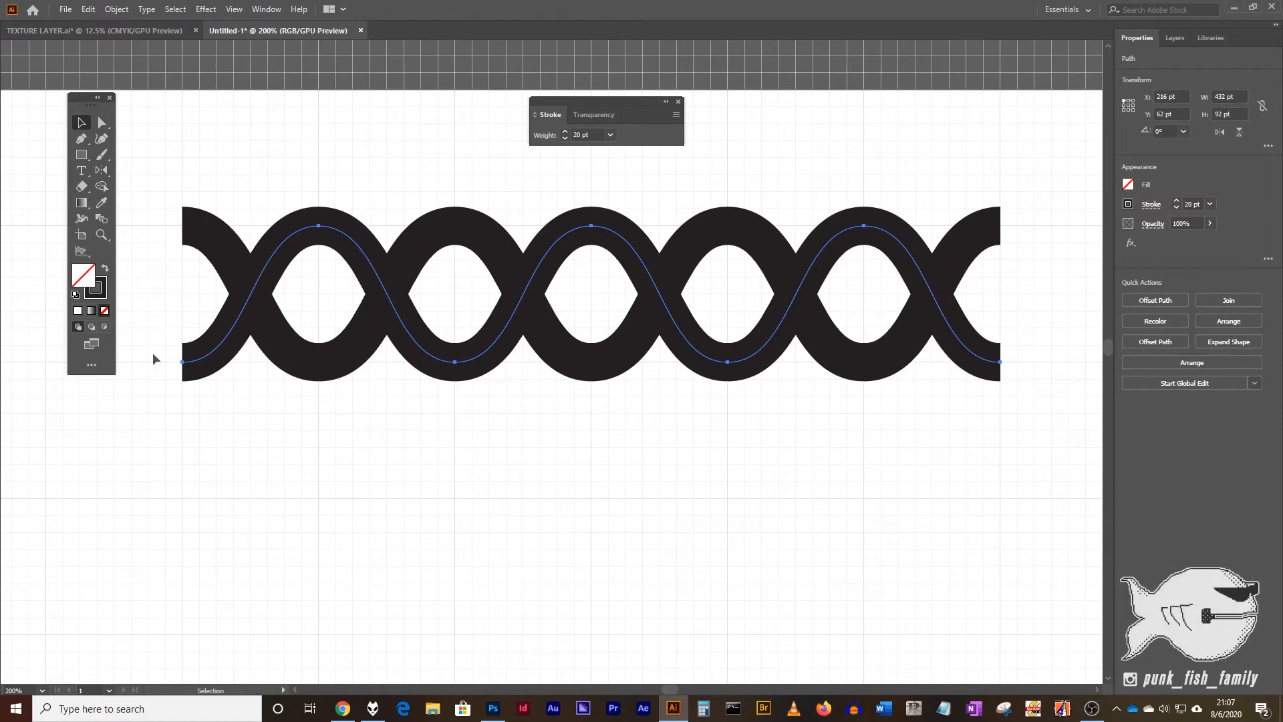
pyautogui.moveTo(205, 343)
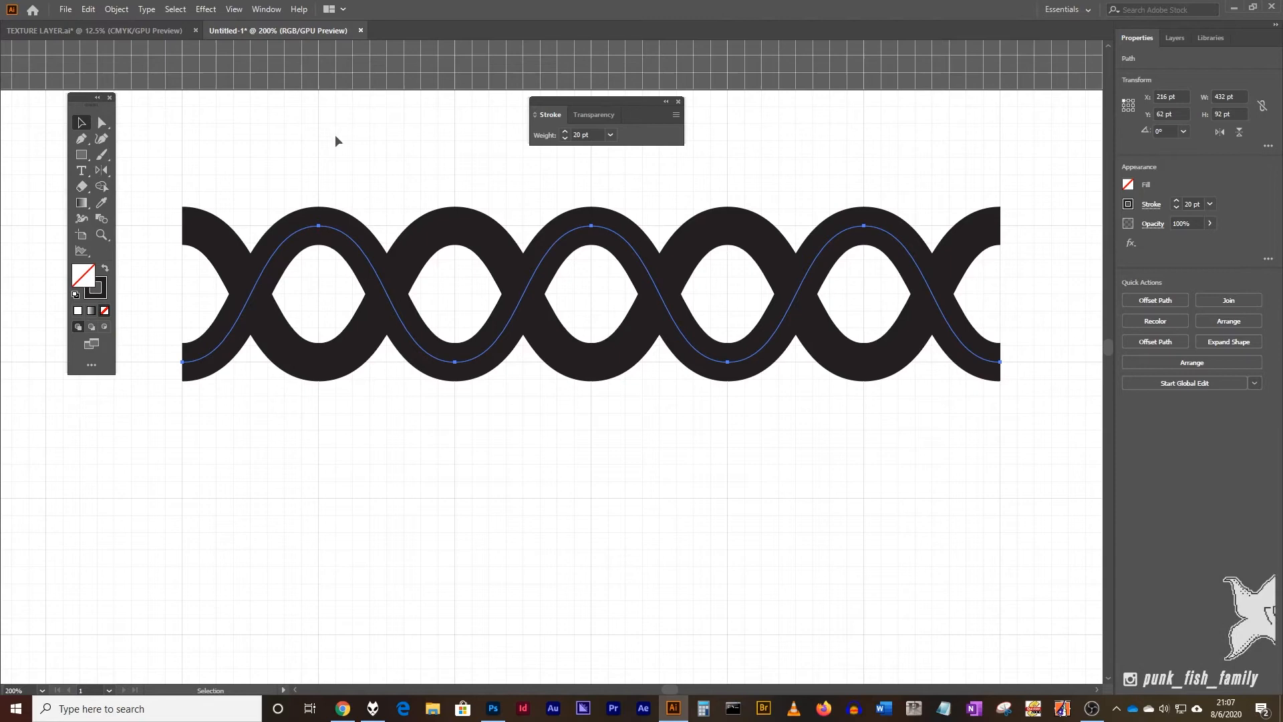
pyautogui.moveTo(204, 221)
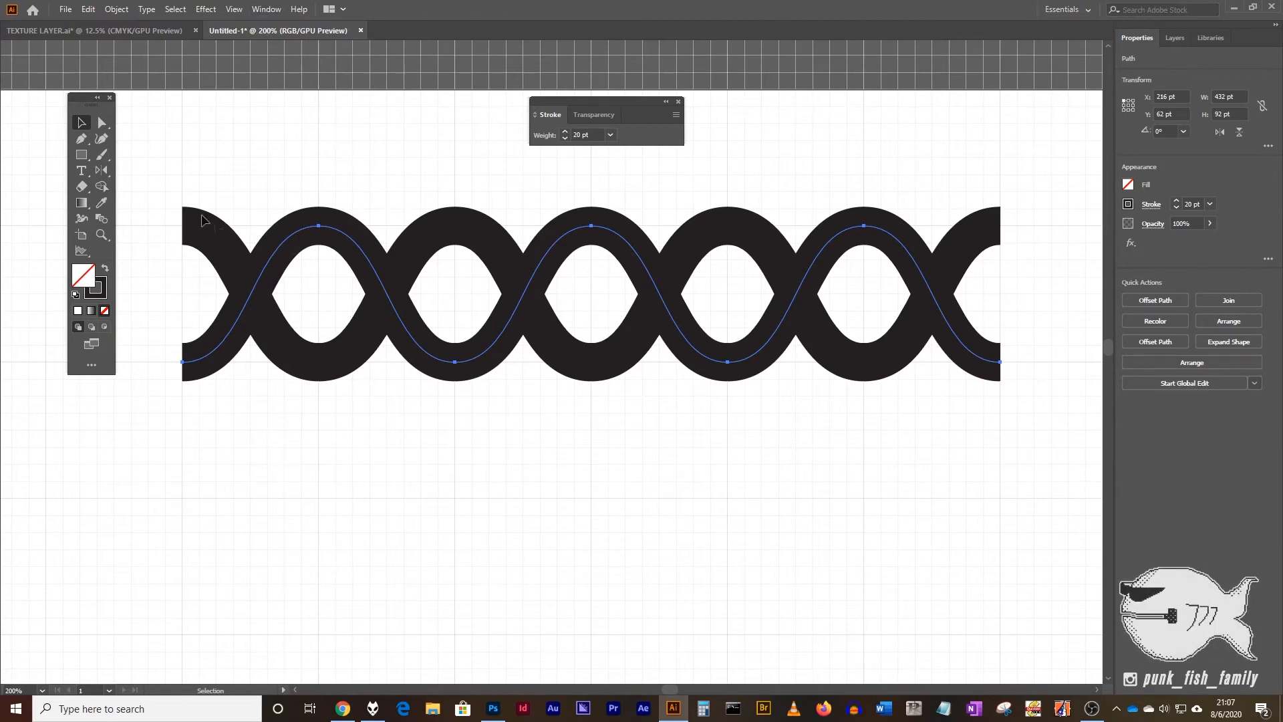
pyautogui.moveTo(426, 268)
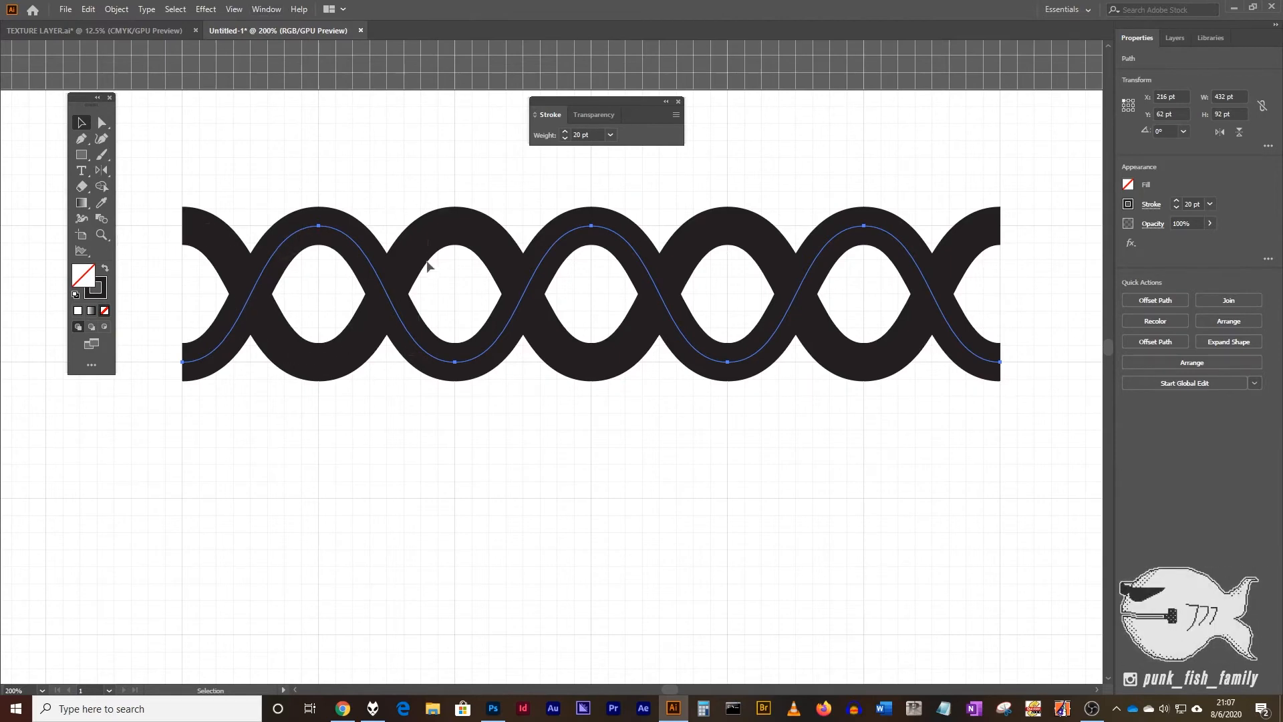
pyautogui.moveTo(298, 213)
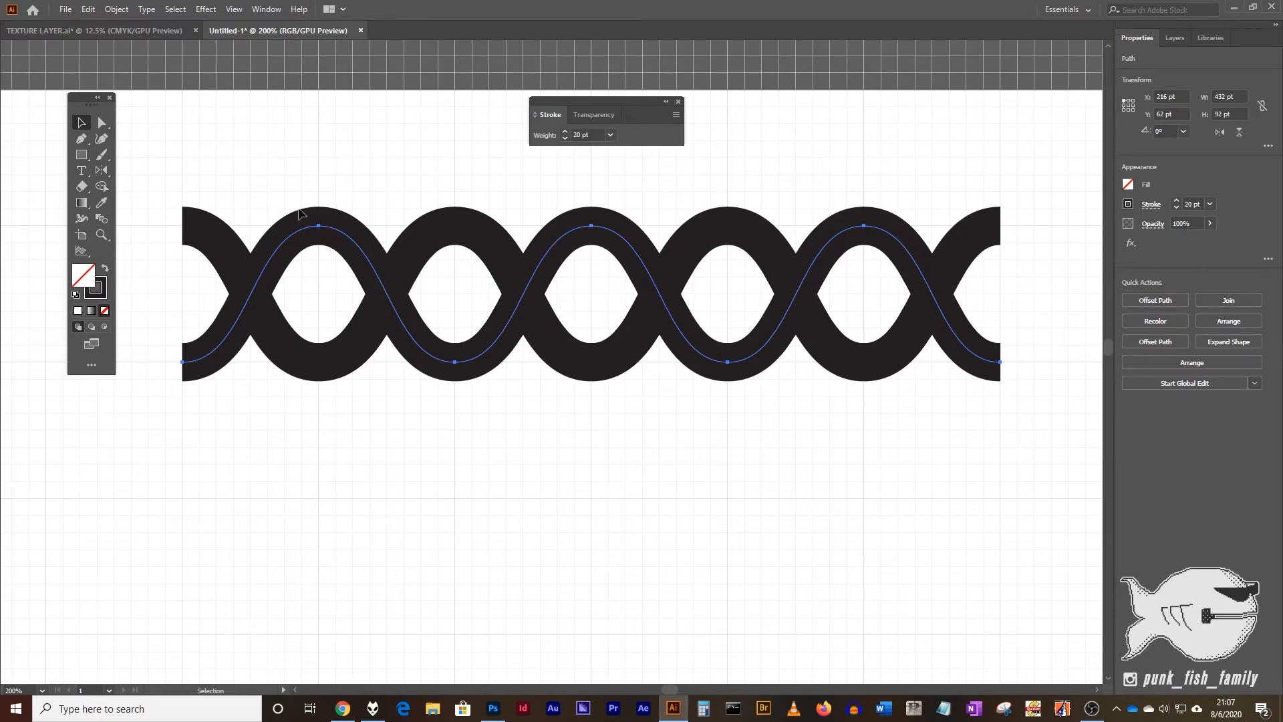
pyautogui.click(304, 238)
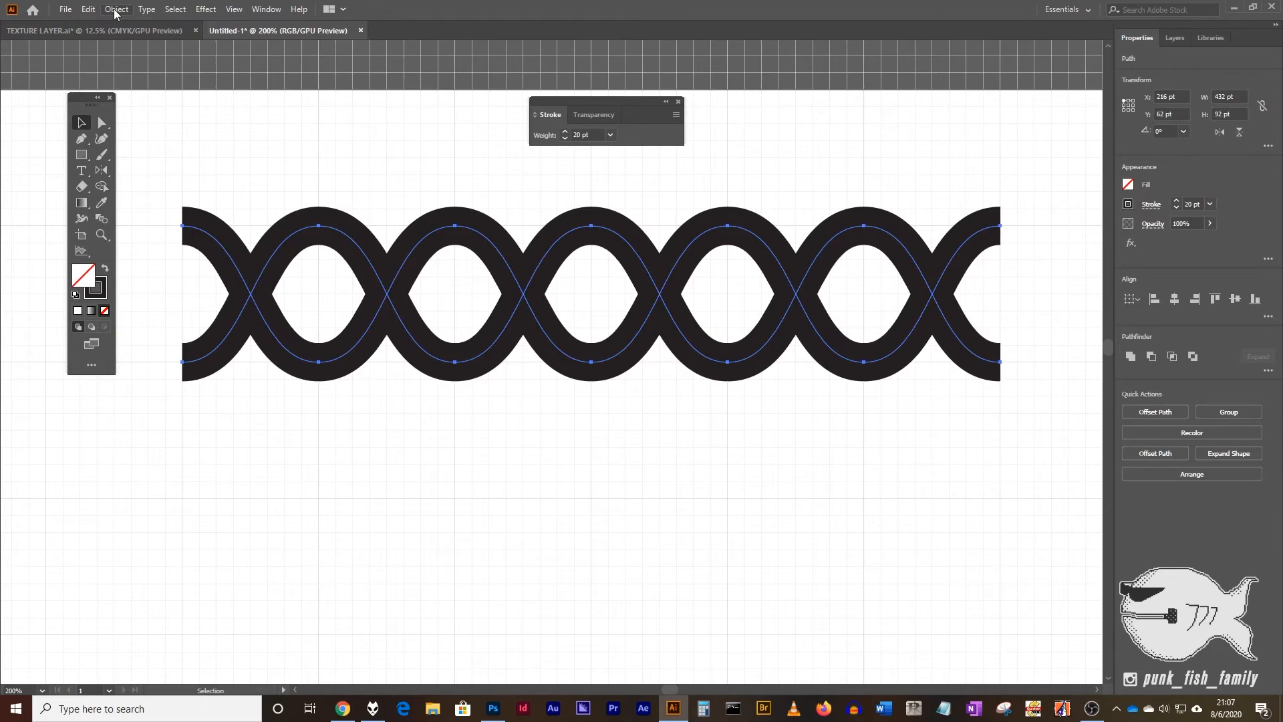
# Convert both thick strokes into filled shapes with Object > Path > Outline Stroke.
pyautogui.click(115, 10)
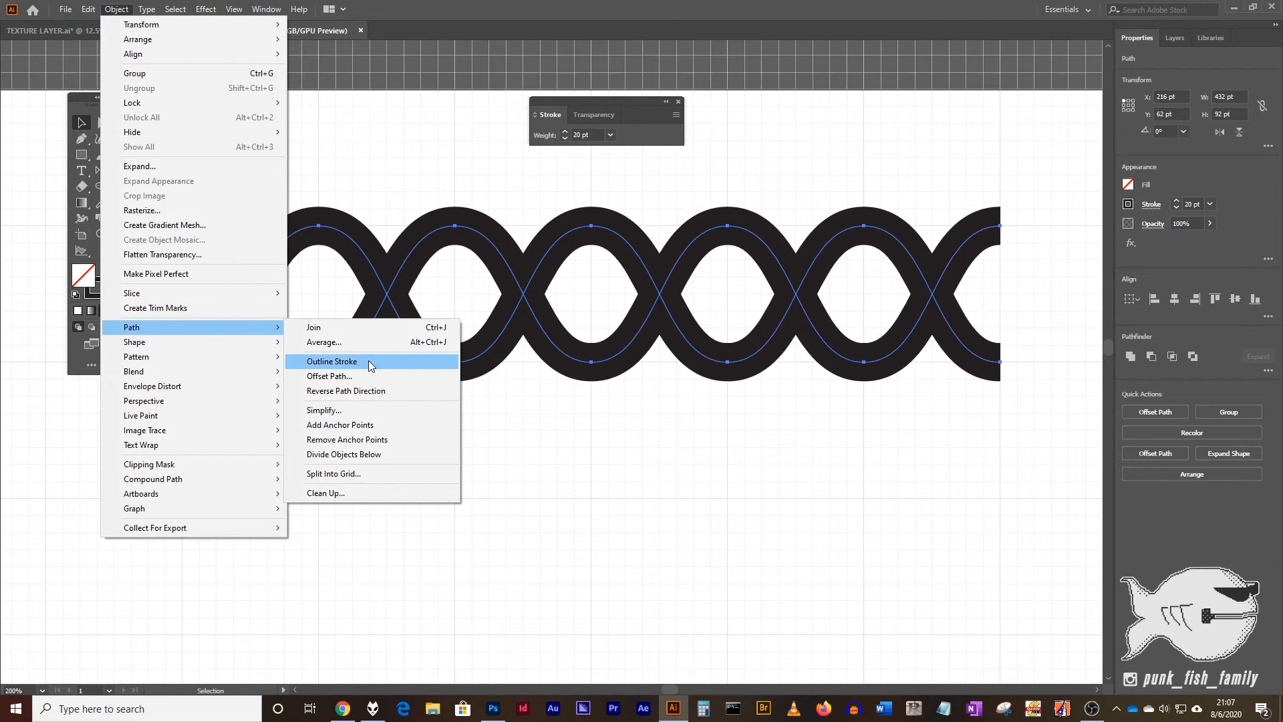
pyautogui.click(332, 361)
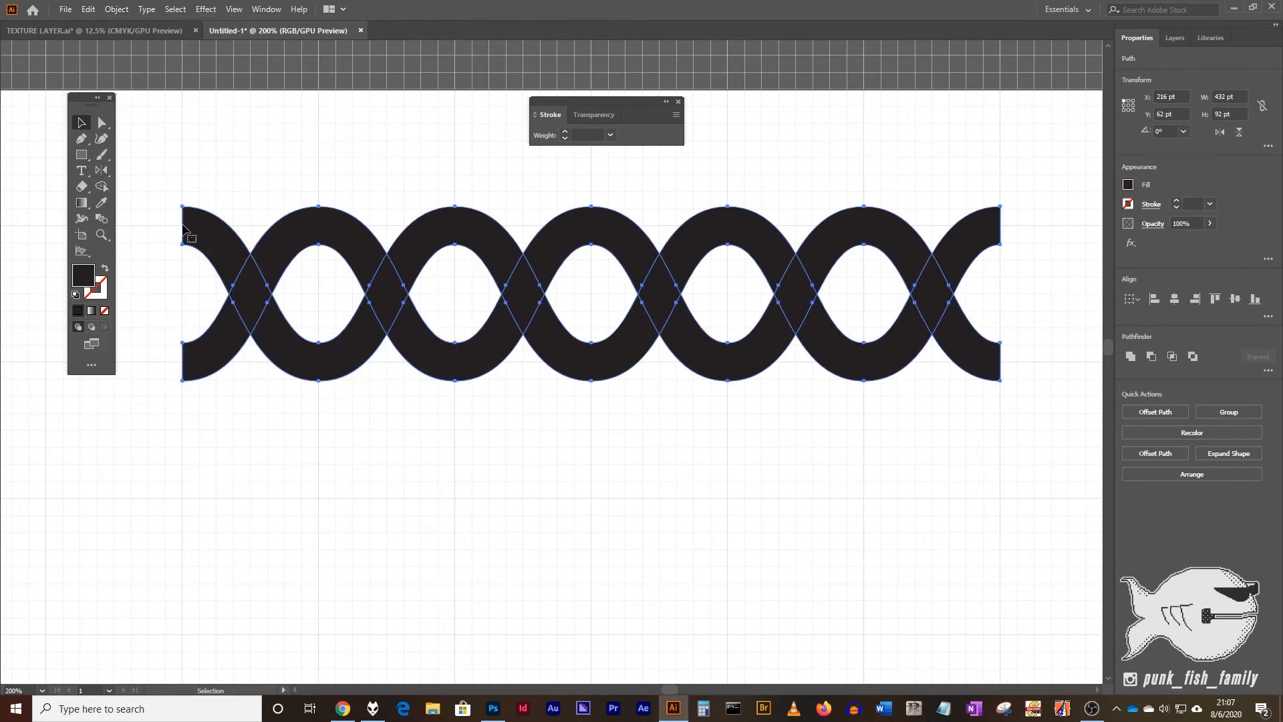
pyautogui.moveTo(254, 280)
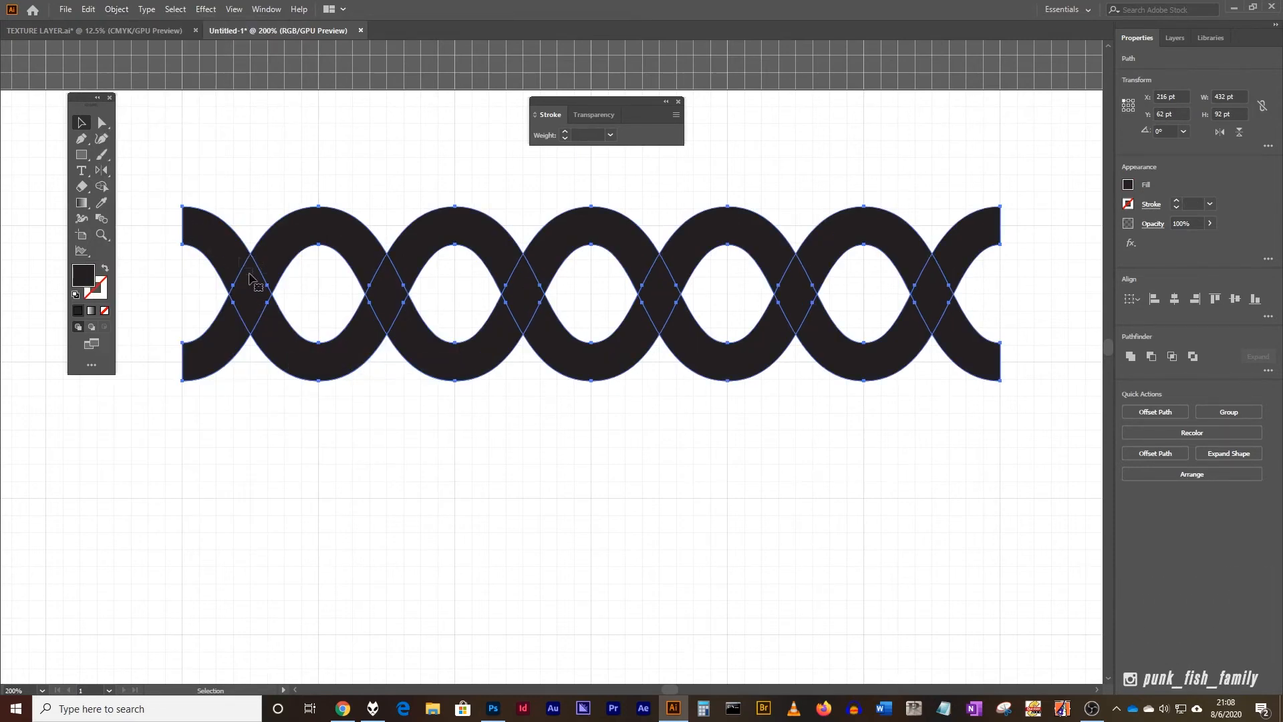
pyautogui.moveTo(247, 239)
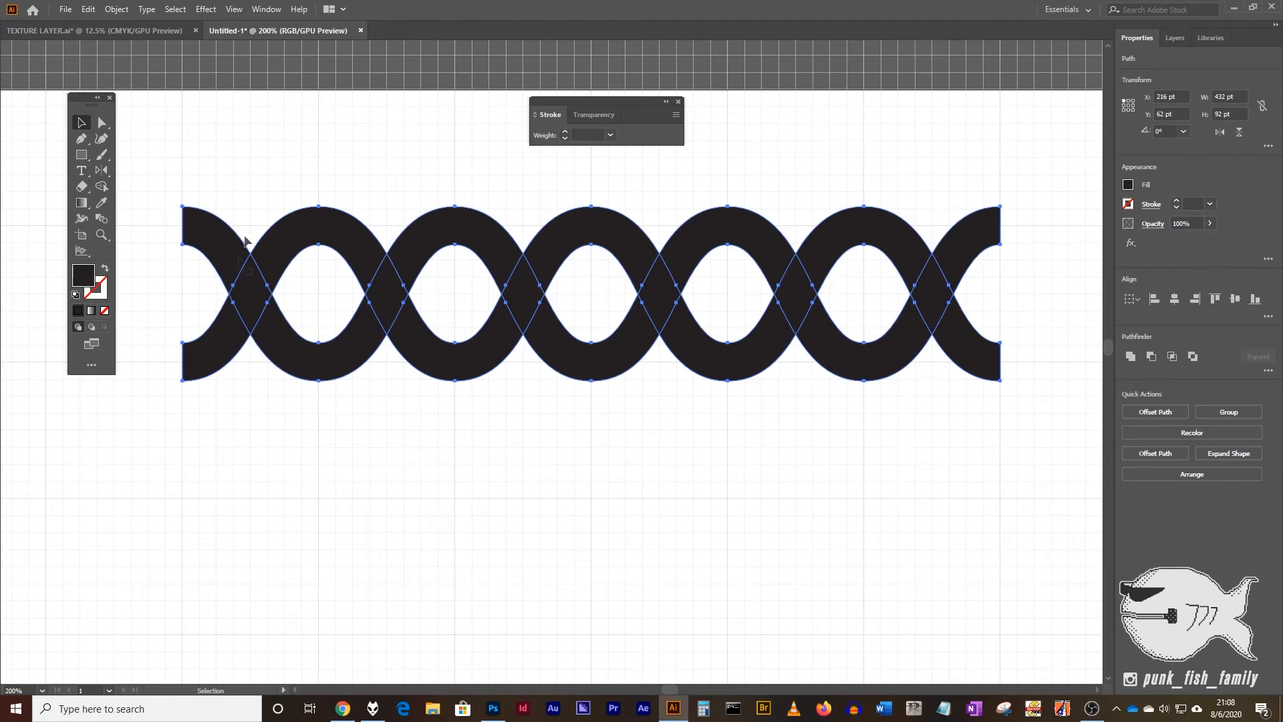
pyautogui.moveTo(811, 293)
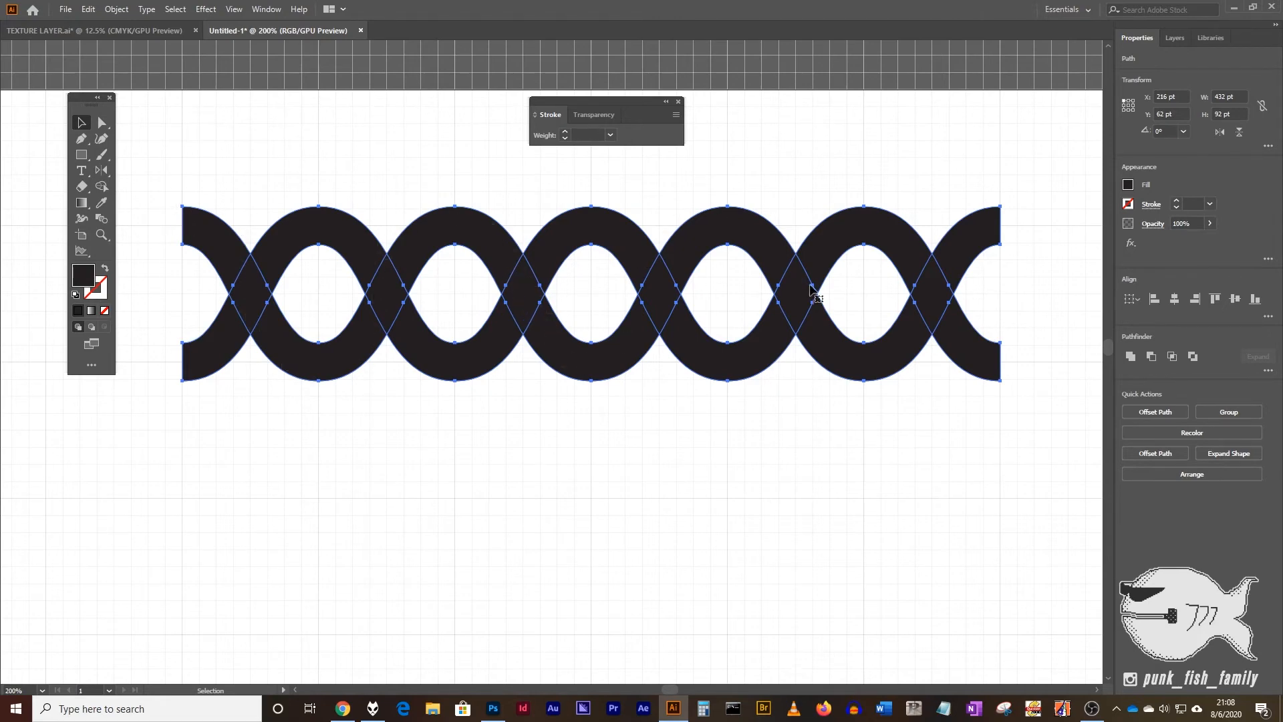
pyautogui.moveTo(705, 229)
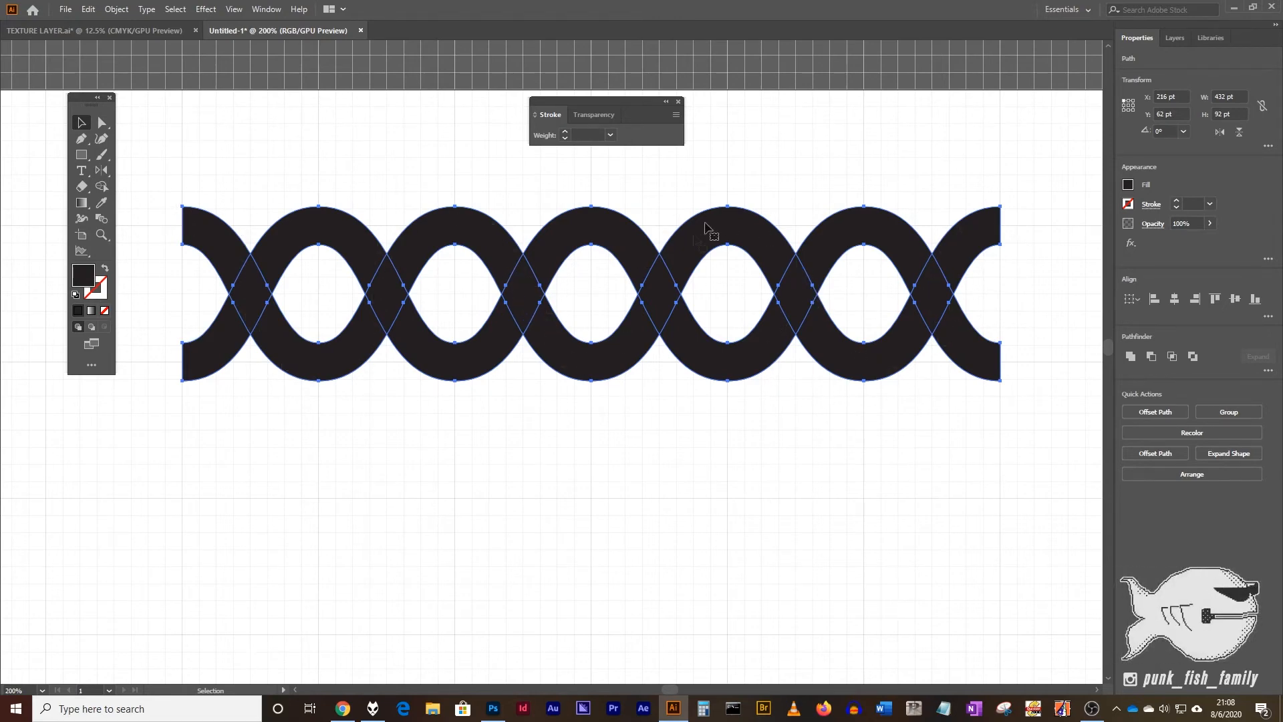
pyautogui.moveTo(289, 262)
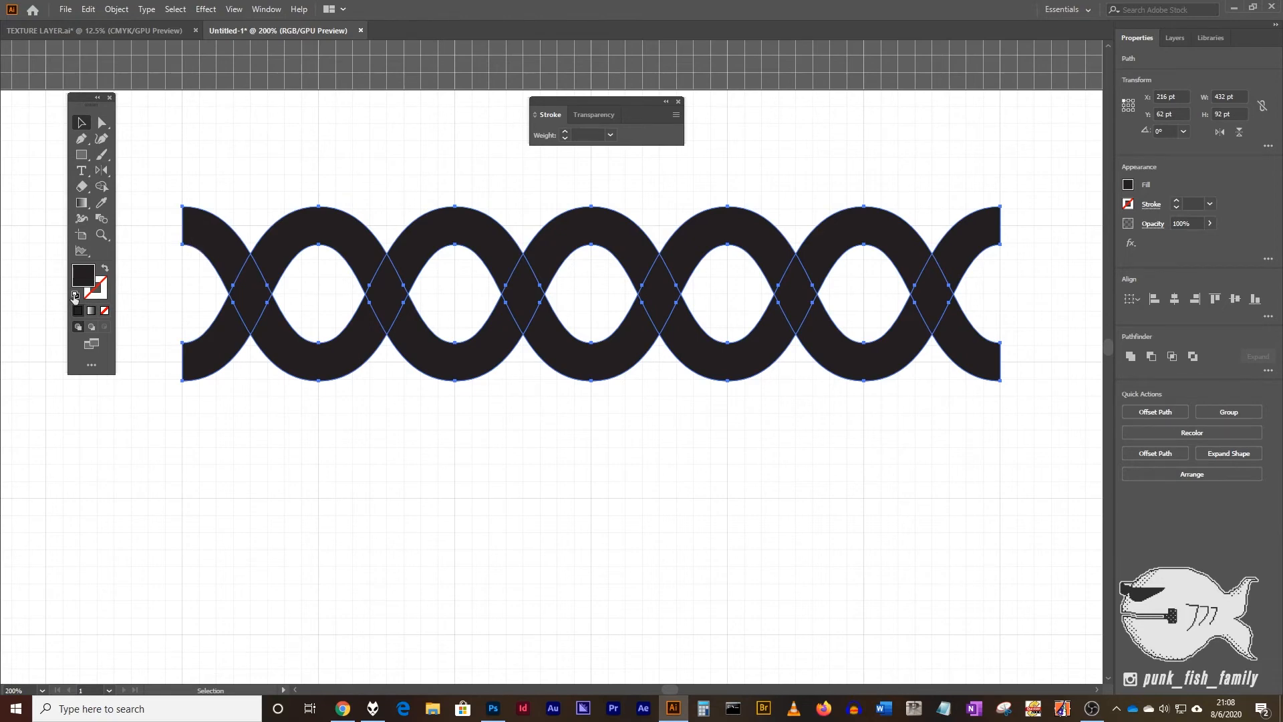
pyautogui.moveTo(75, 296)
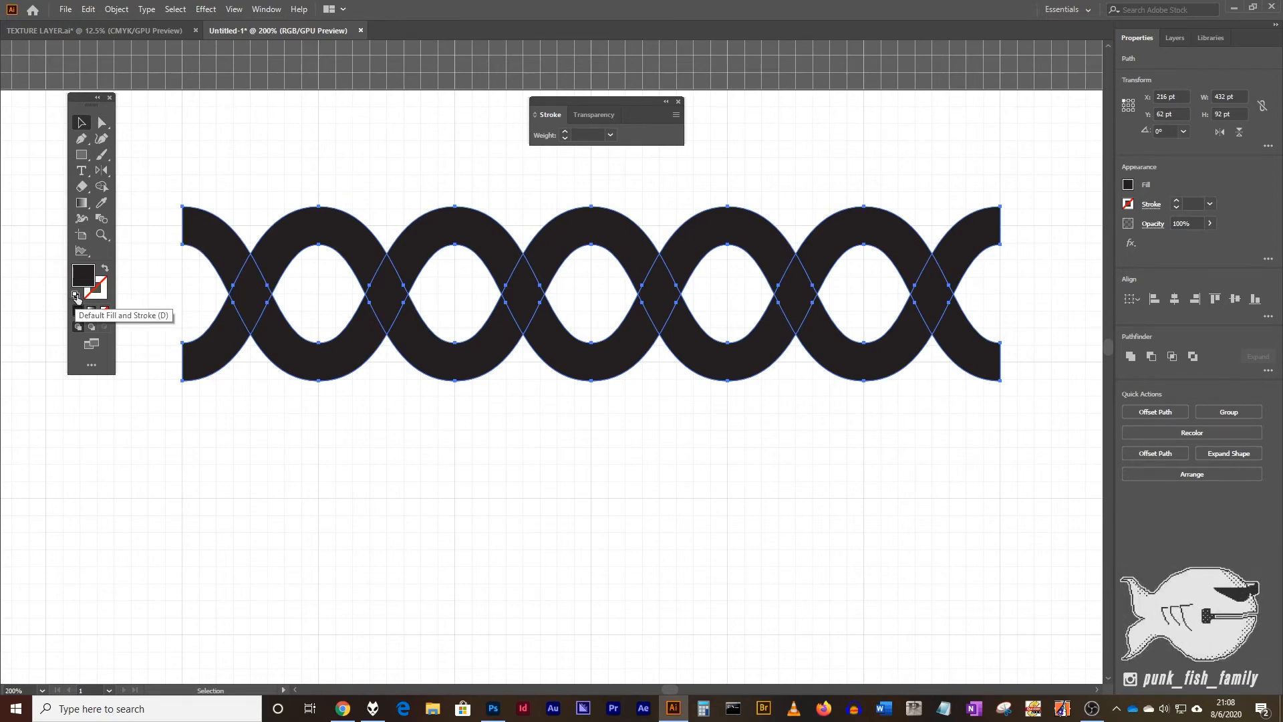
# Reset the braid shapes to default white fill with 1 pt black outline, then deselect.
pyautogui.click(75, 294)
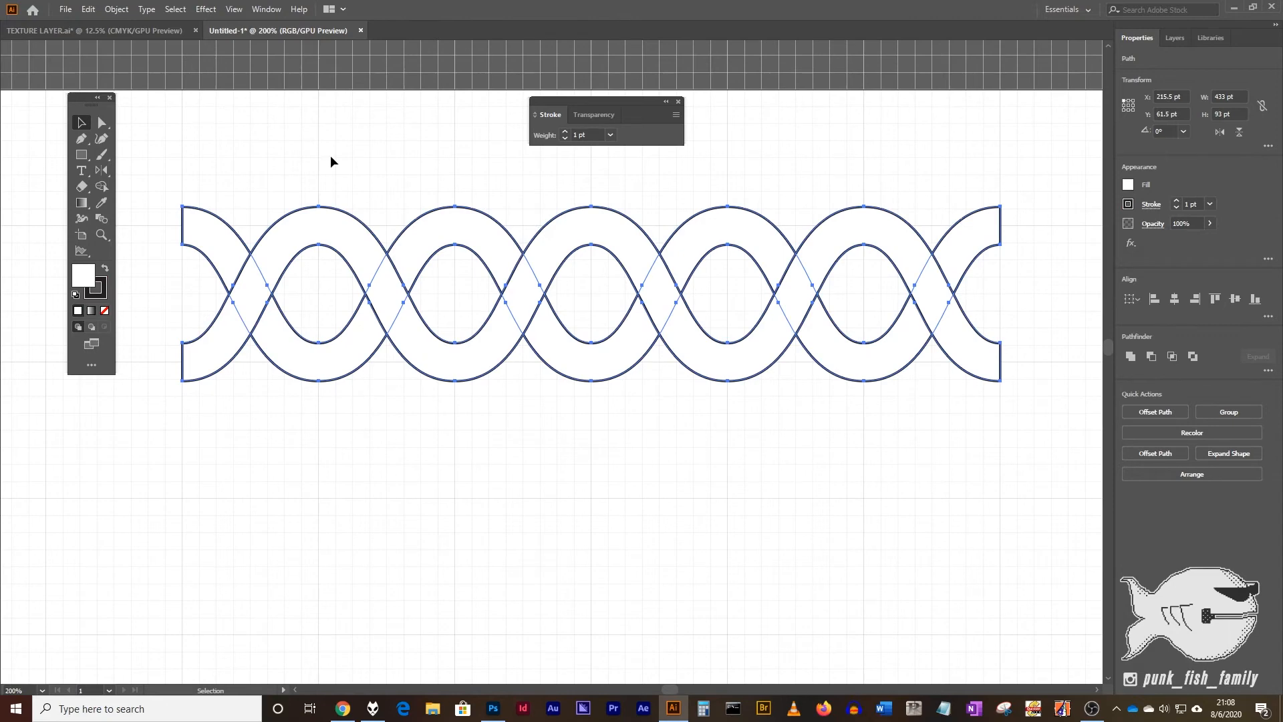
pyautogui.click(221, 338)
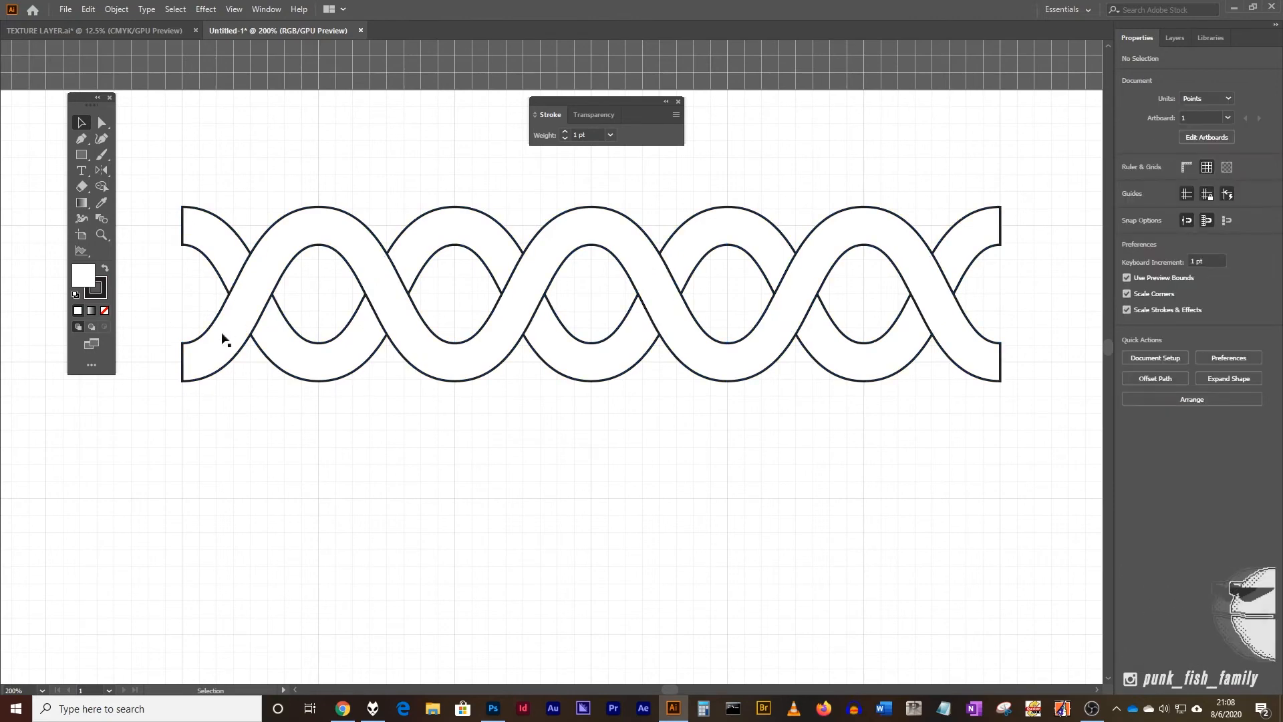
pyautogui.moveTo(918, 257)
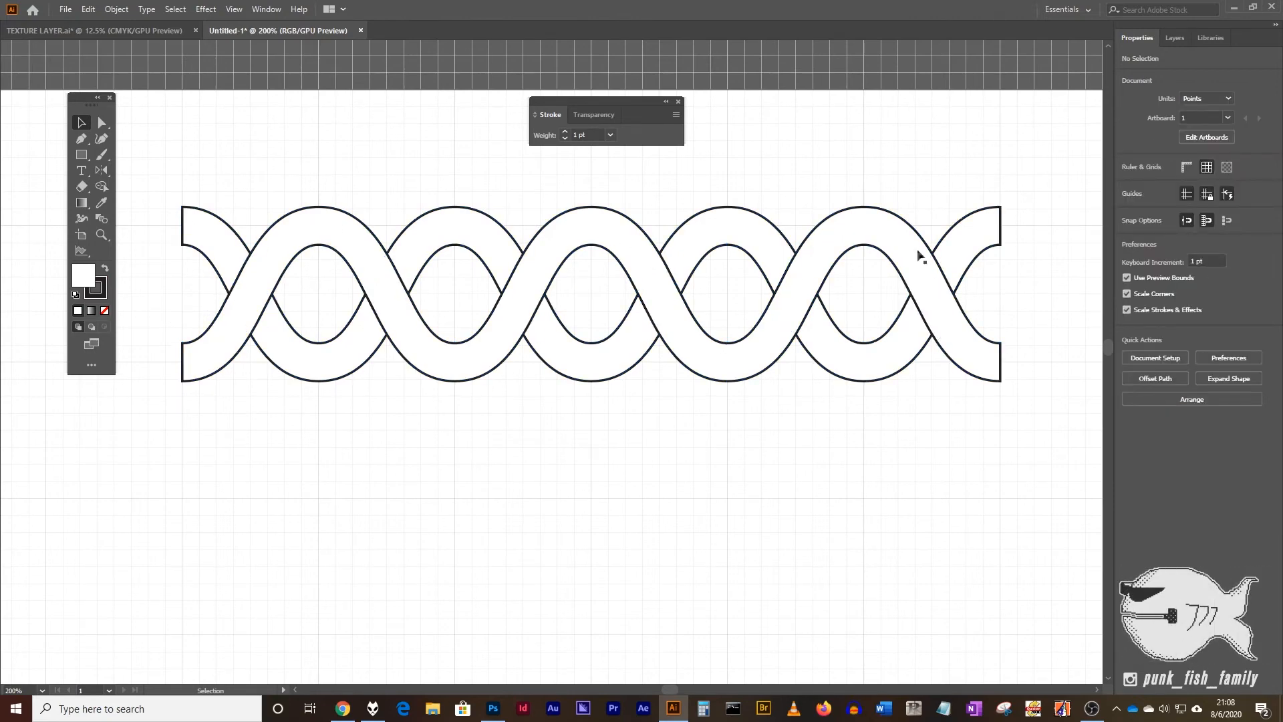
pyautogui.moveTo(182, 267)
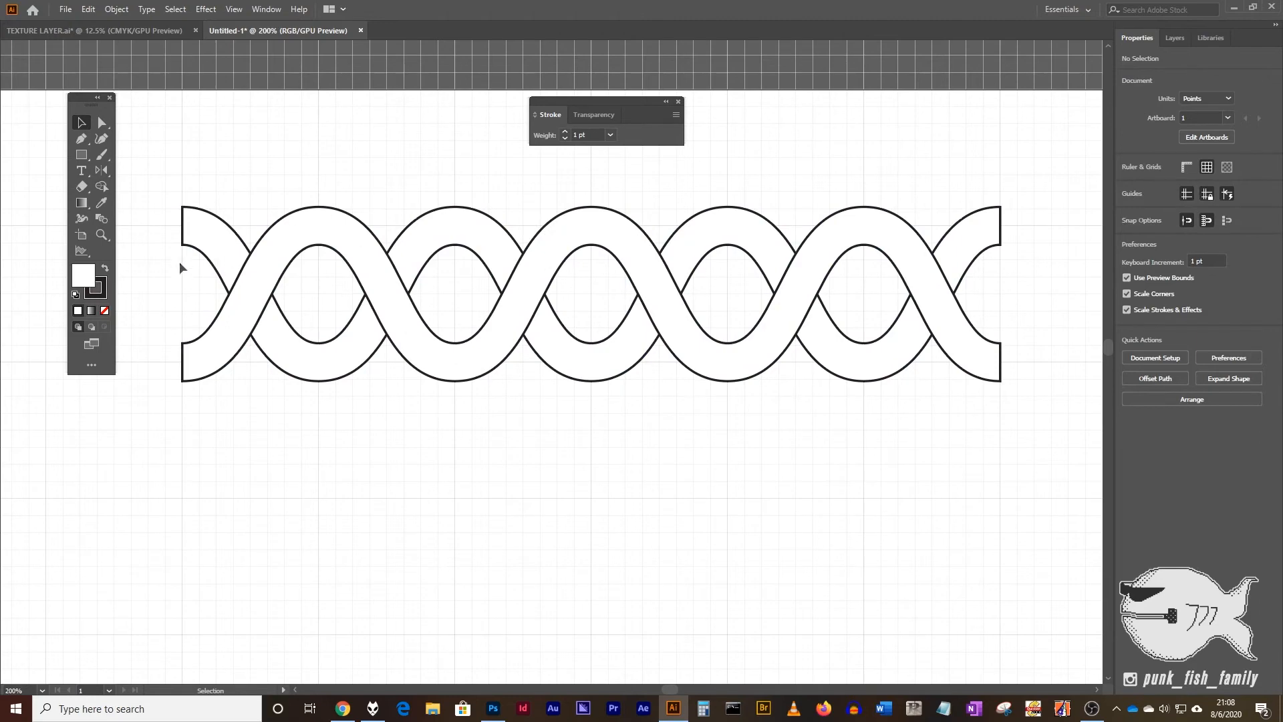
pyautogui.moveTo(329, 283)
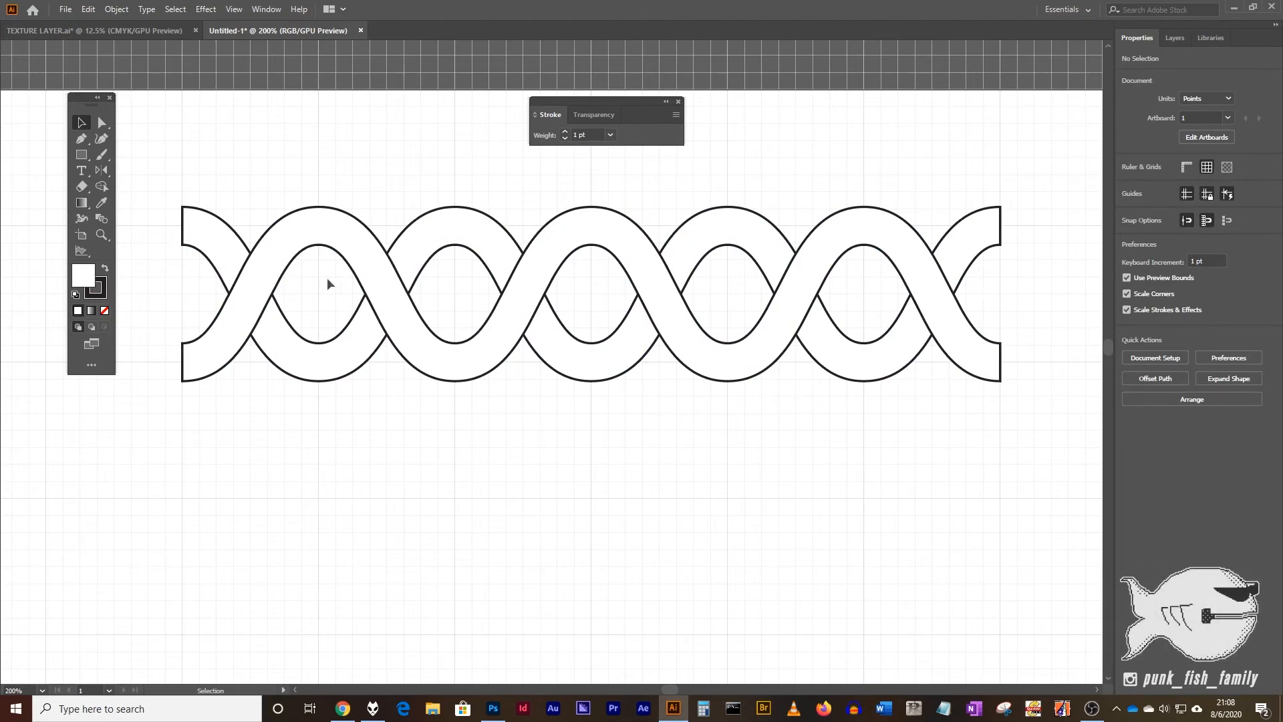
pyautogui.moveTo(708, 389)
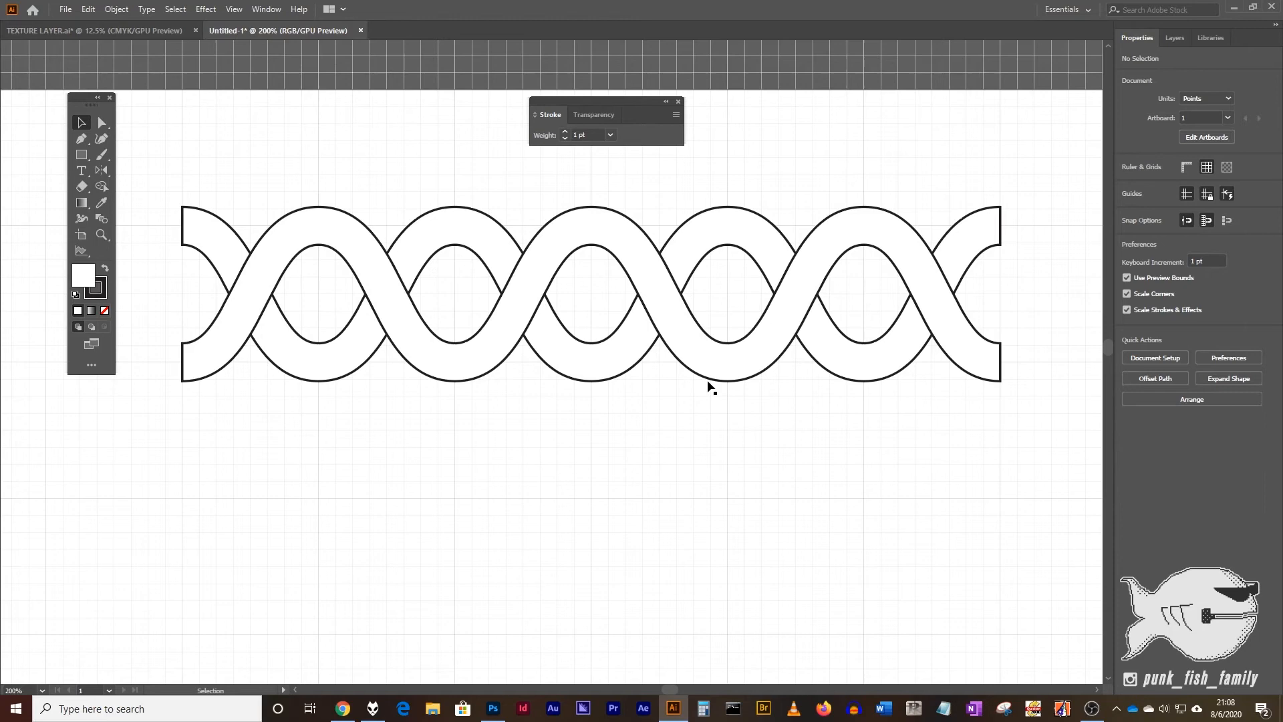
pyautogui.moveTo(157, 188)
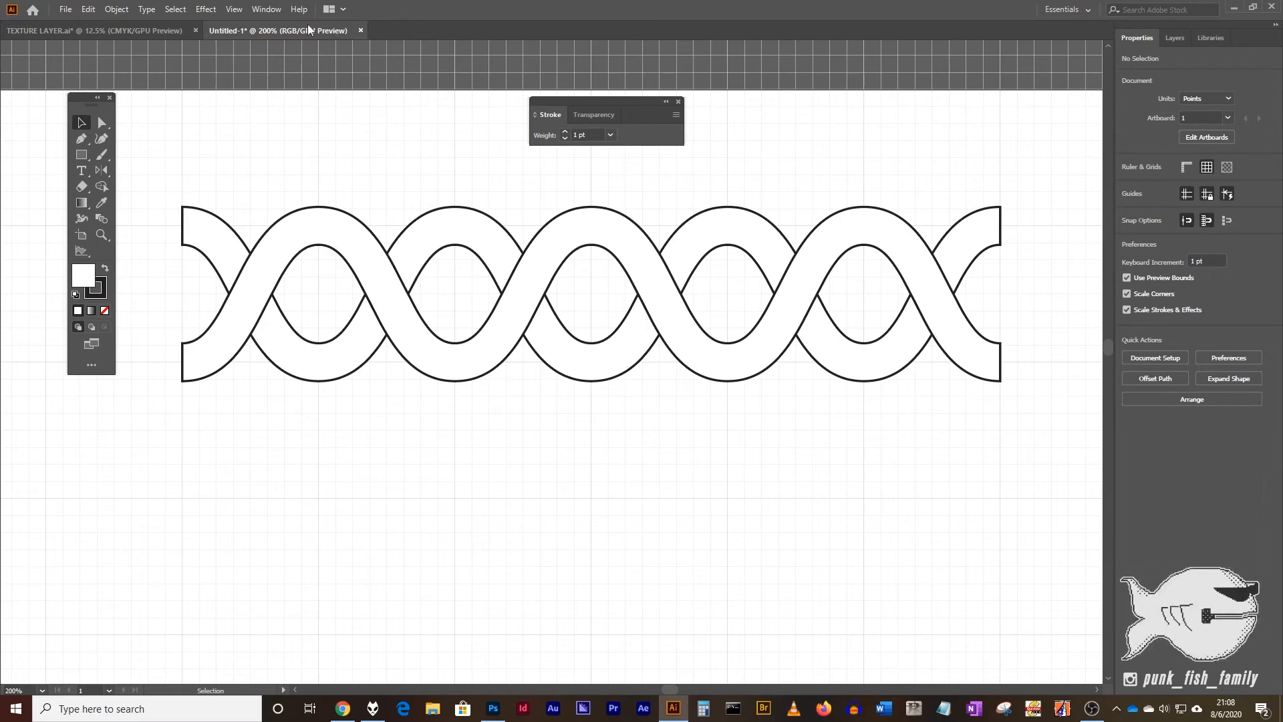
pyautogui.moveTo(549, 114); pyautogui.dragTo(914, 75)
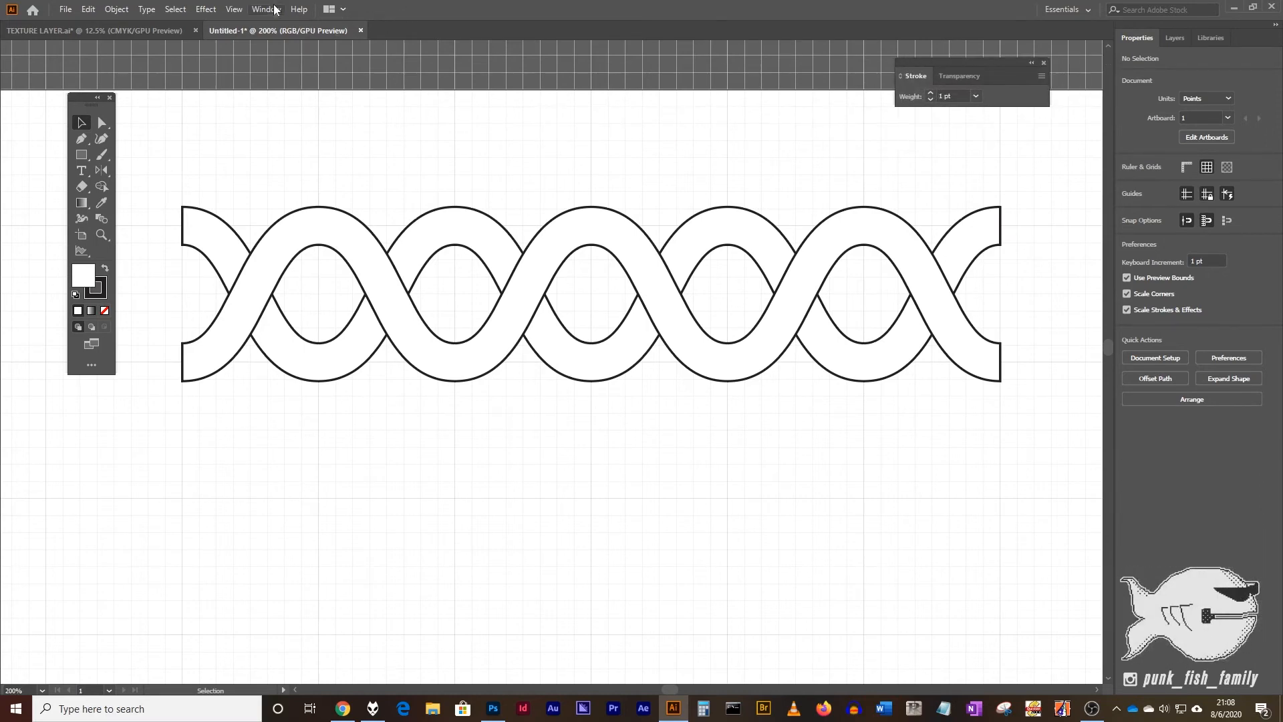
# Divide the braid shapes at every crossing with the Pathfinder panel.
pyautogui.click(264, 9)
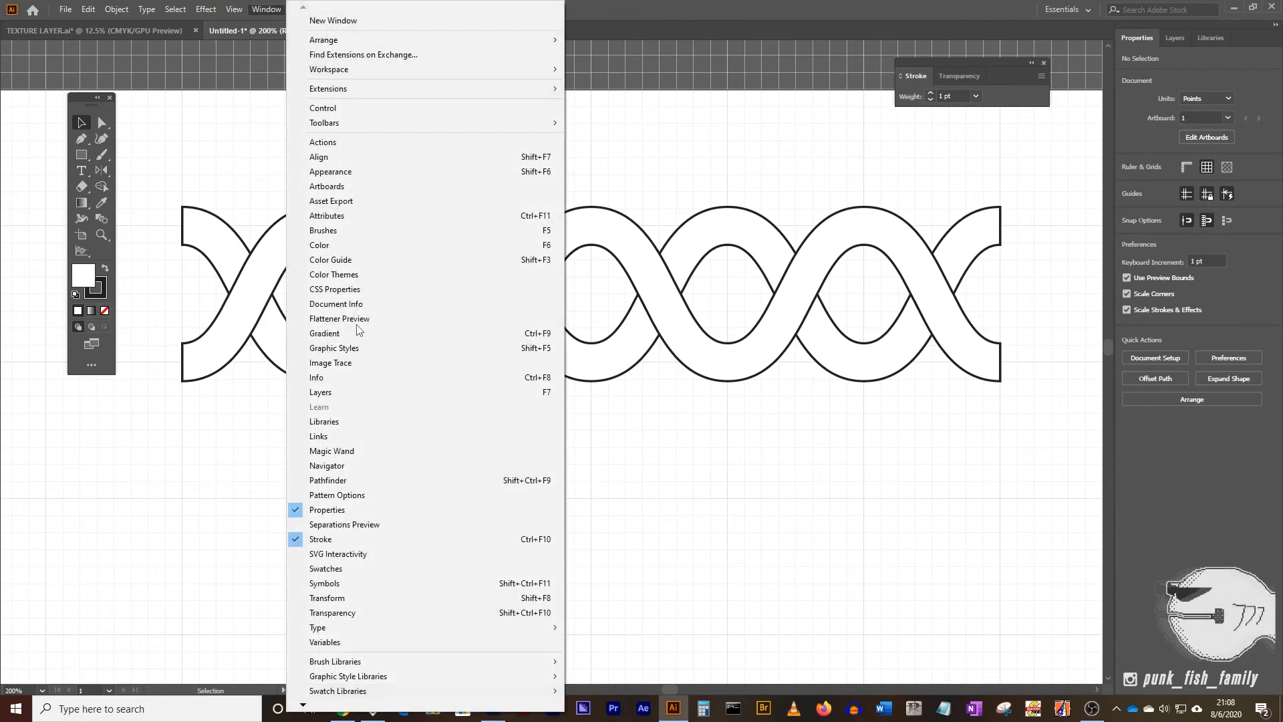
pyautogui.click(327, 480)
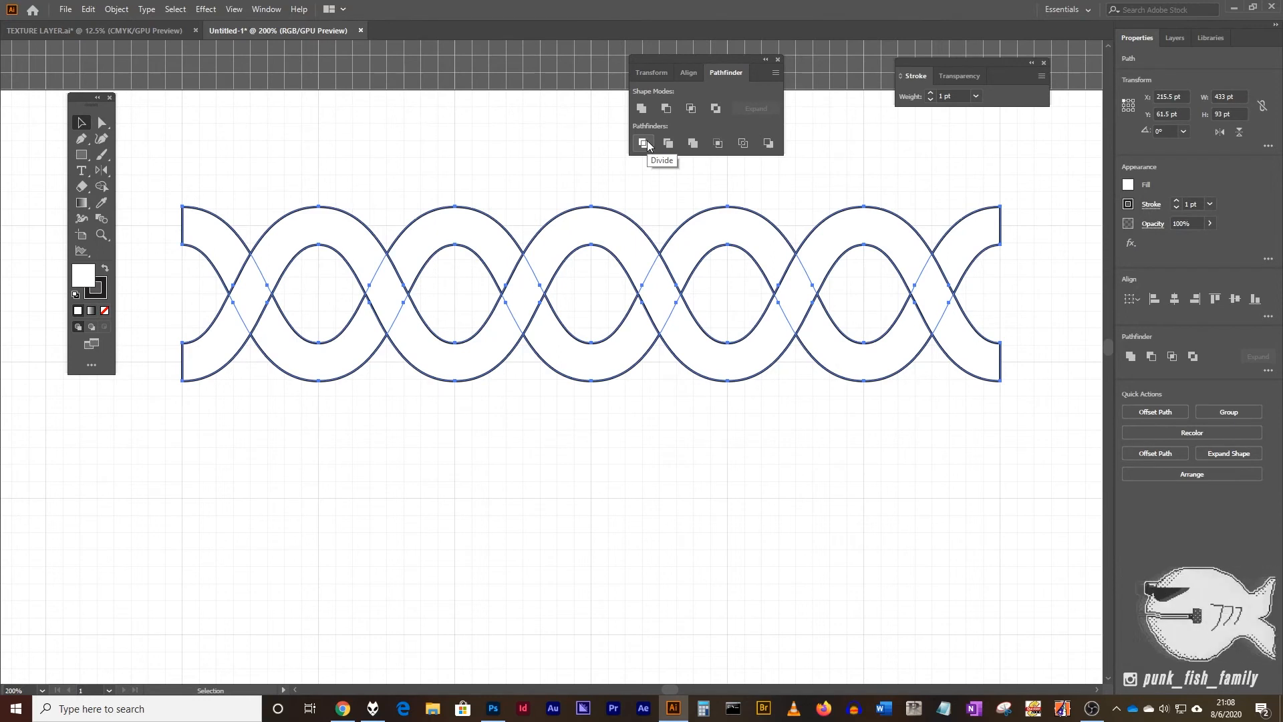
pyautogui.click(641, 143)
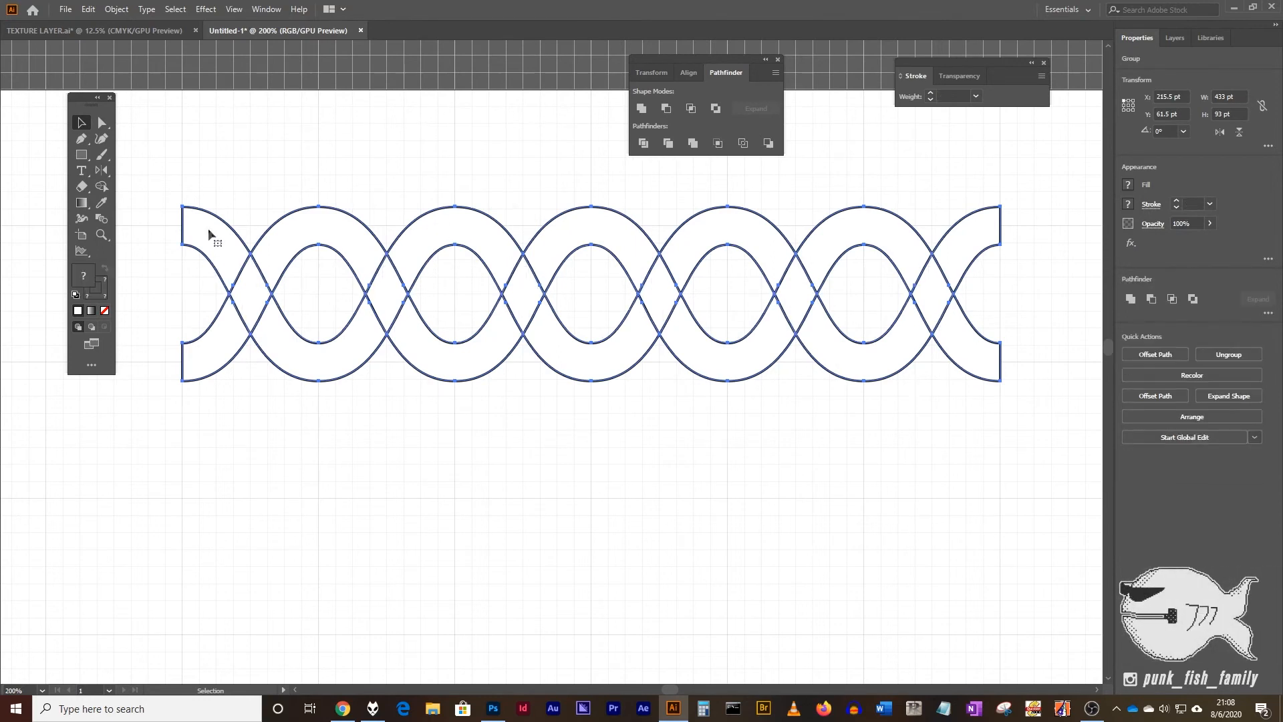
pyautogui.moveTo(253, 282)
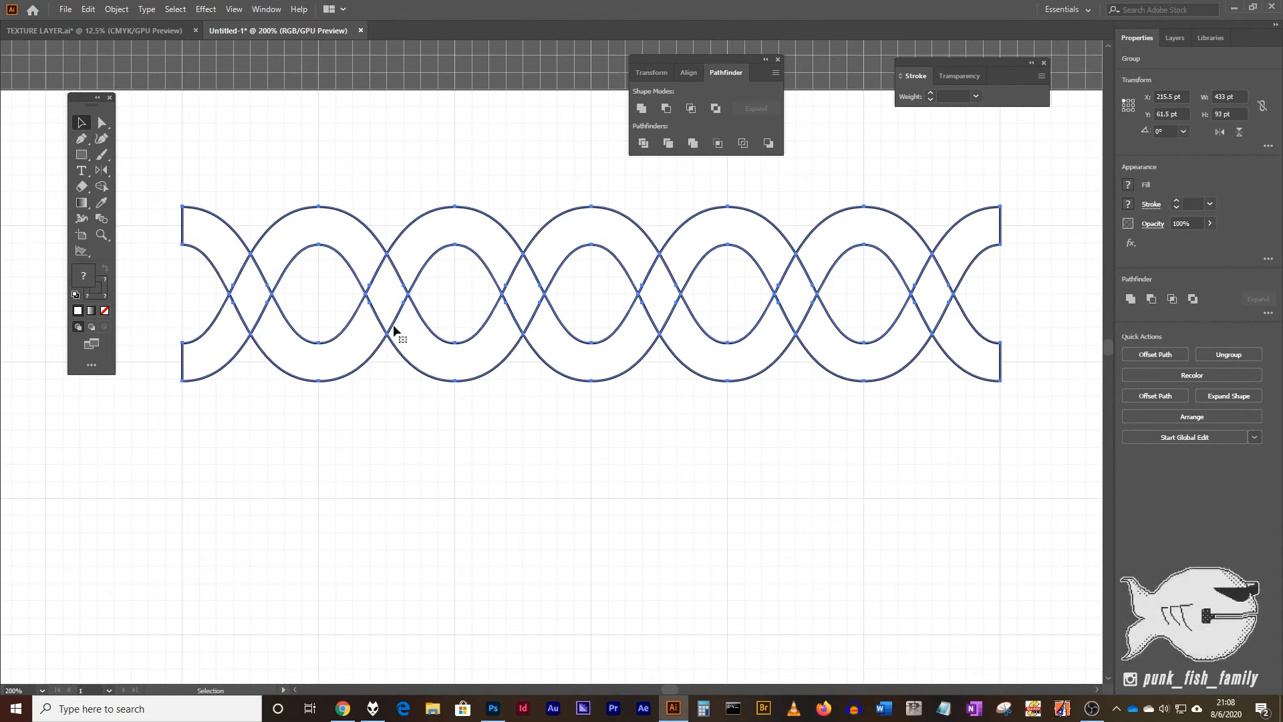
pyautogui.moveTo(381, 301)
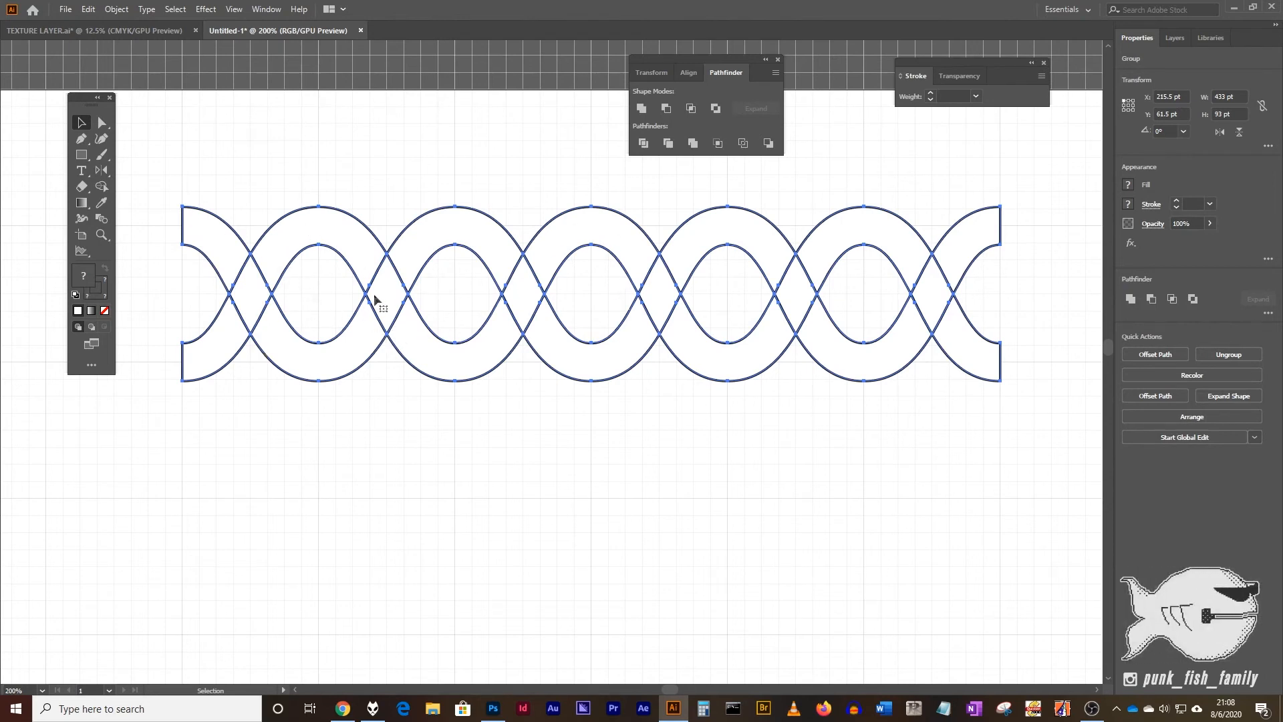
pyautogui.moveTo(349, 270)
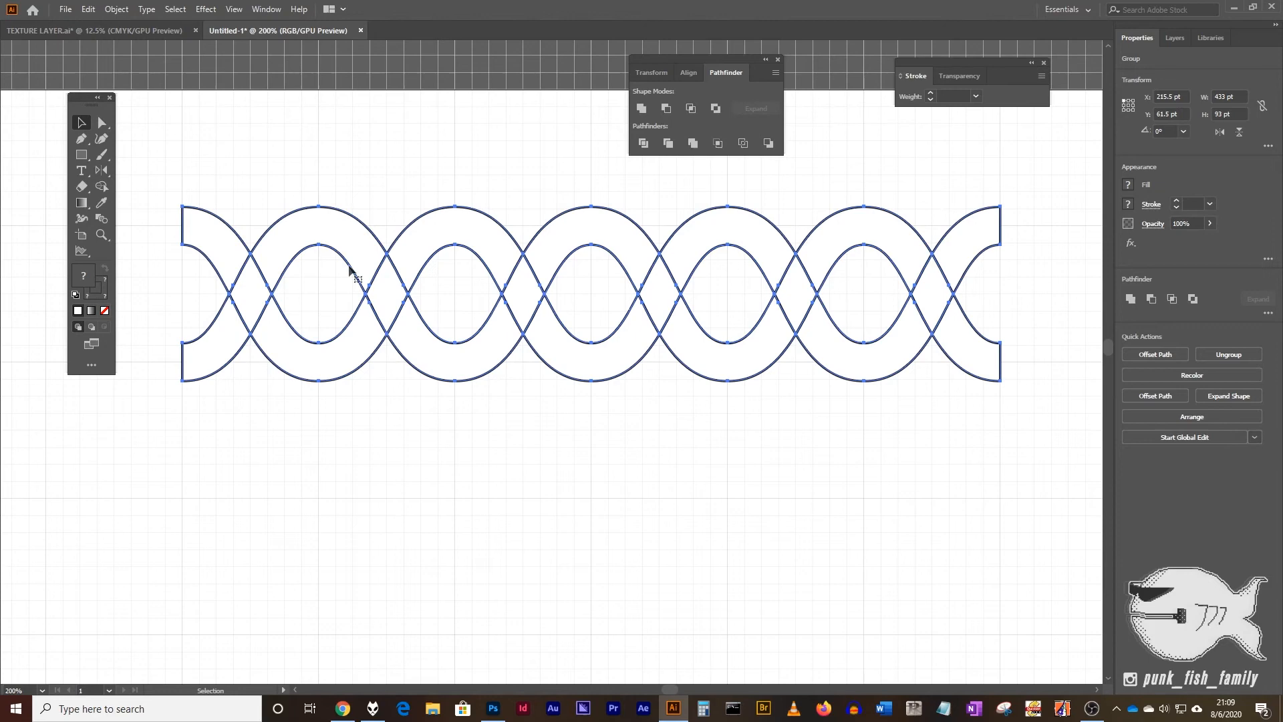
pyautogui.moveTo(615, 323)
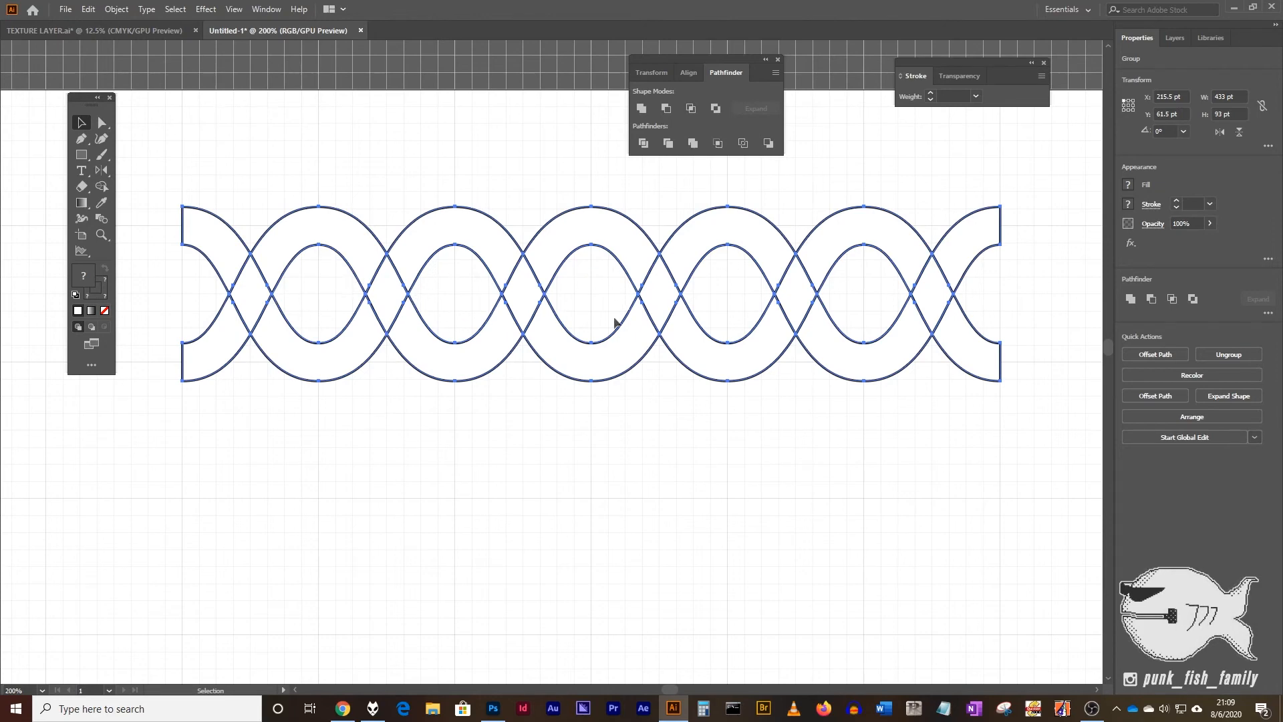
pyautogui.moveTo(869, 282)
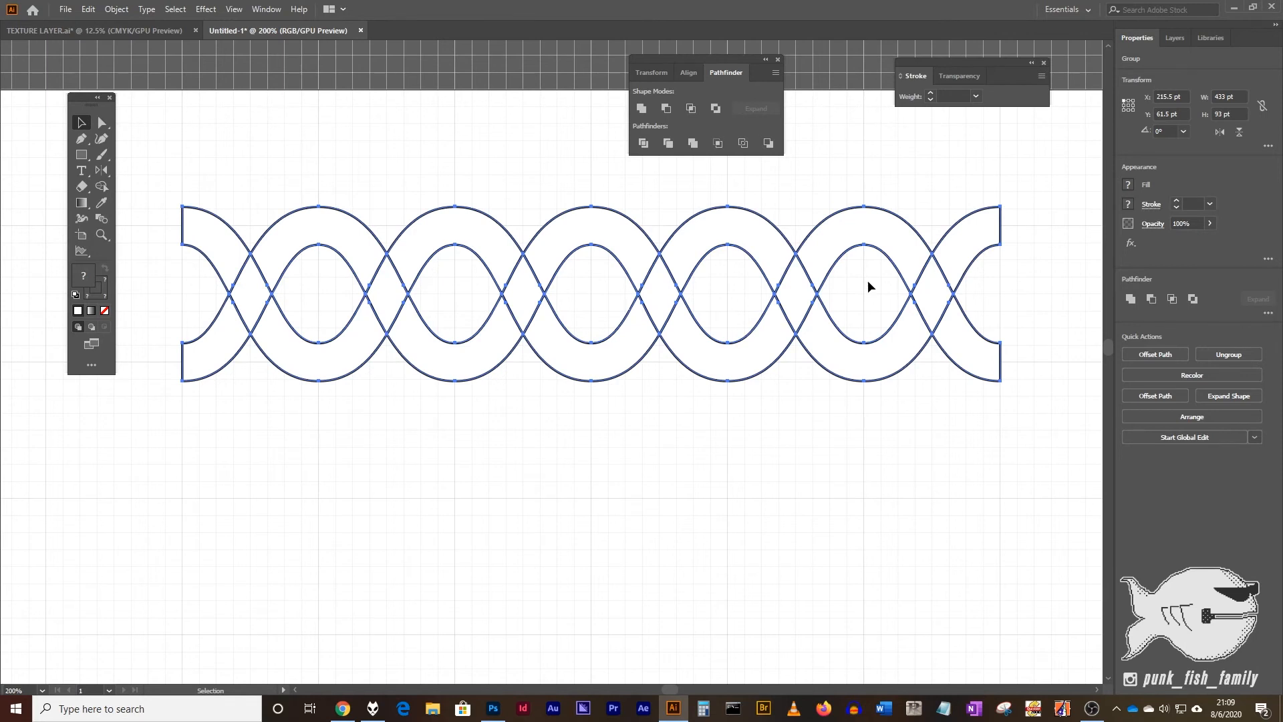
pyautogui.moveTo(802, 272)
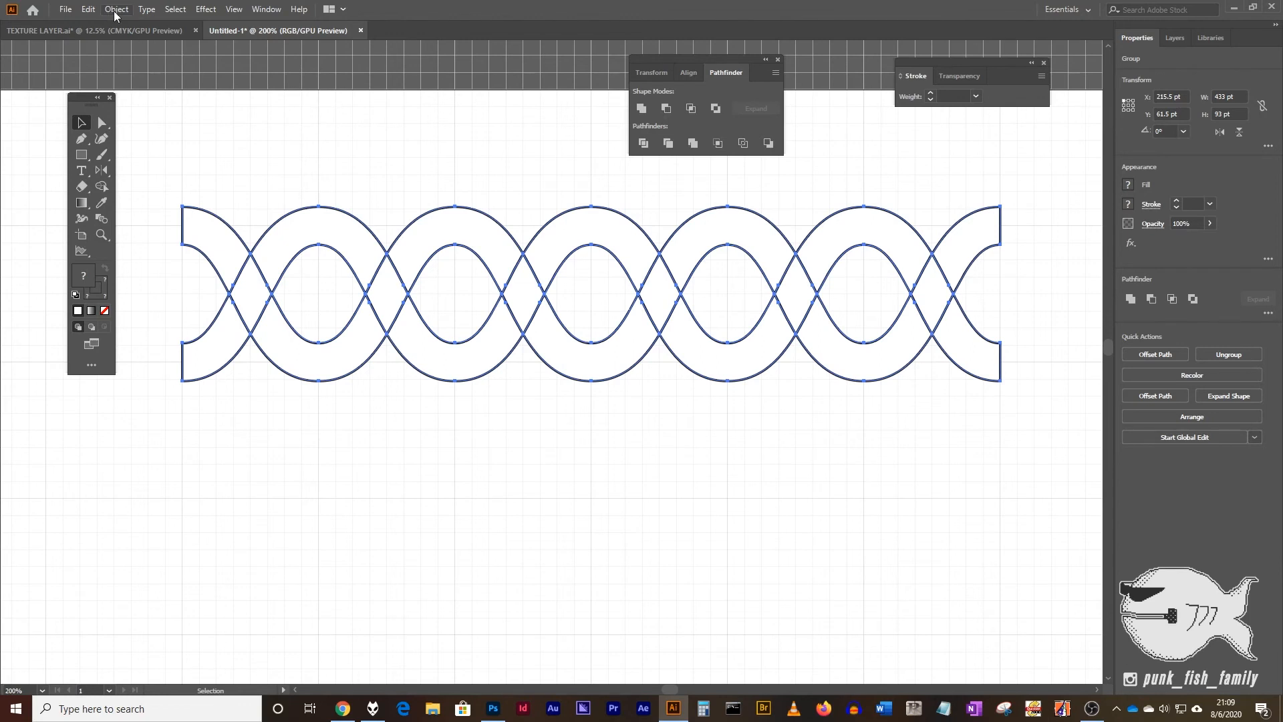
# Run Path Clean Up keeping Stray Points, Unpainted Objects and Empty Text Paths checked, then reselect the braid.
pyautogui.click(115, 9)
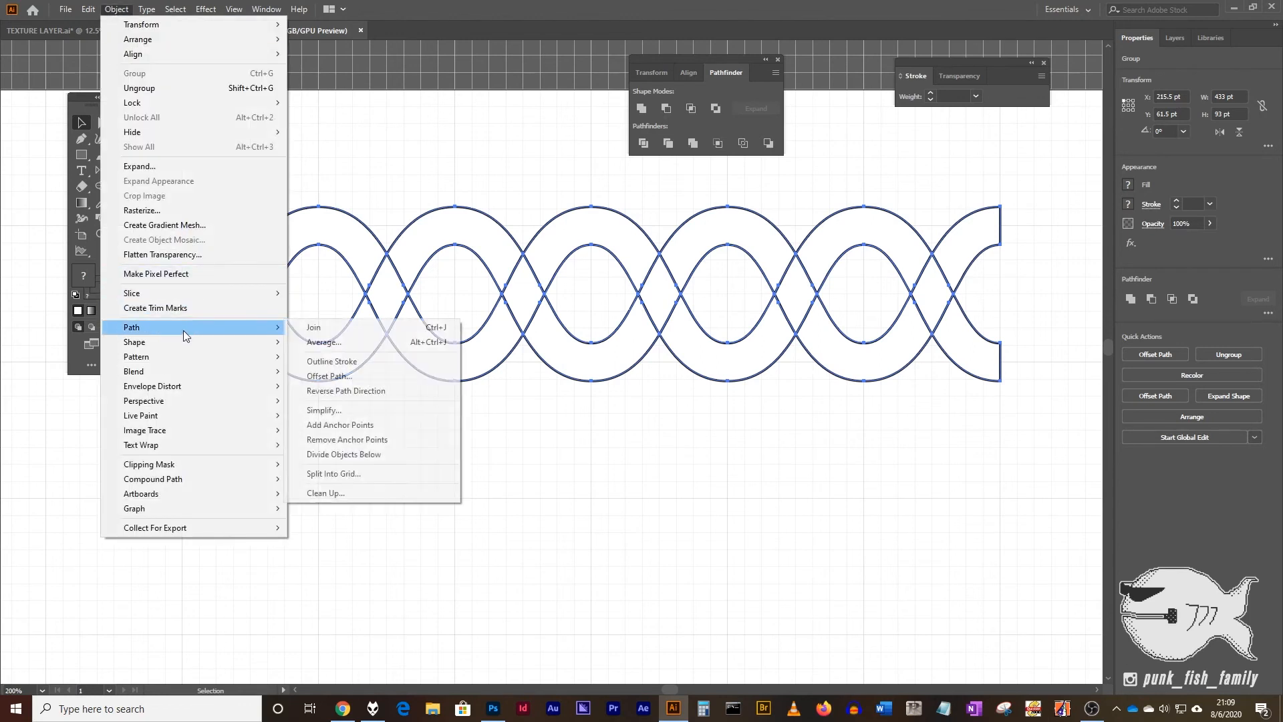
pyautogui.click(324, 492)
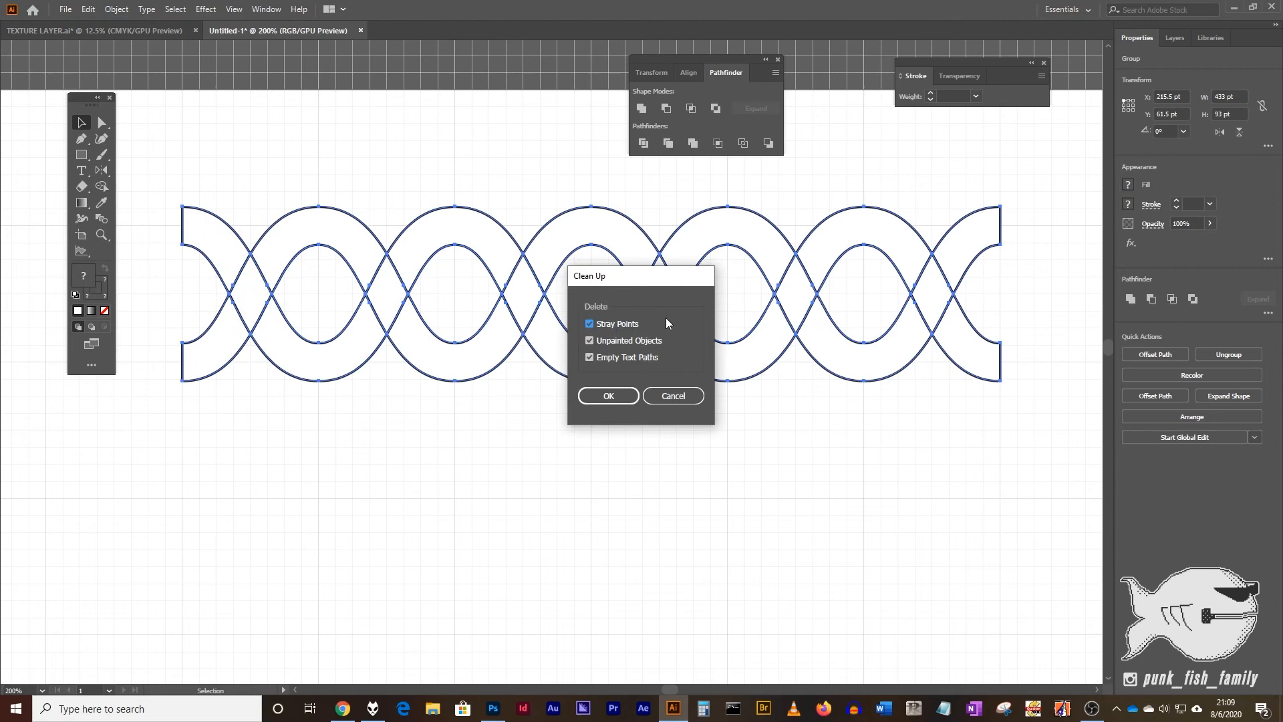
pyautogui.moveTo(597, 353)
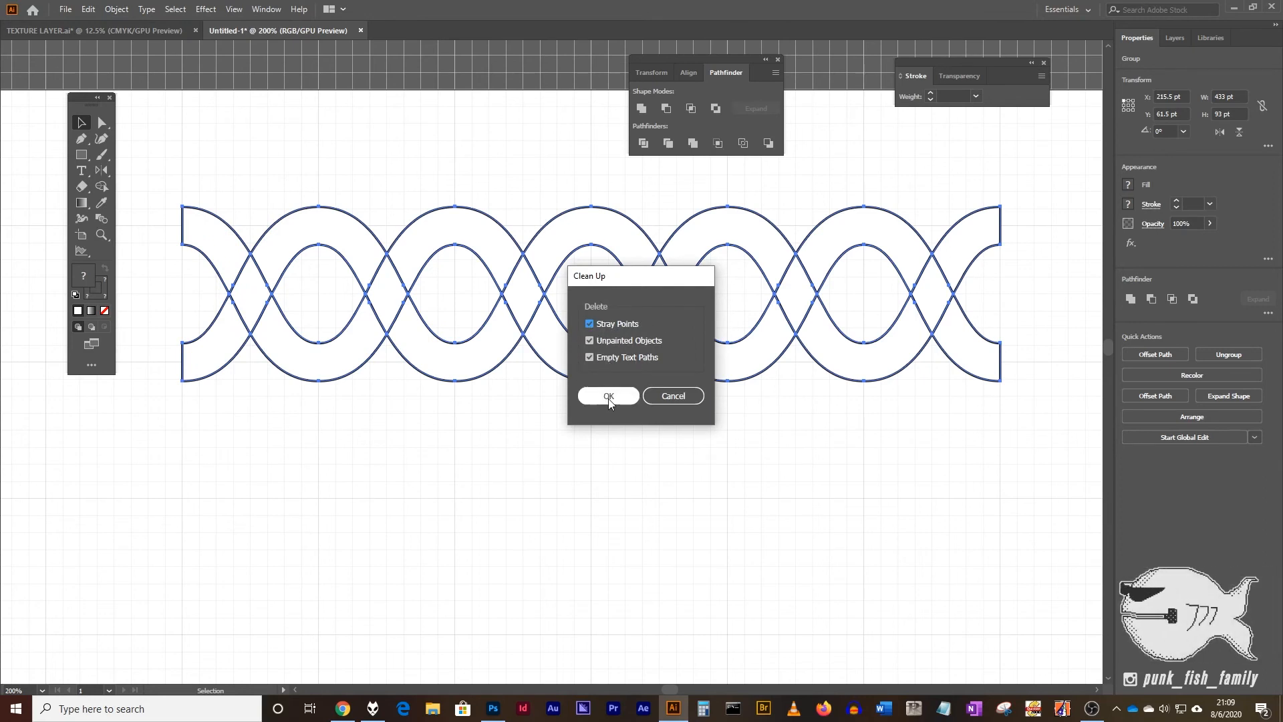
pyautogui.click(608, 396)
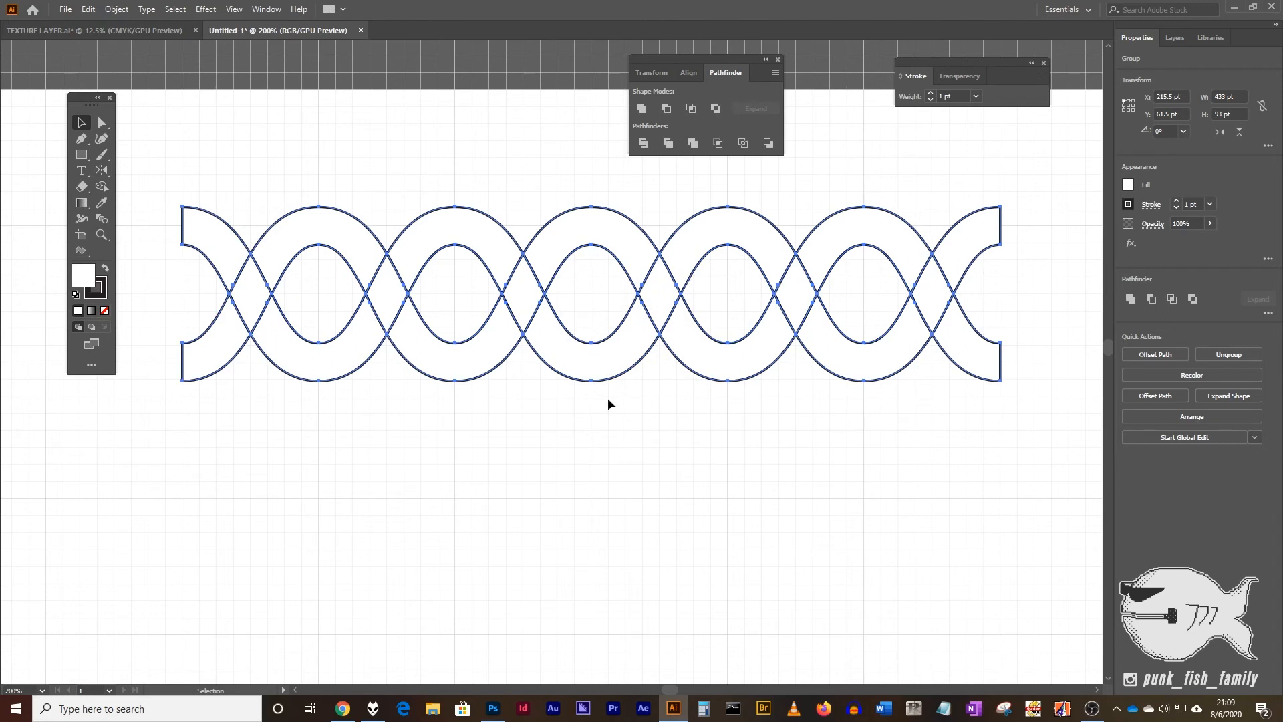
pyautogui.click(246, 278)
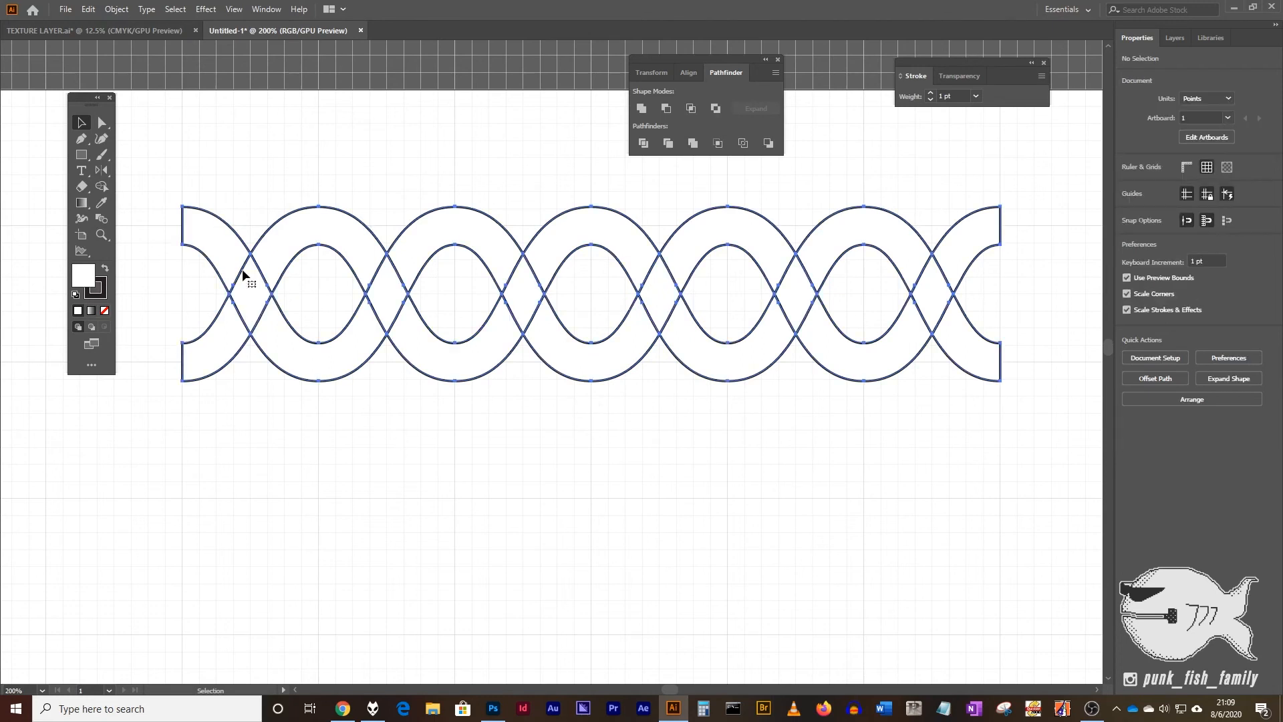
pyautogui.click(364, 298)
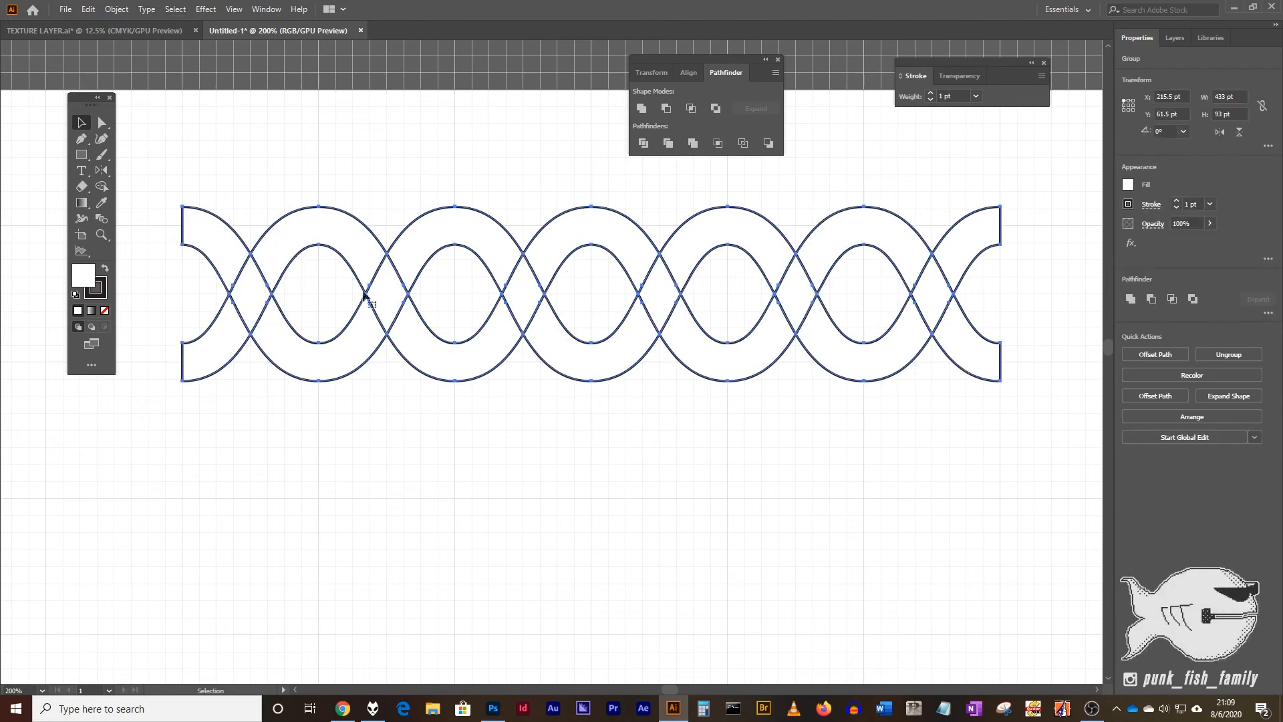
pyautogui.moveTo(115, 9)
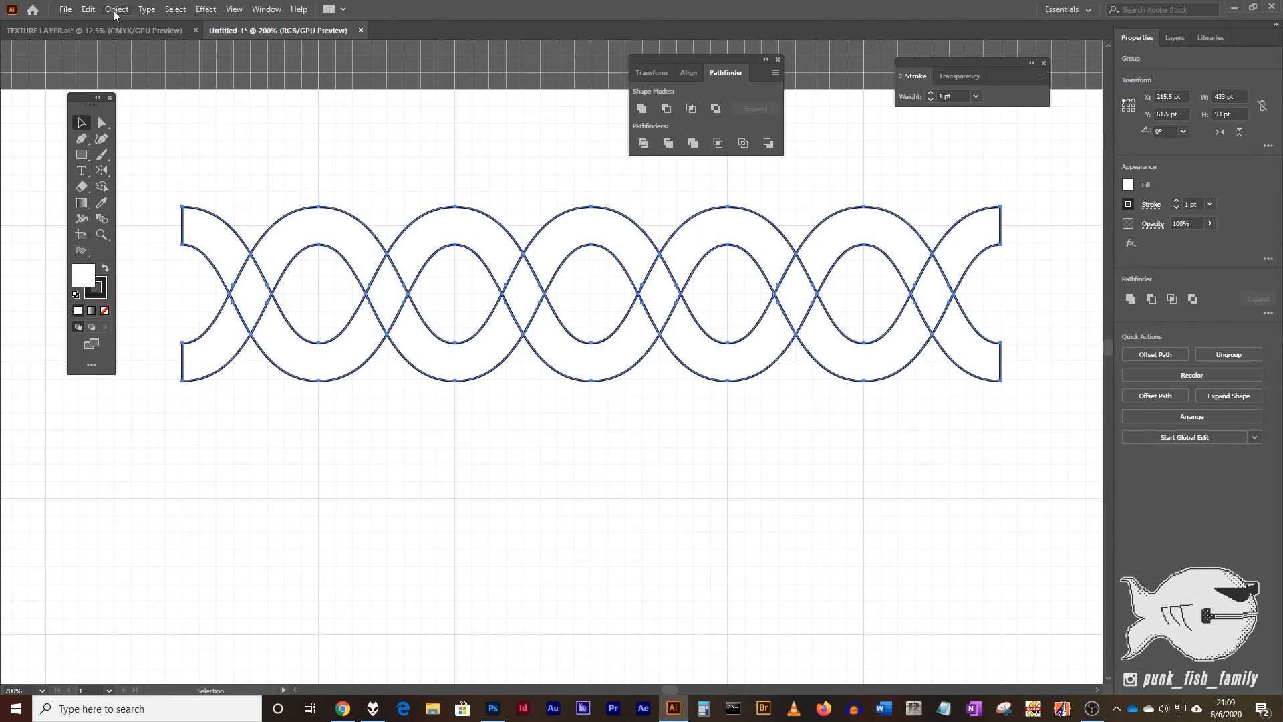
# Ungroup the divided braid into separate paths and check one piece selects on its own.
pyautogui.click(115, 9)
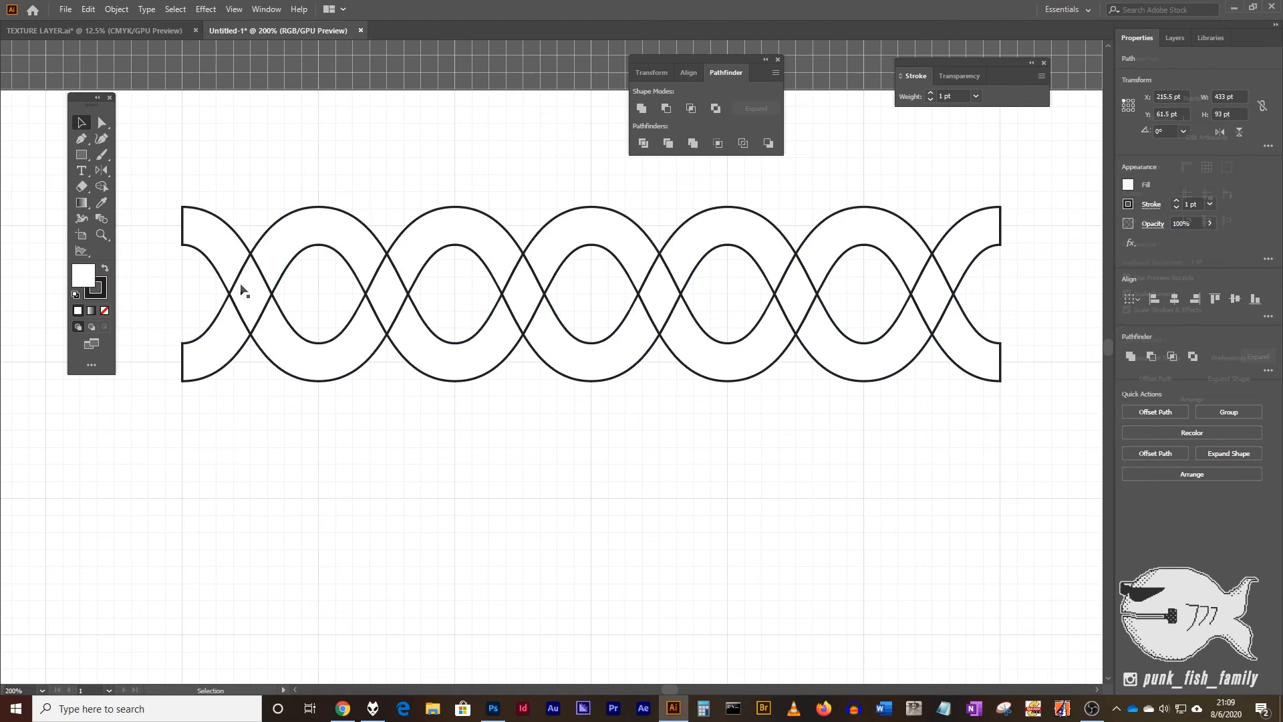
pyautogui.click(318, 344)
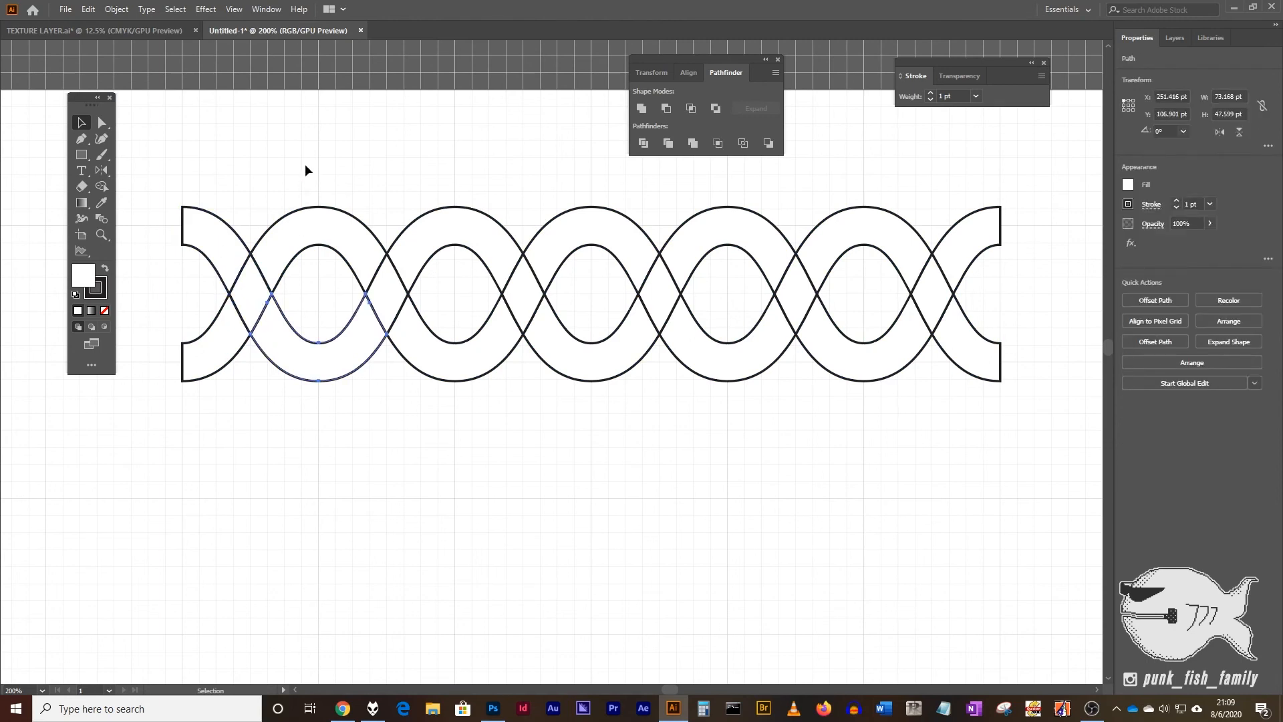
pyautogui.click(229, 235)
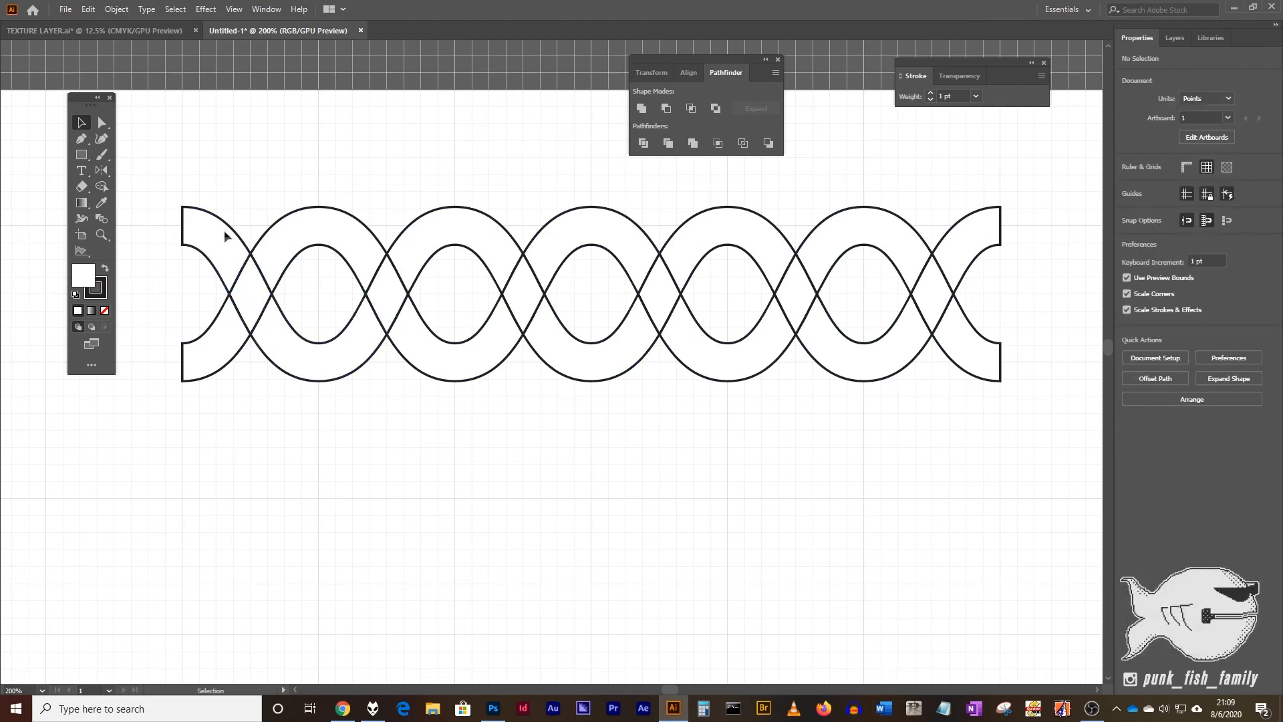
pyautogui.moveTo(197, 238)
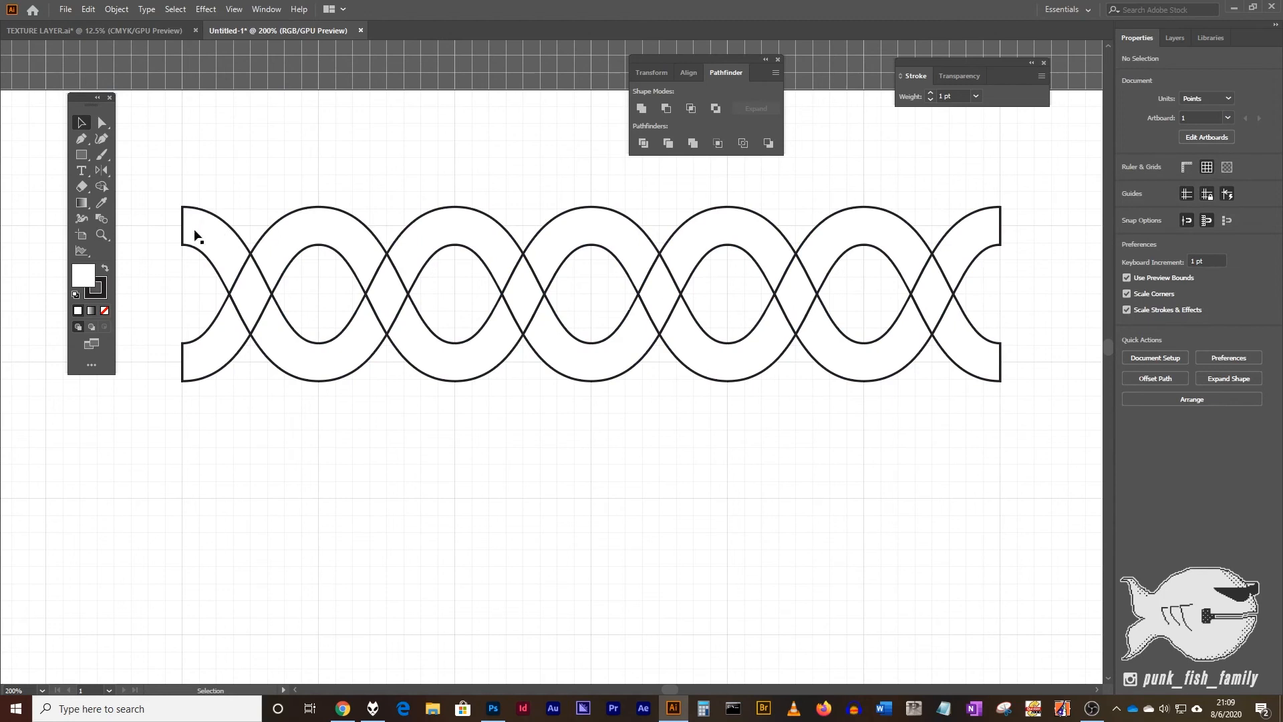
pyautogui.moveTo(196, 219)
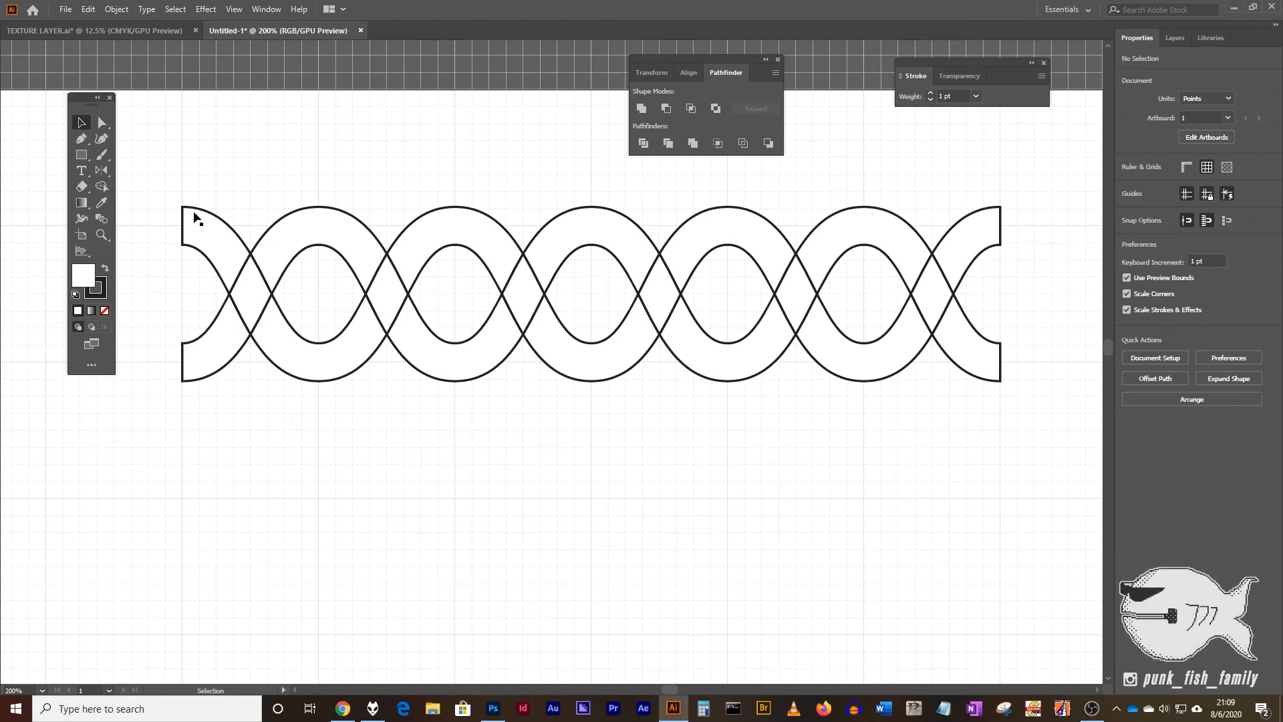
# Unite the left end pieces into one strand and start selecting the next crossing.
pyautogui.click(208, 246)
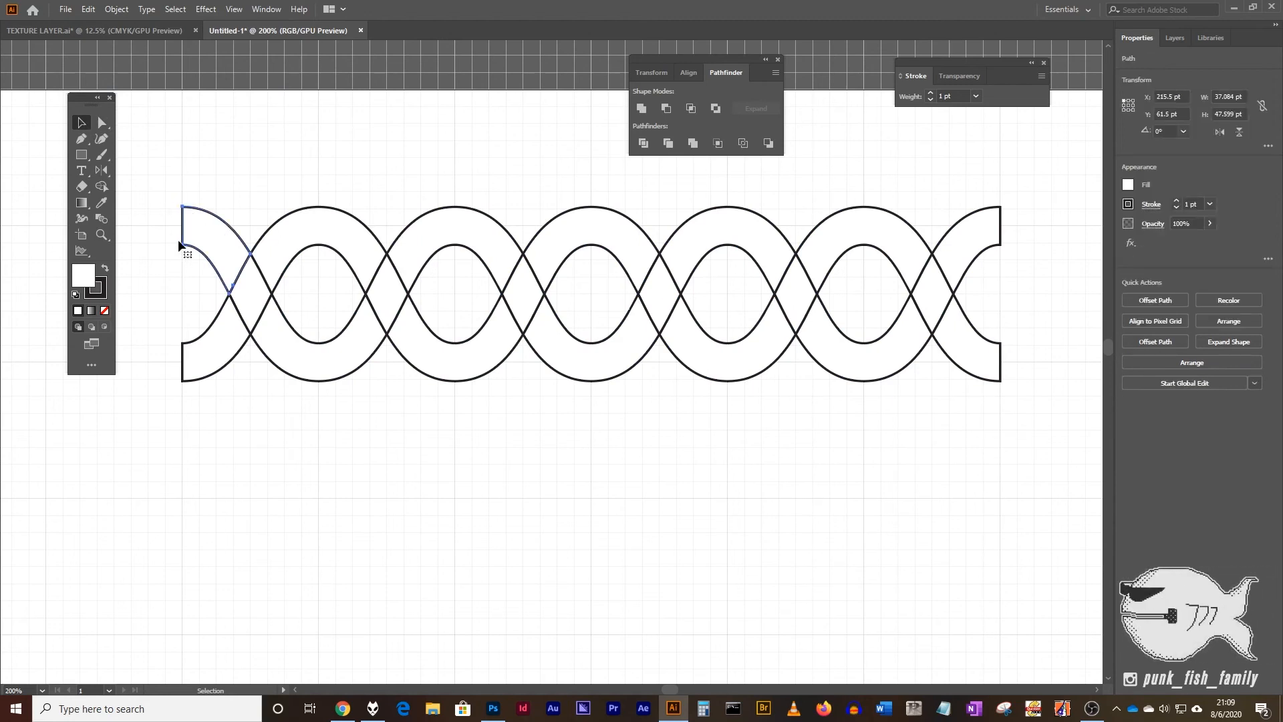
pyautogui.moveTo(284, 275)
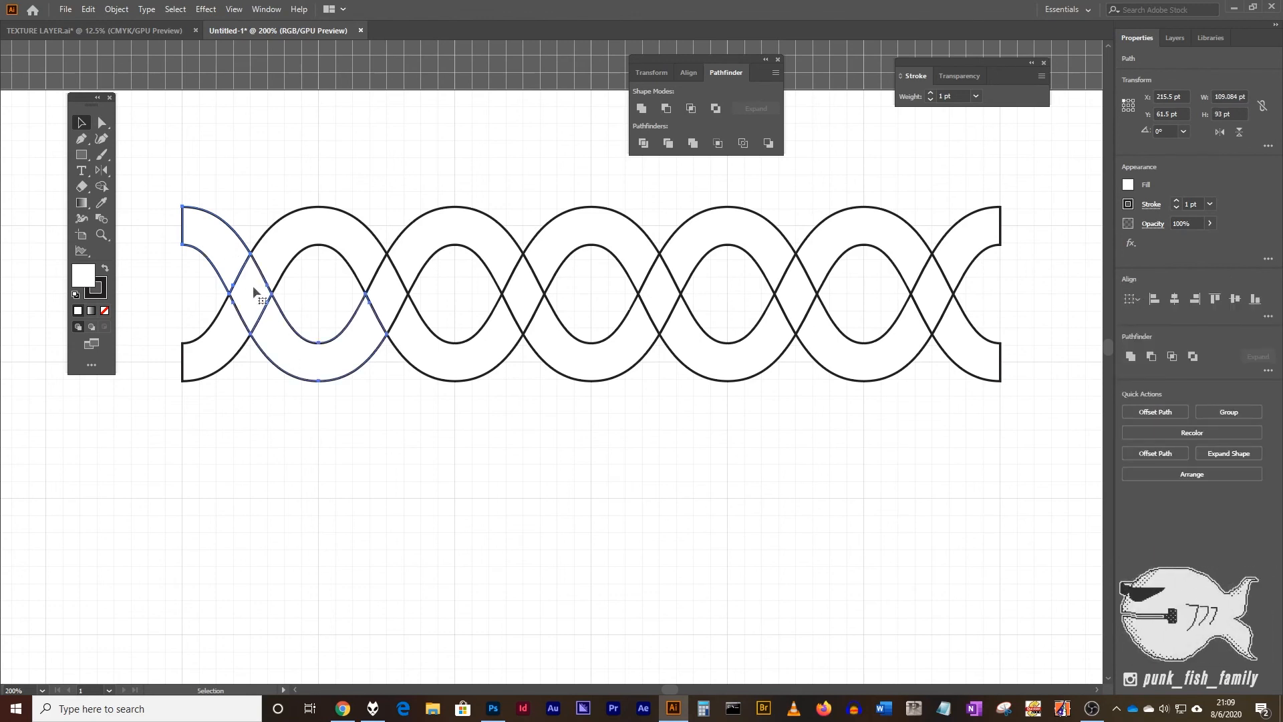
pyautogui.click(642, 109)
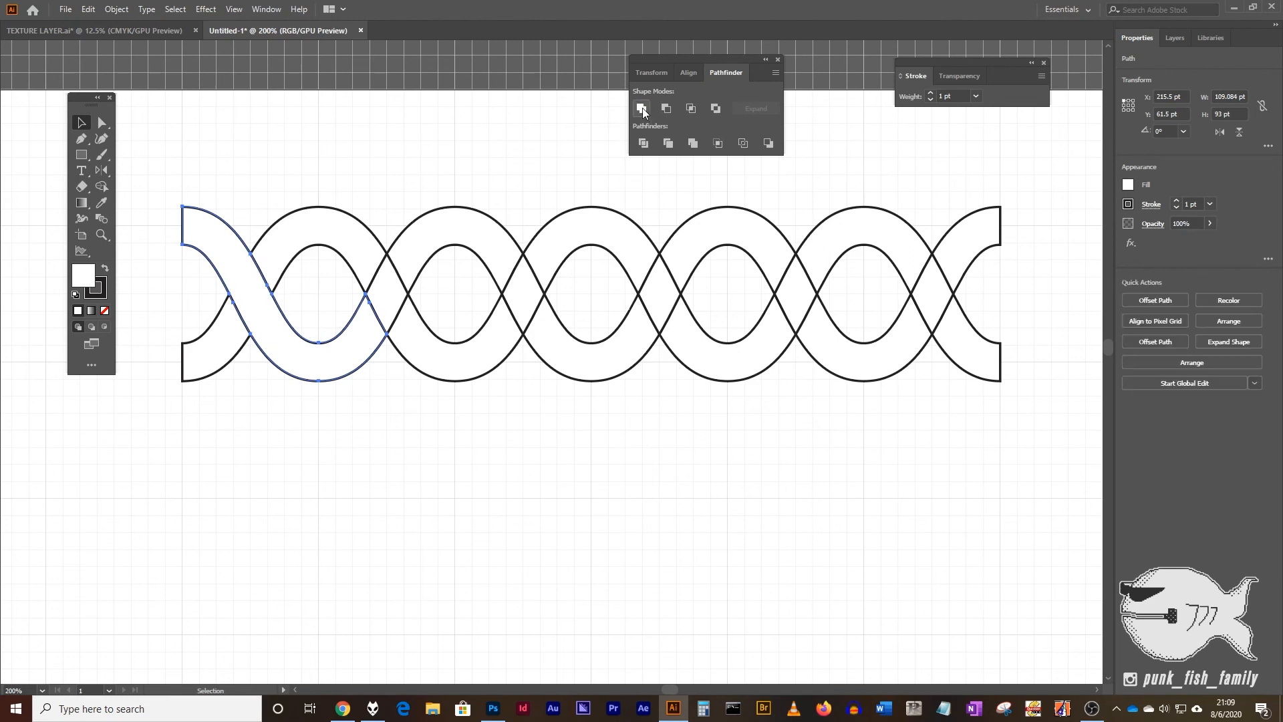
pyautogui.moveTo(516, 227)
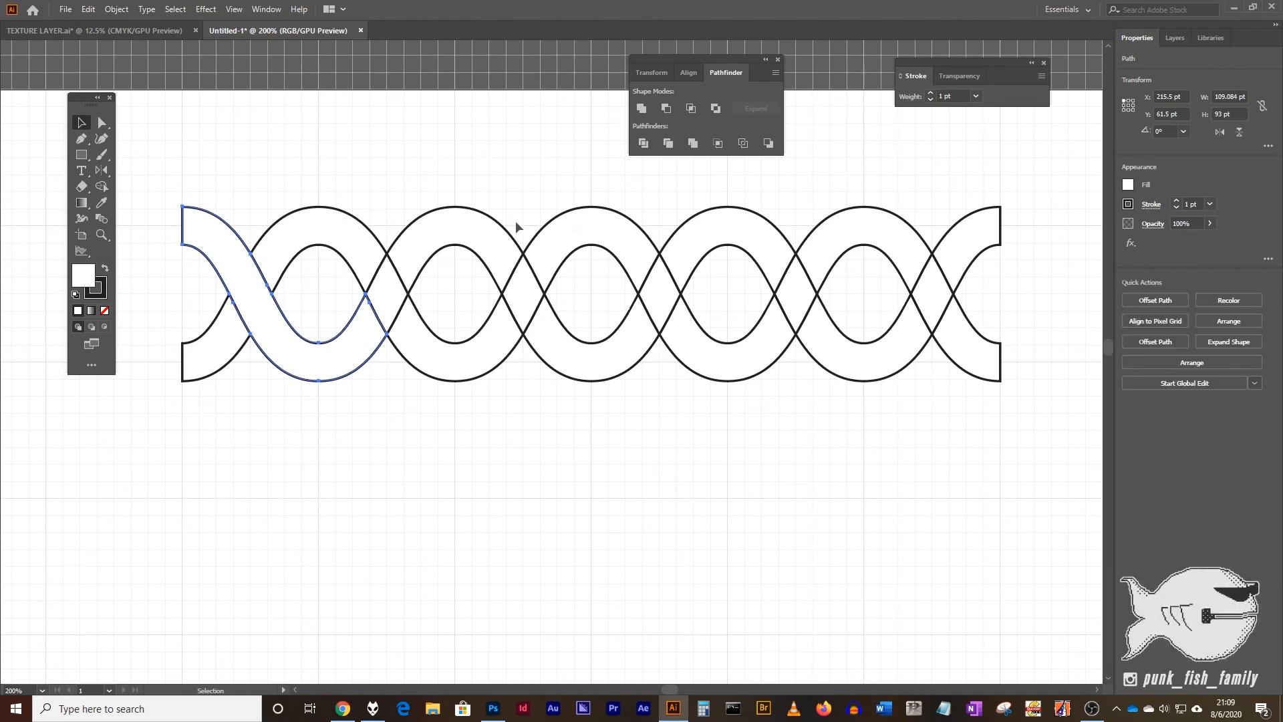
pyautogui.moveTo(389, 202)
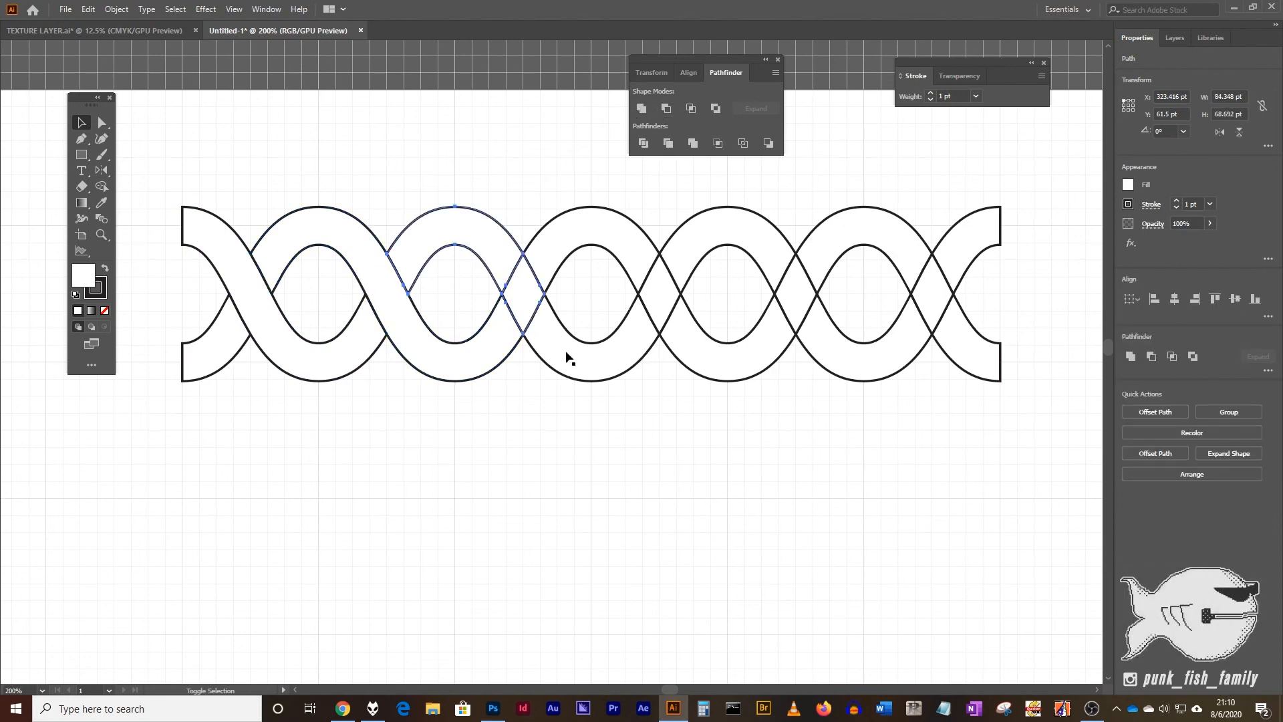
pyautogui.click(589, 245)
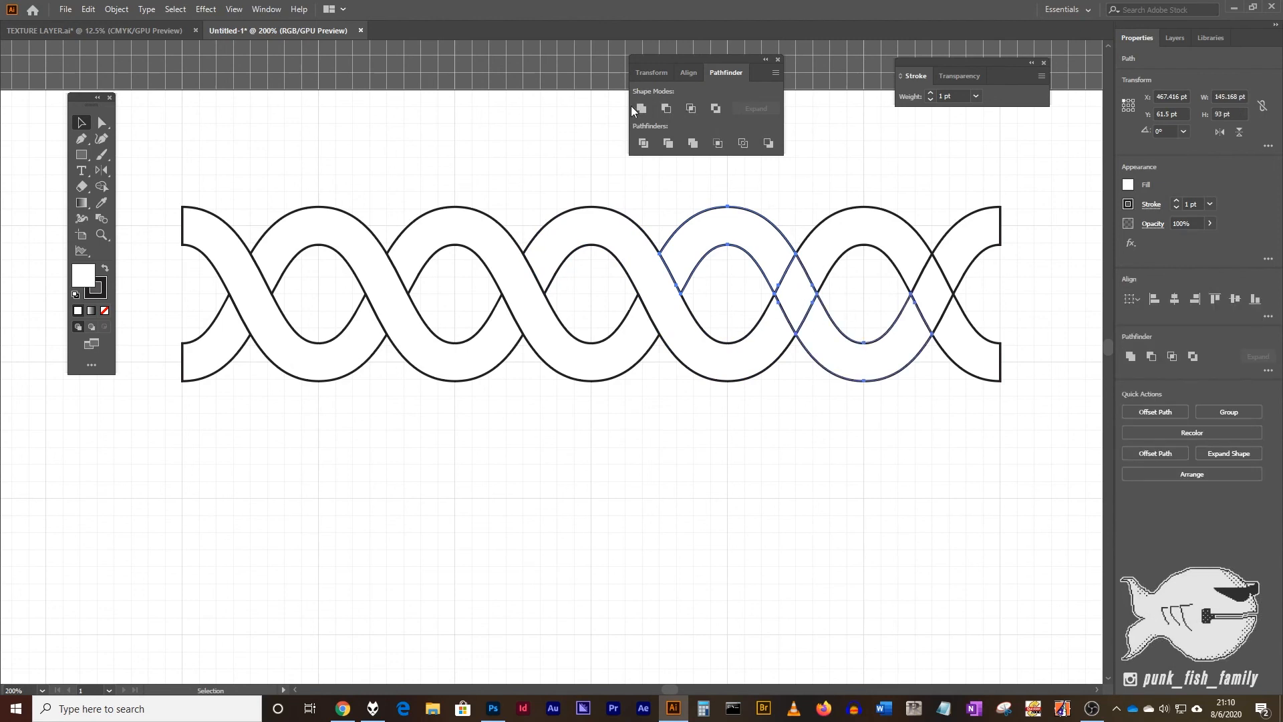
# Unite the middle crossing pieces and the right end pieces so the strands weave over and under.
pyautogui.click(910, 294)
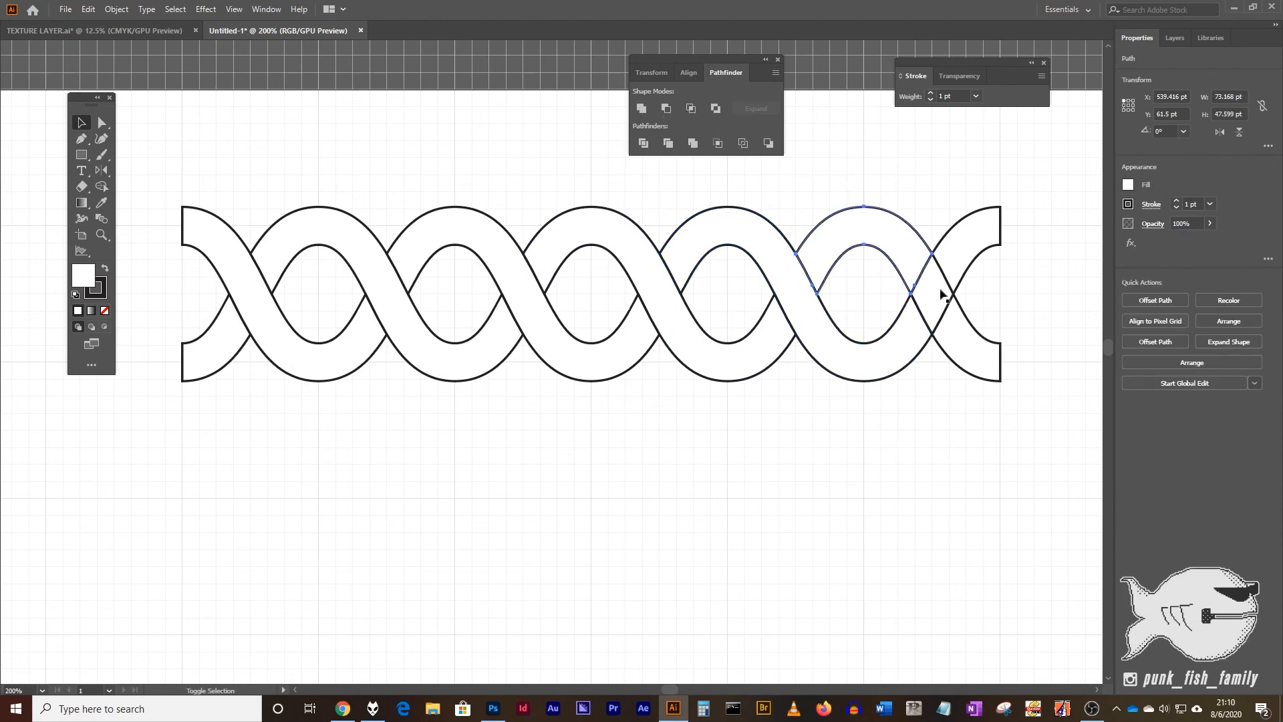
pyautogui.click(642, 108)
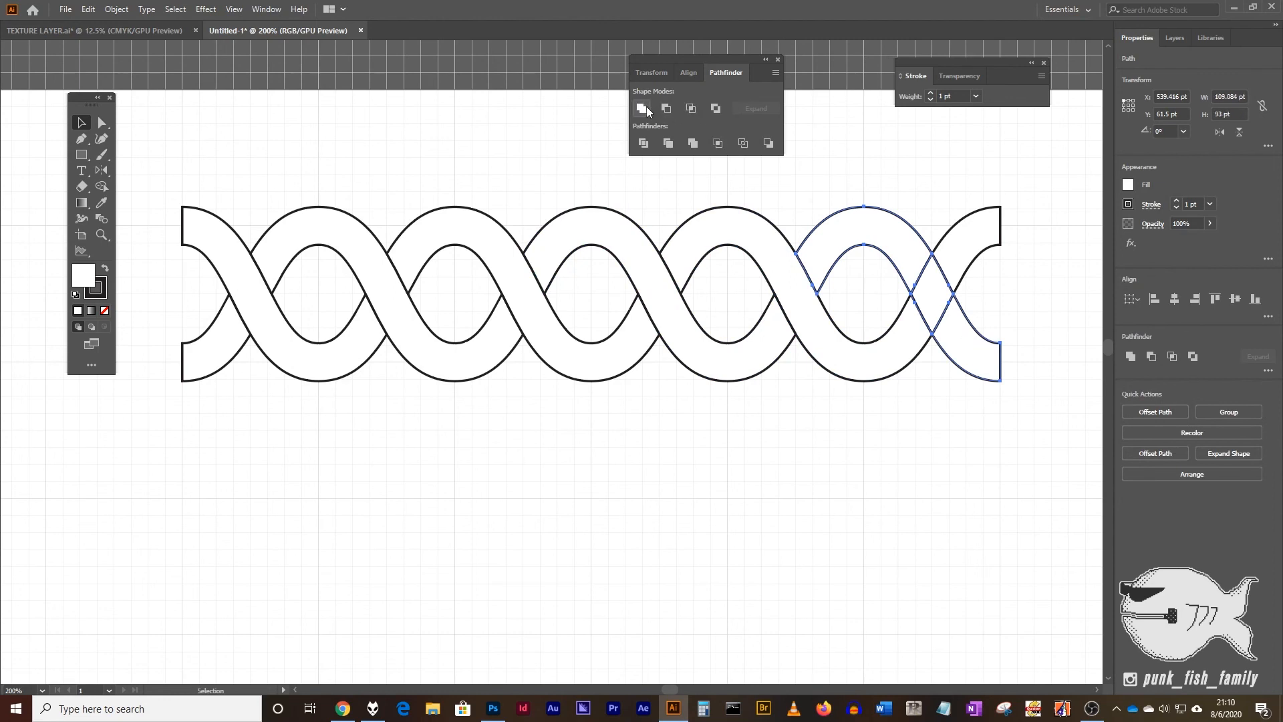
pyautogui.click(478, 107)
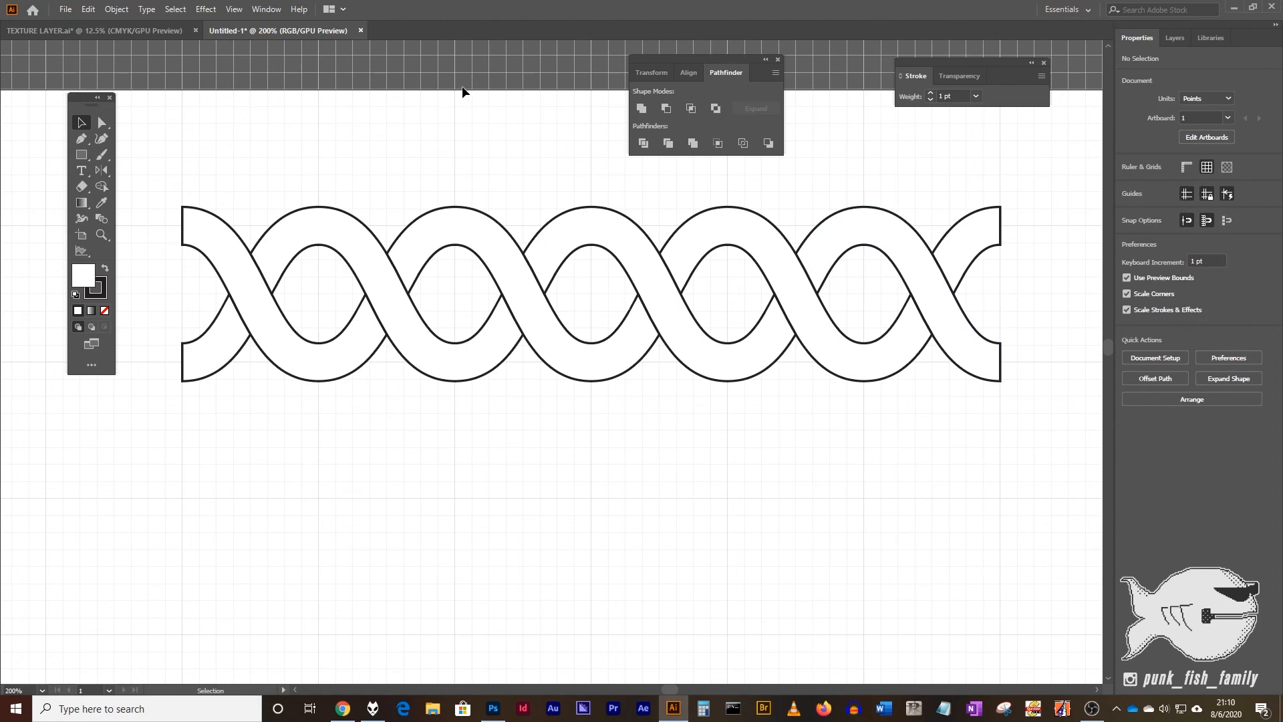
pyautogui.moveTo(821, 214)
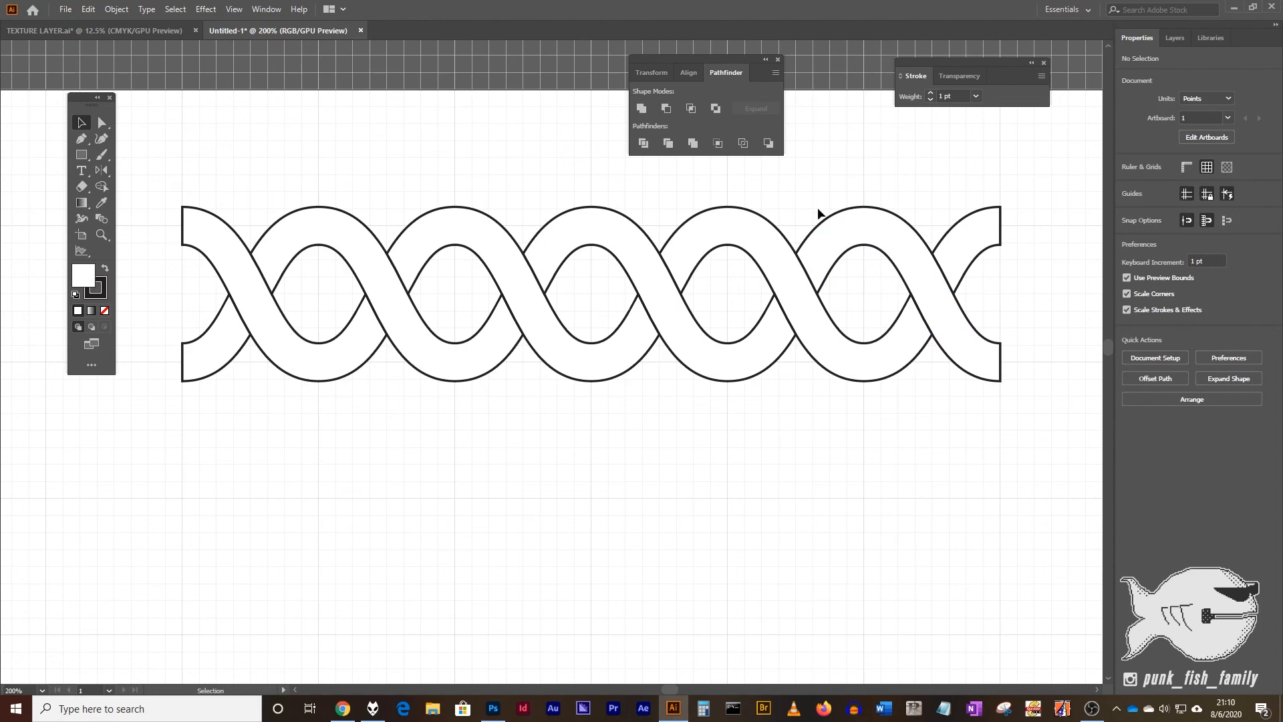